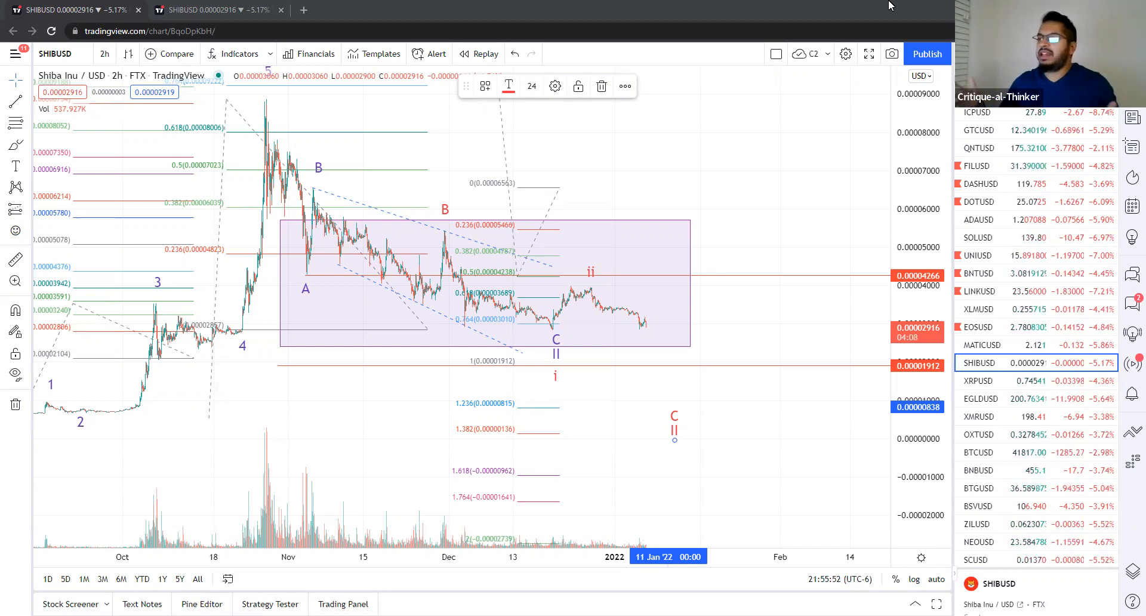
pyautogui.moveTo(831, 166)
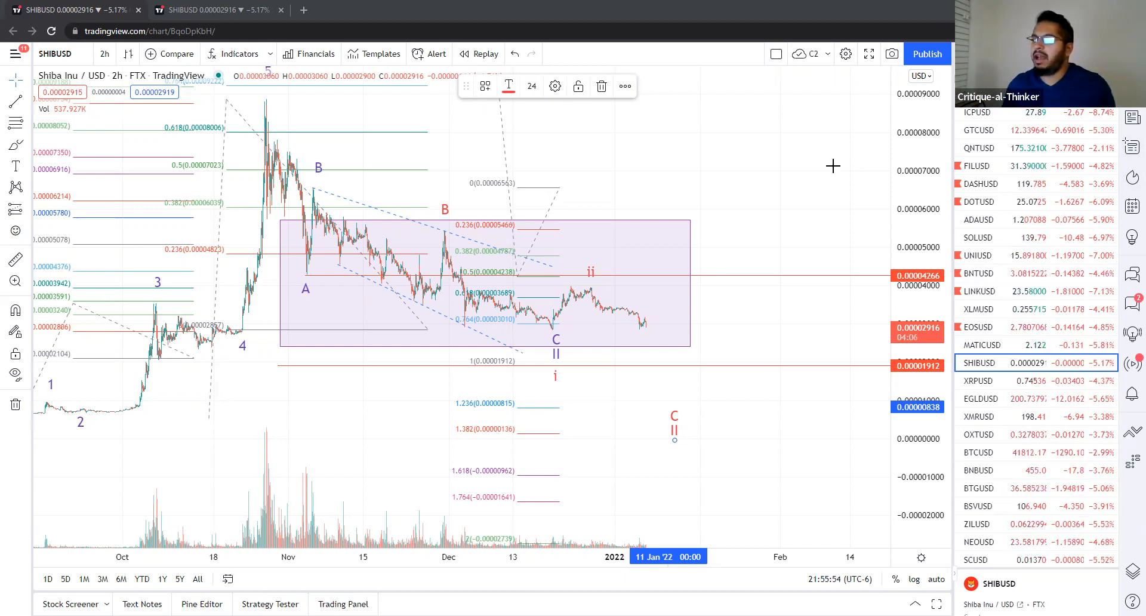
pyautogui.moveTo(517, 293)
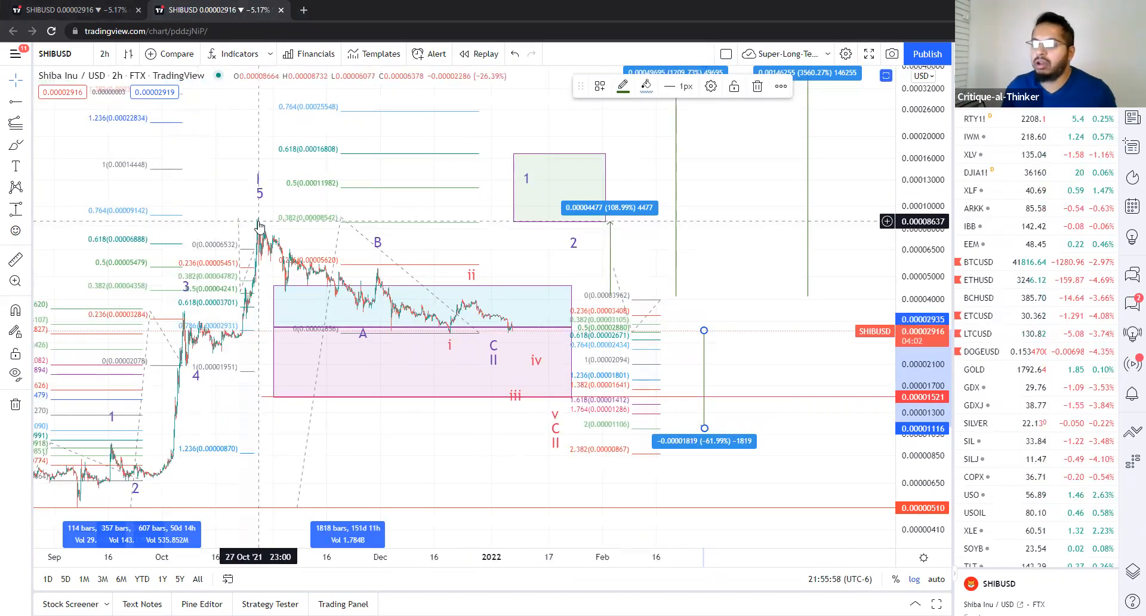
pyautogui.moveTo(193, 408)
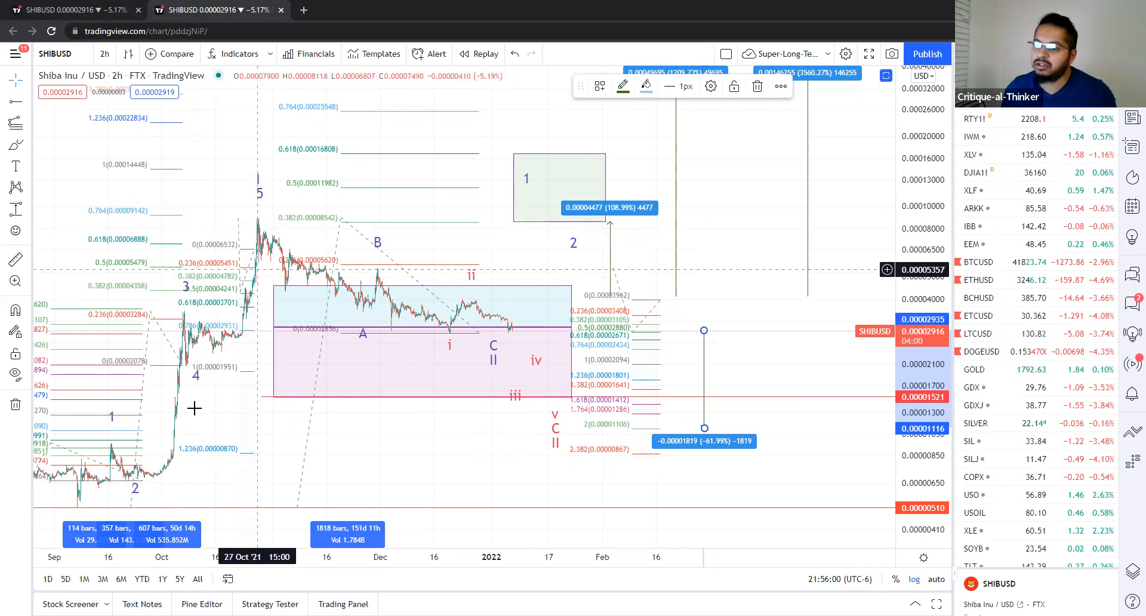
pyautogui.moveTo(248, 152)
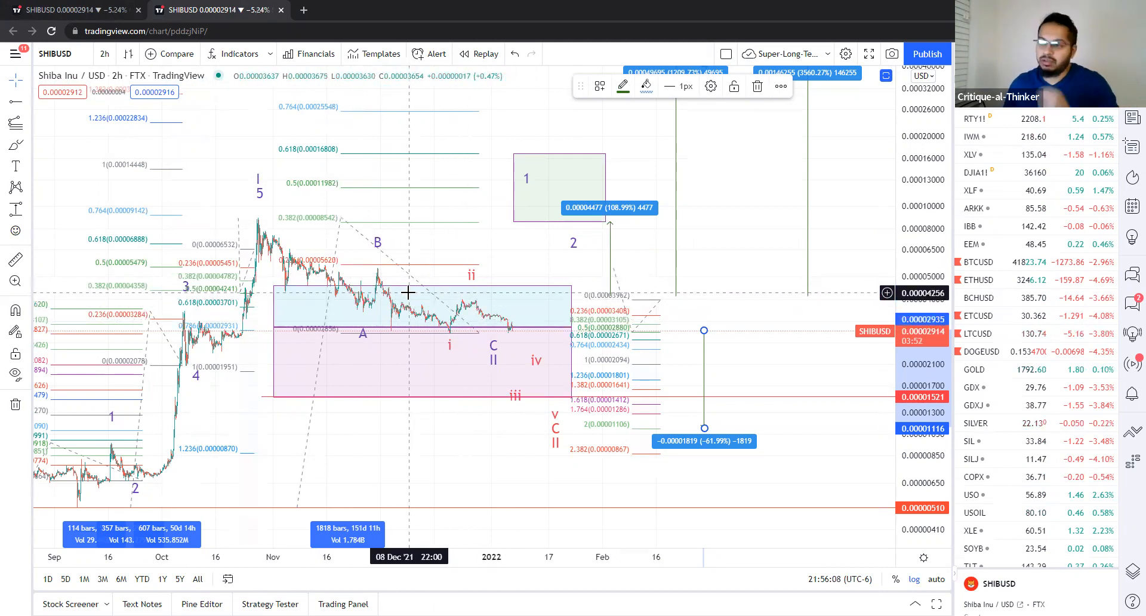
pyautogui.moveTo(393, 337)
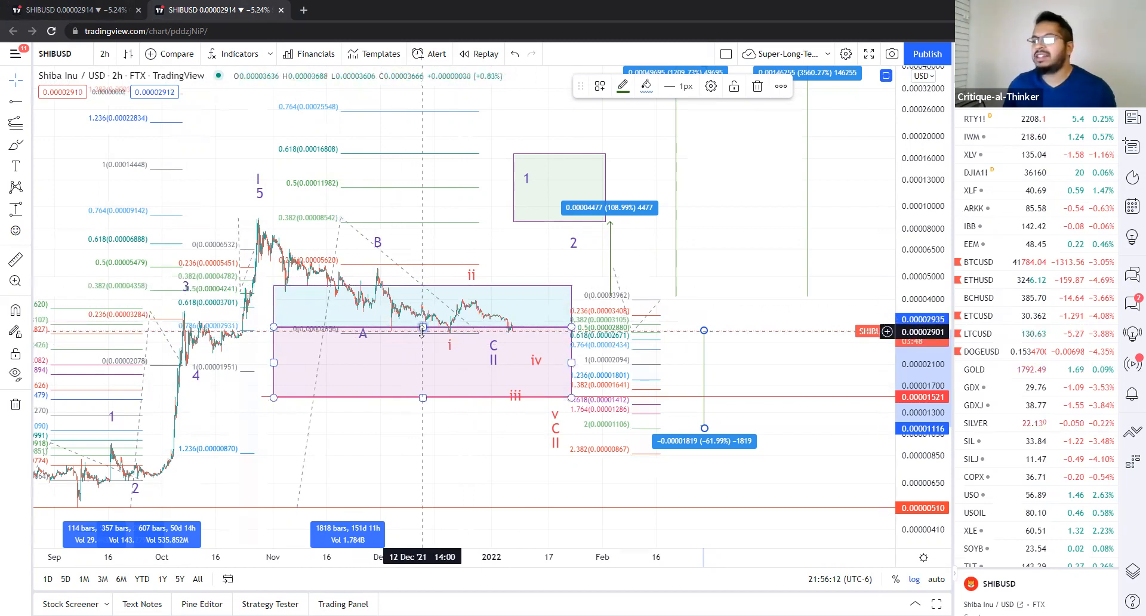
pyautogui.moveTo(382, 315)
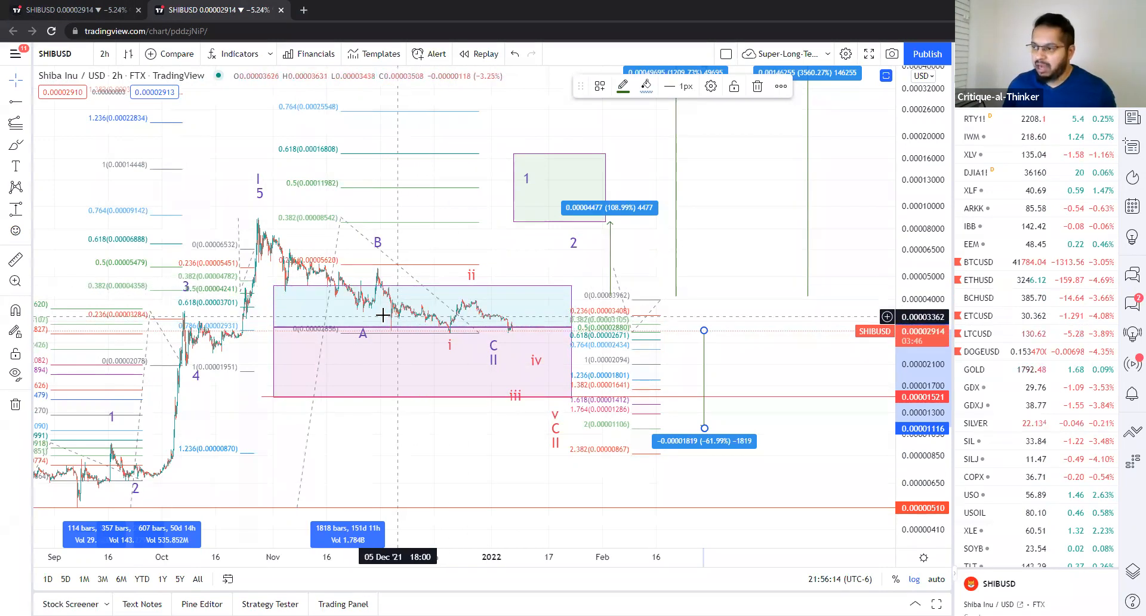
pyautogui.moveTo(489, 321)
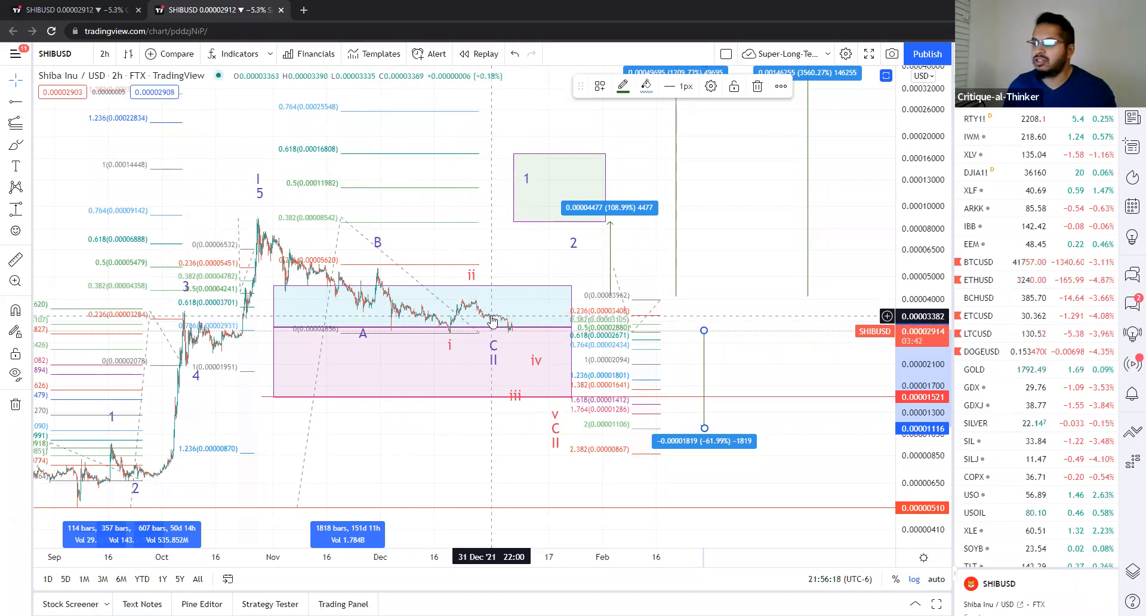
pyautogui.moveTo(372, 296)
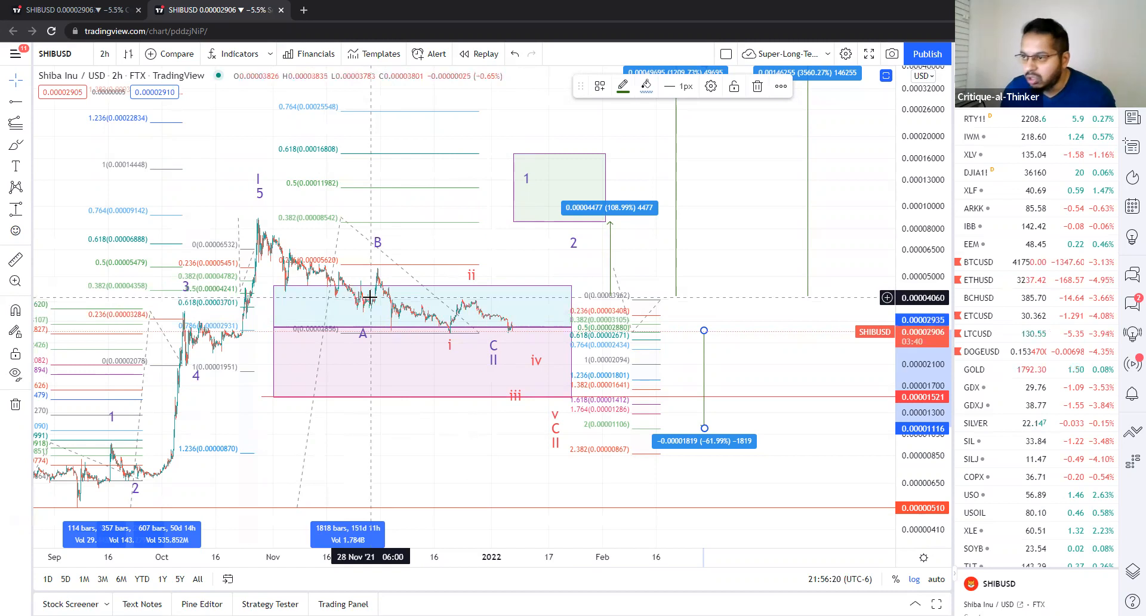
pyautogui.moveTo(393, 337)
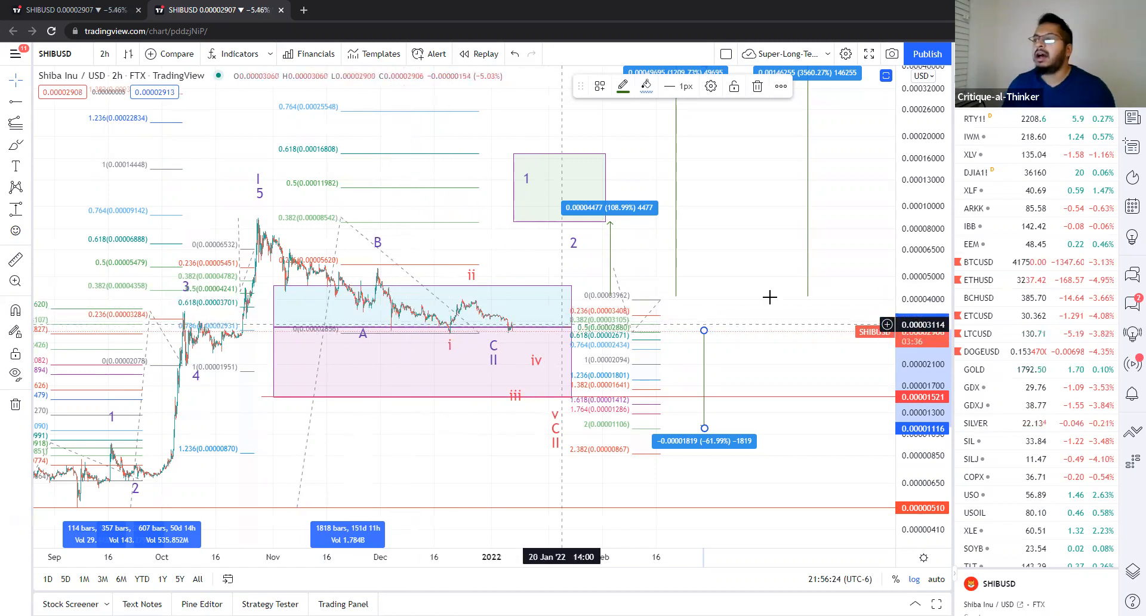
pyautogui.moveTo(789, 279)
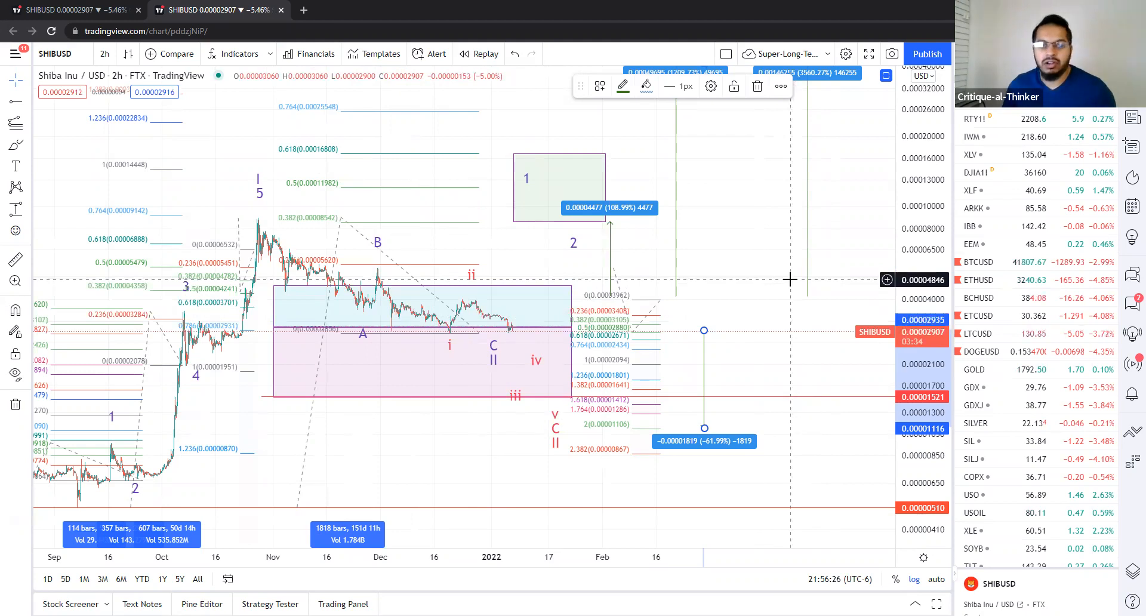
pyautogui.moveTo(460, 290)
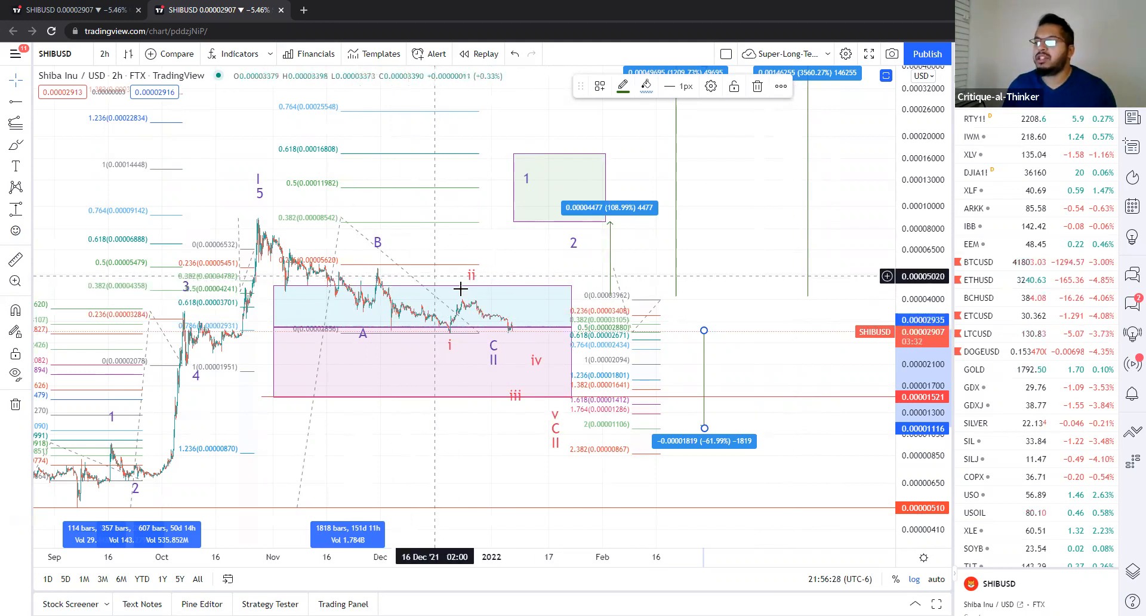
pyautogui.moveTo(298, 234)
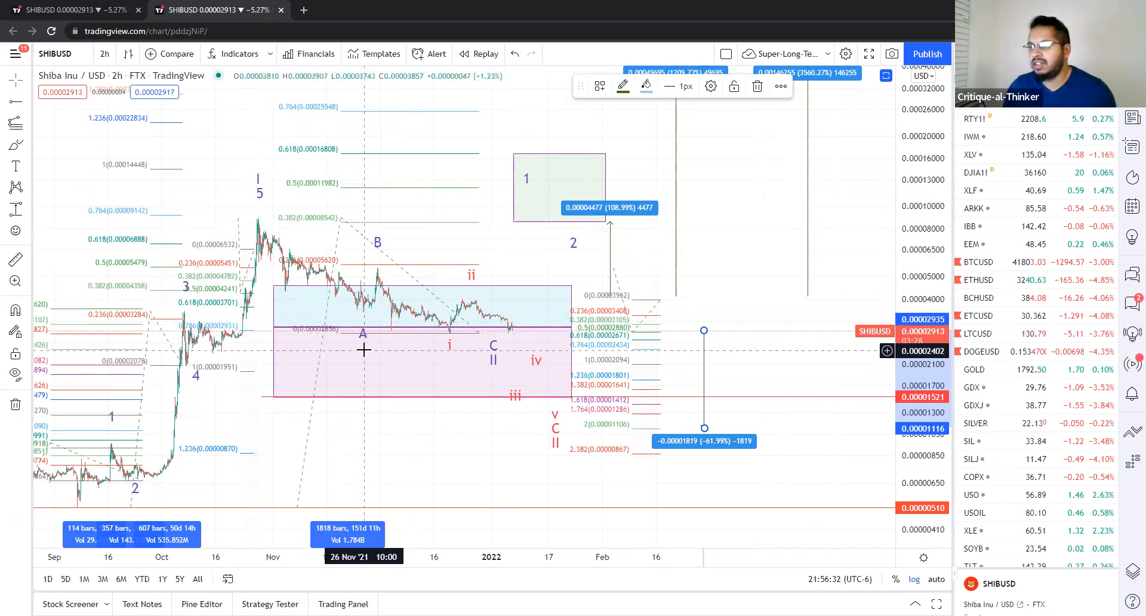
pyautogui.moveTo(377, 244)
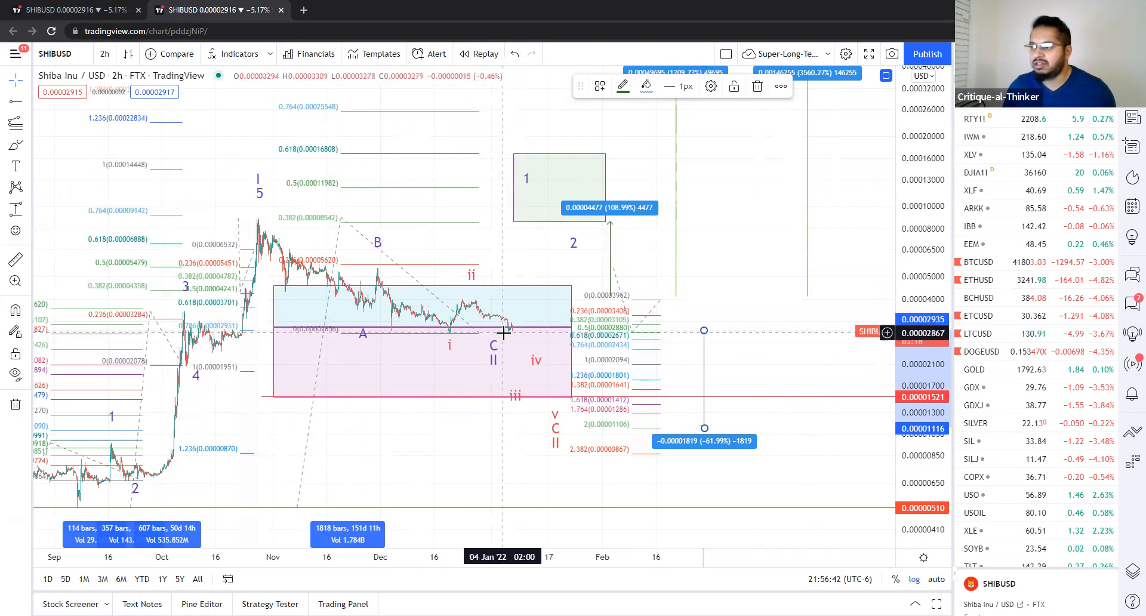
pyautogui.moveTo(494, 363)
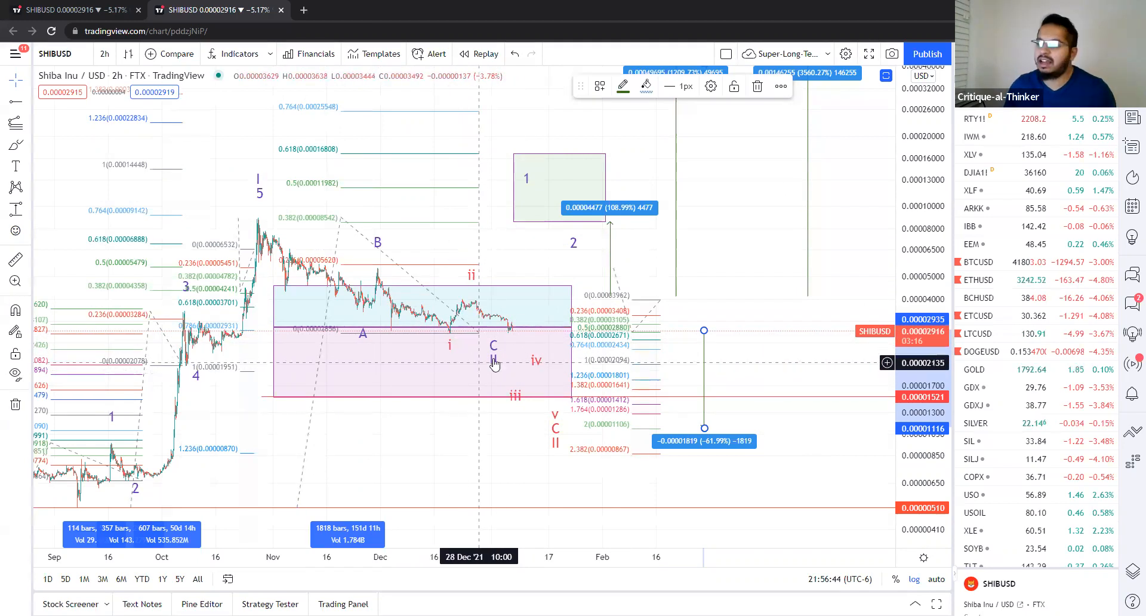
pyautogui.moveTo(444, 341)
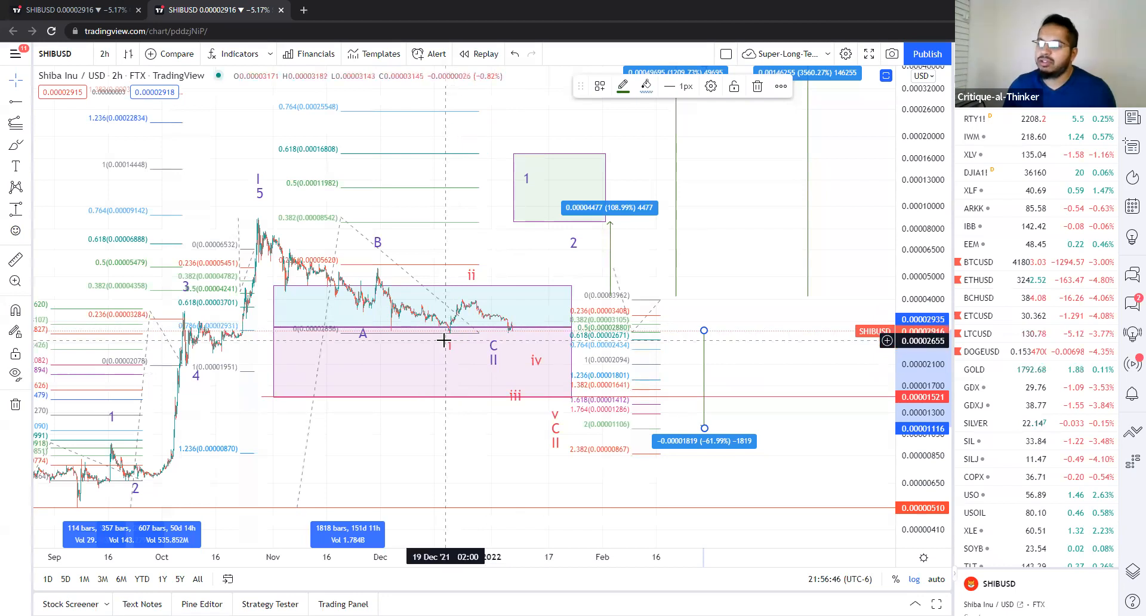
pyautogui.moveTo(453, 333)
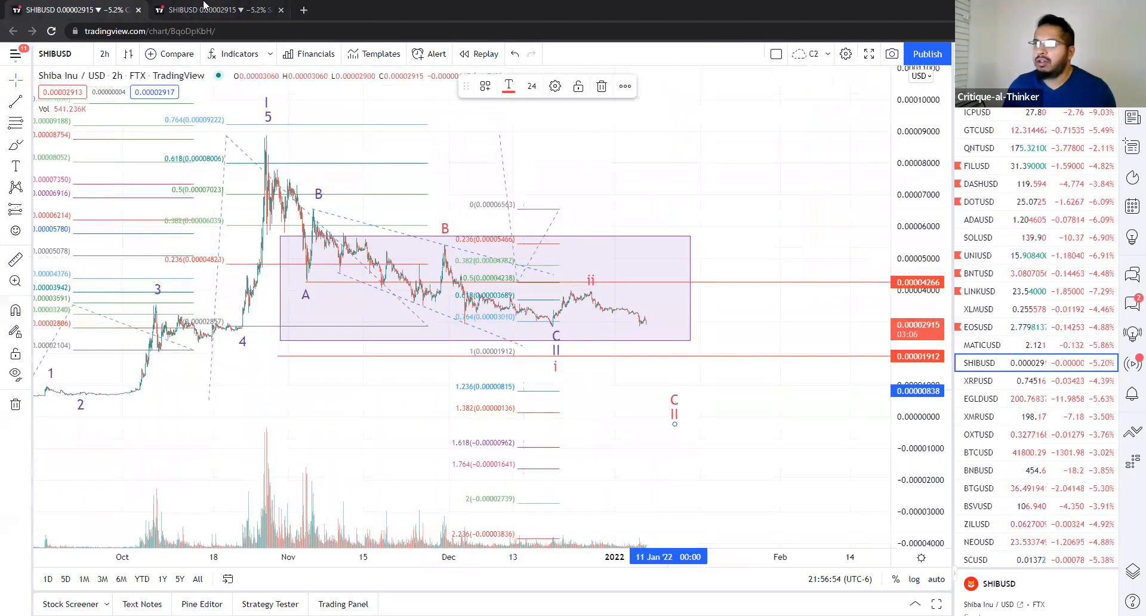
pyautogui.click(212, 9)
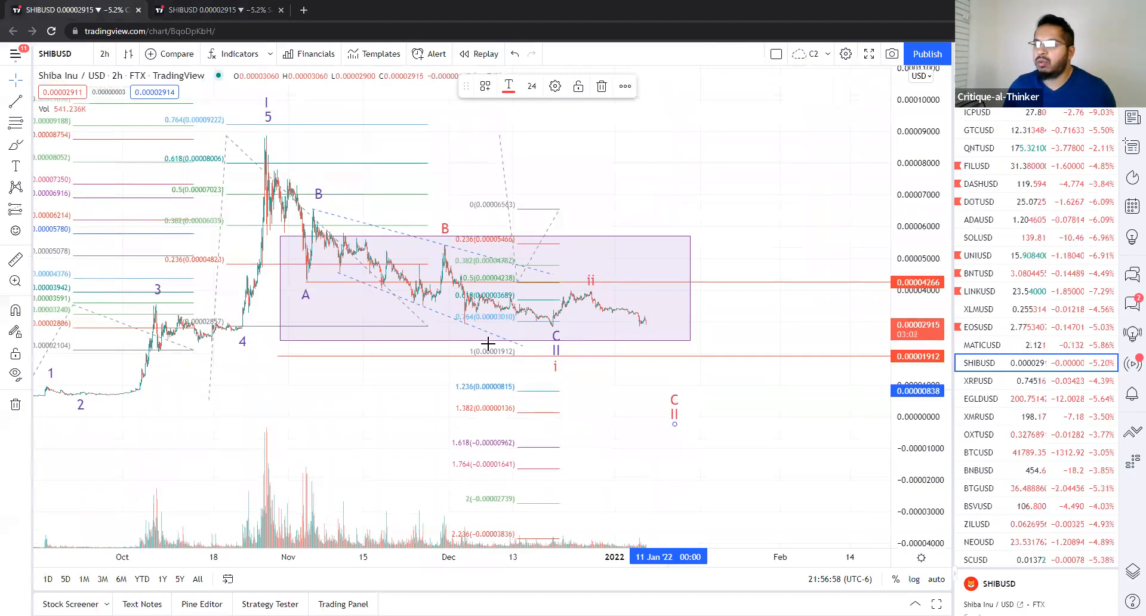
pyautogui.moveTo(787, 359)
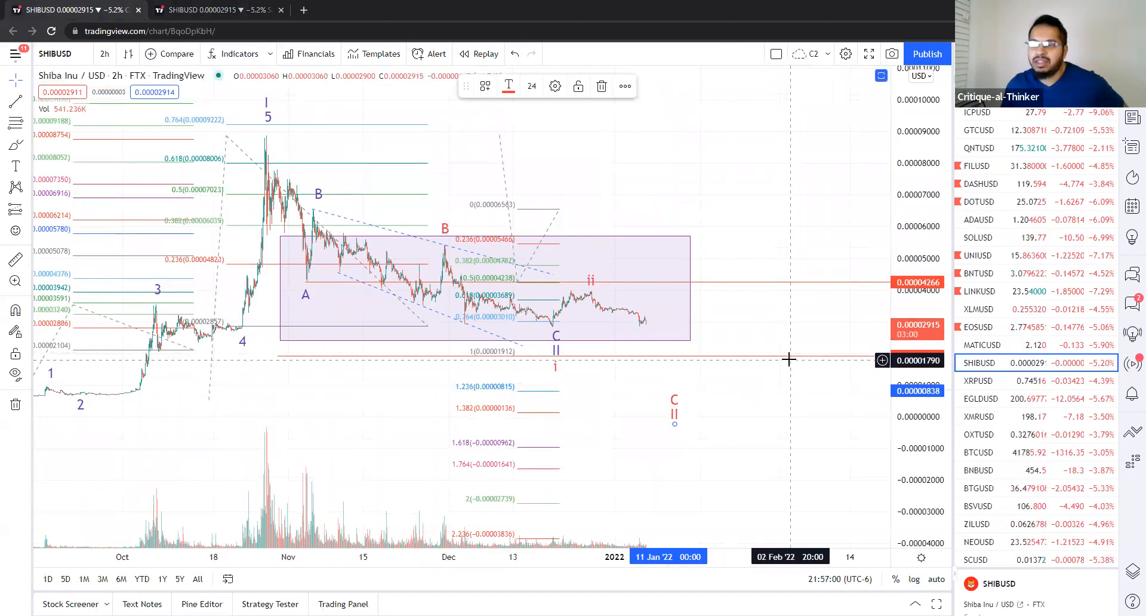
pyautogui.moveTo(777, 342)
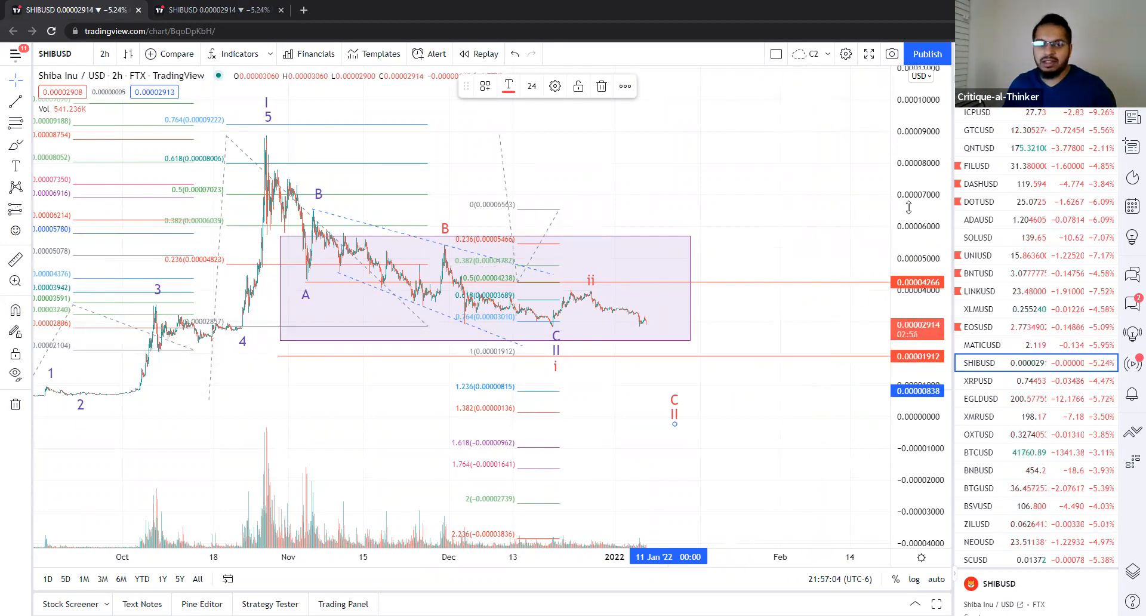
pyautogui.moveTo(858, 264)
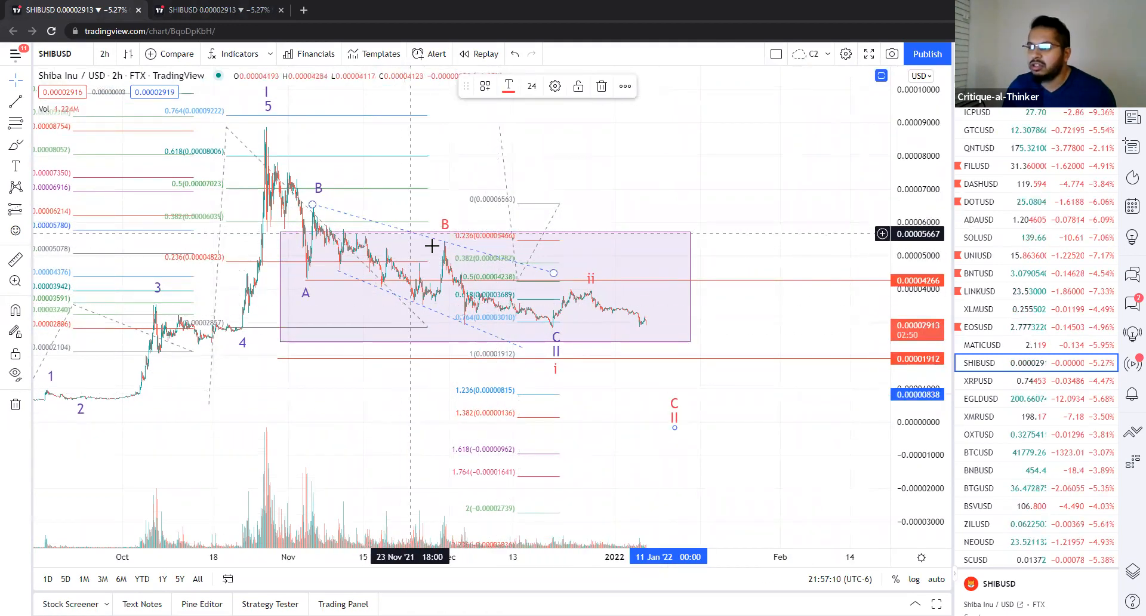
pyautogui.moveTo(653, 352)
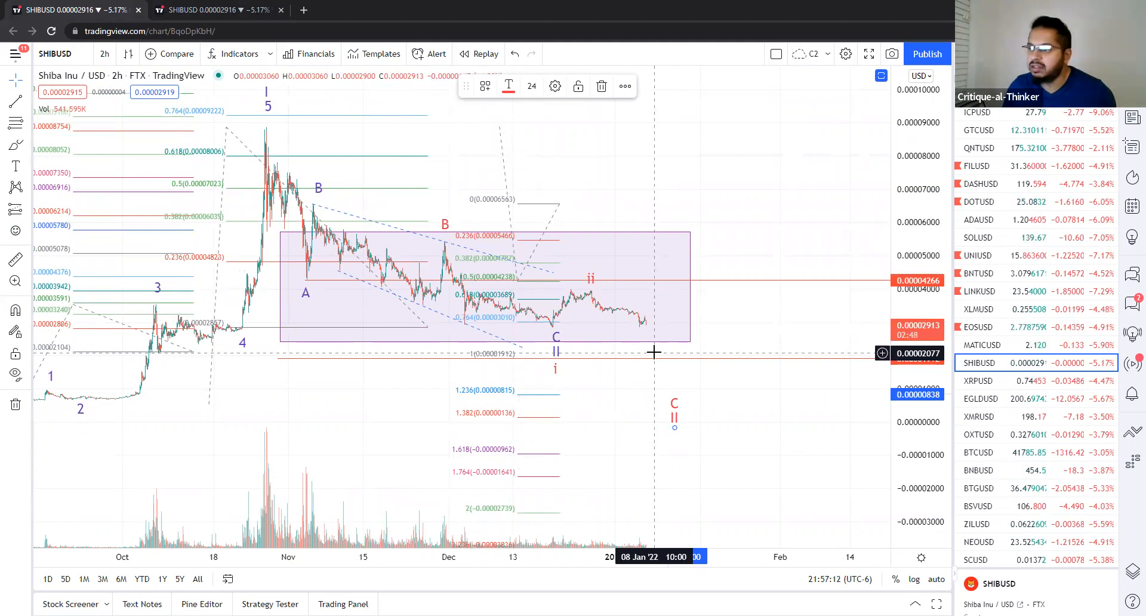
pyautogui.moveTo(296, 300)
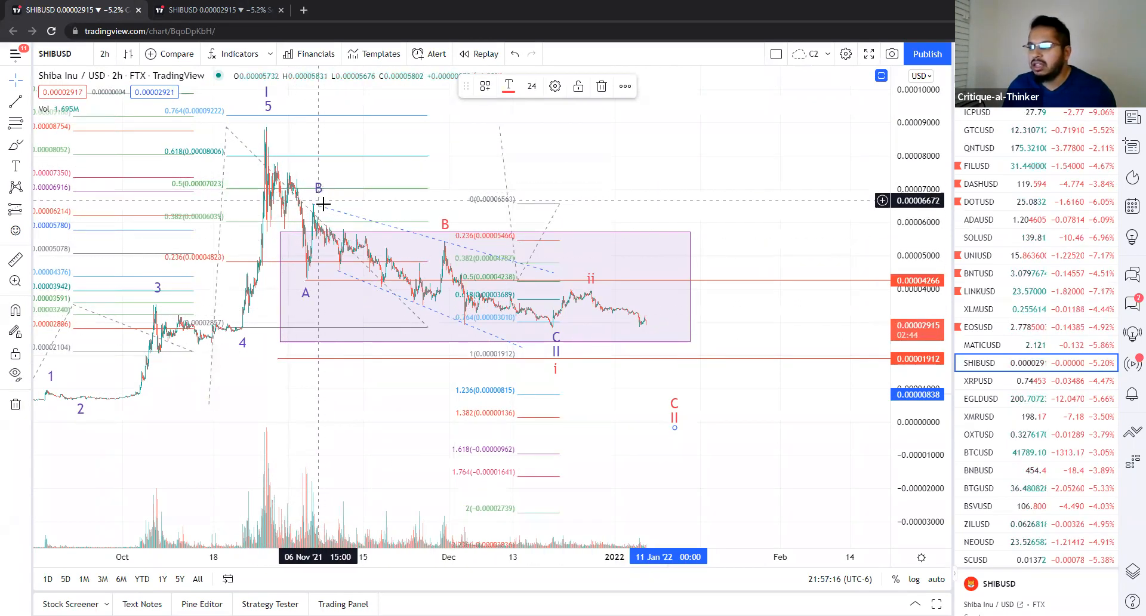
pyautogui.moveTo(378, 242)
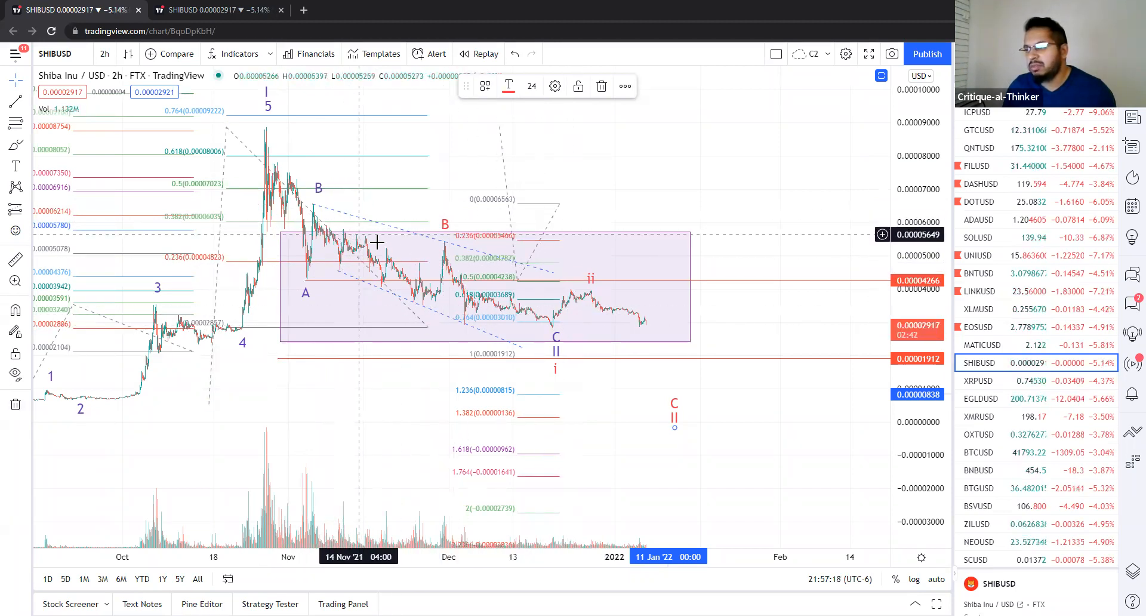
pyautogui.moveTo(583, 329)
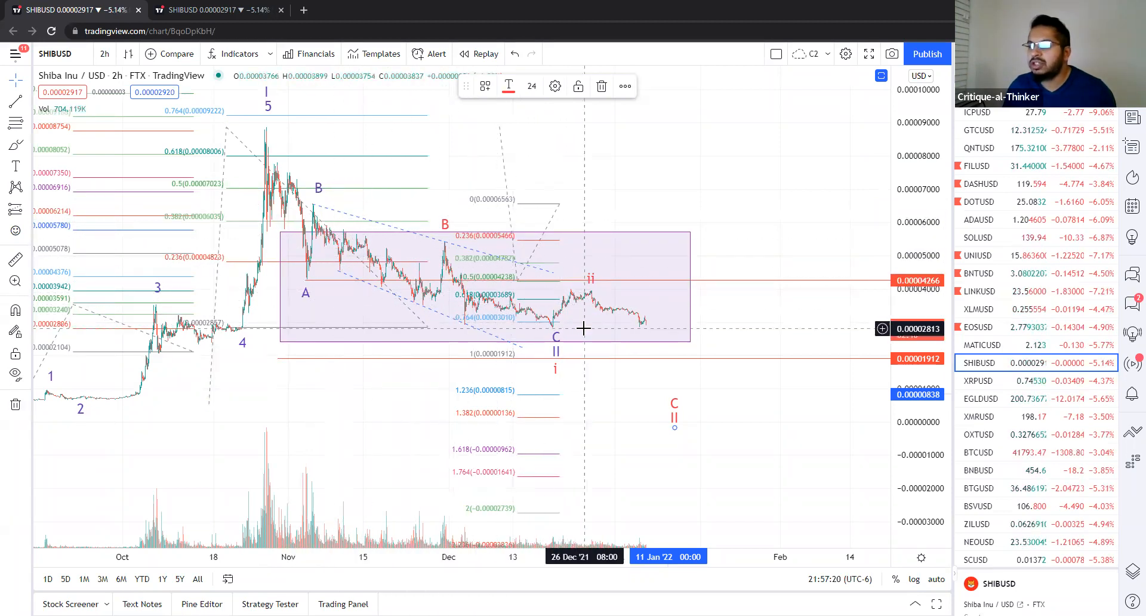
pyautogui.moveTo(534, 323)
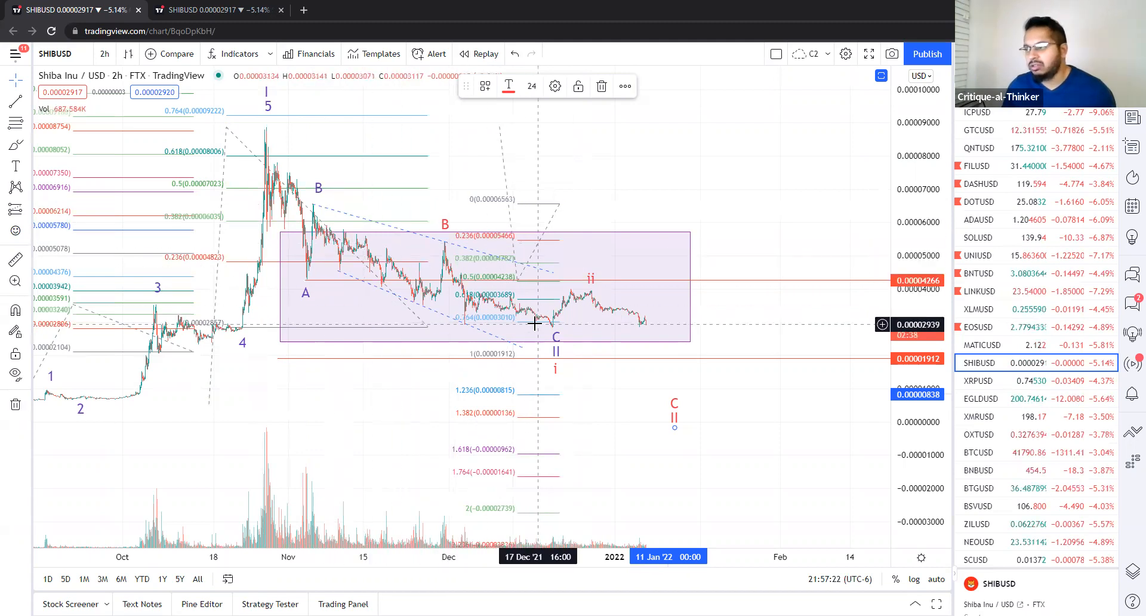
pyautogui.moveTo(654, 202)
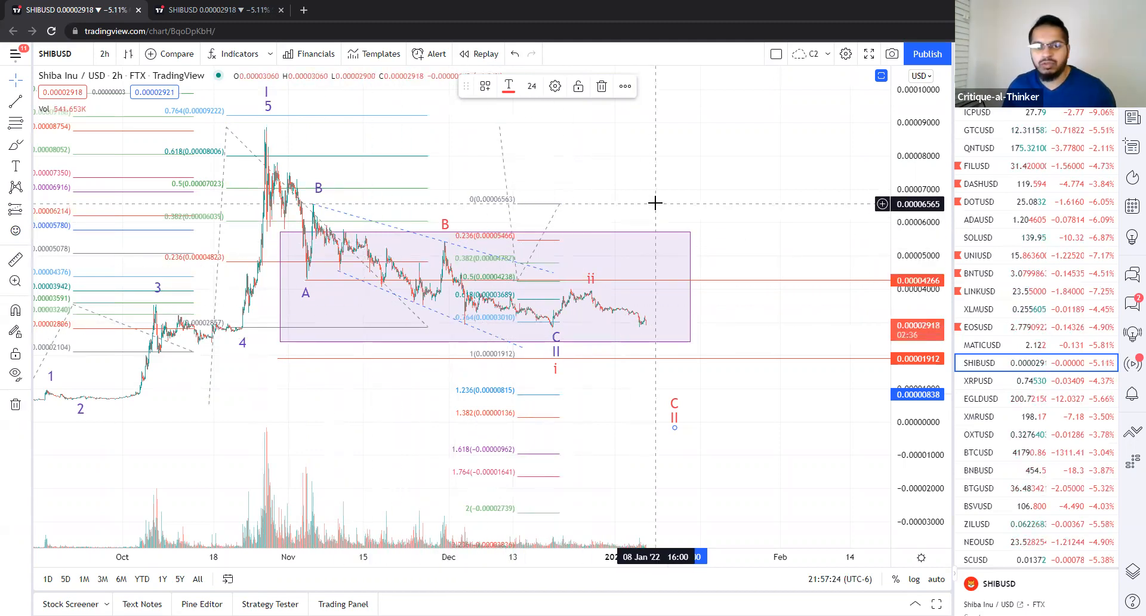
pyautogui.moveTo(585, 297)
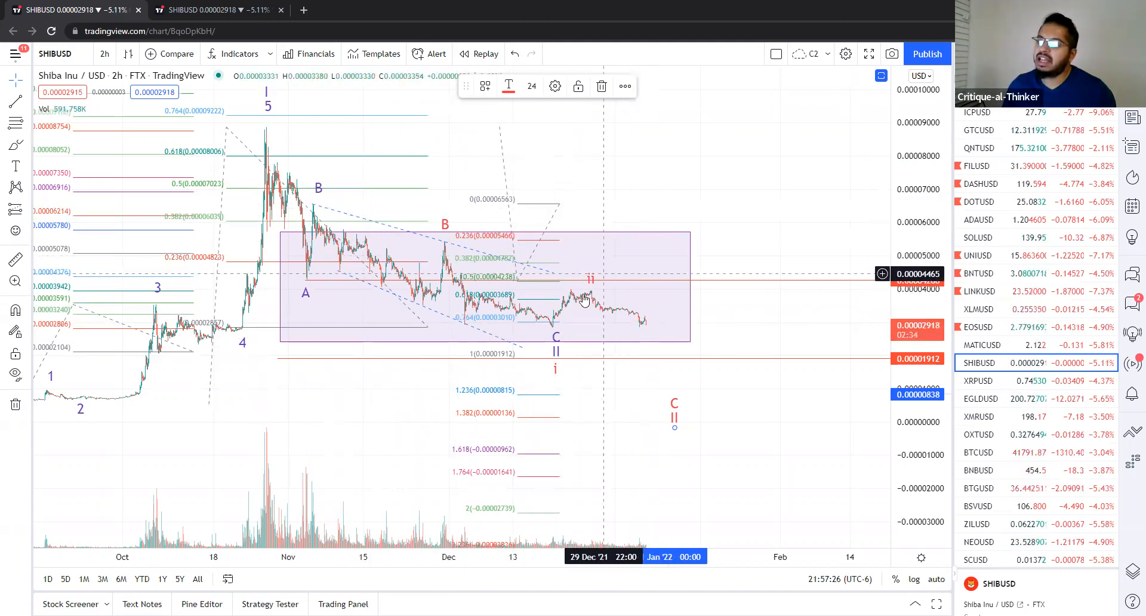
pyautogui.moveTo(580, 291)
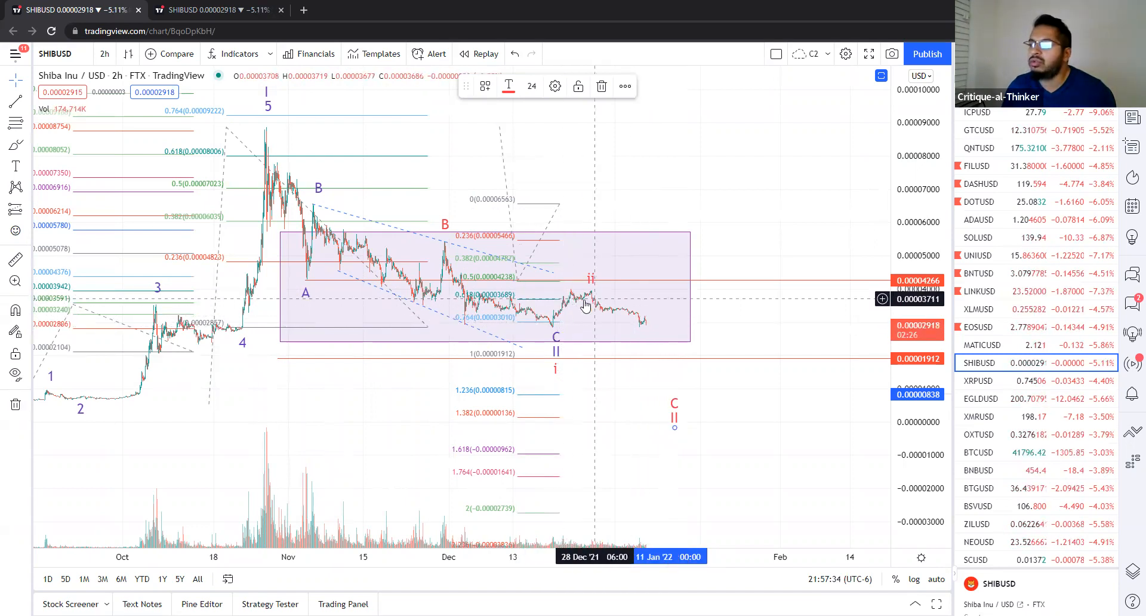
pyautogui.moveTo(619, 285)
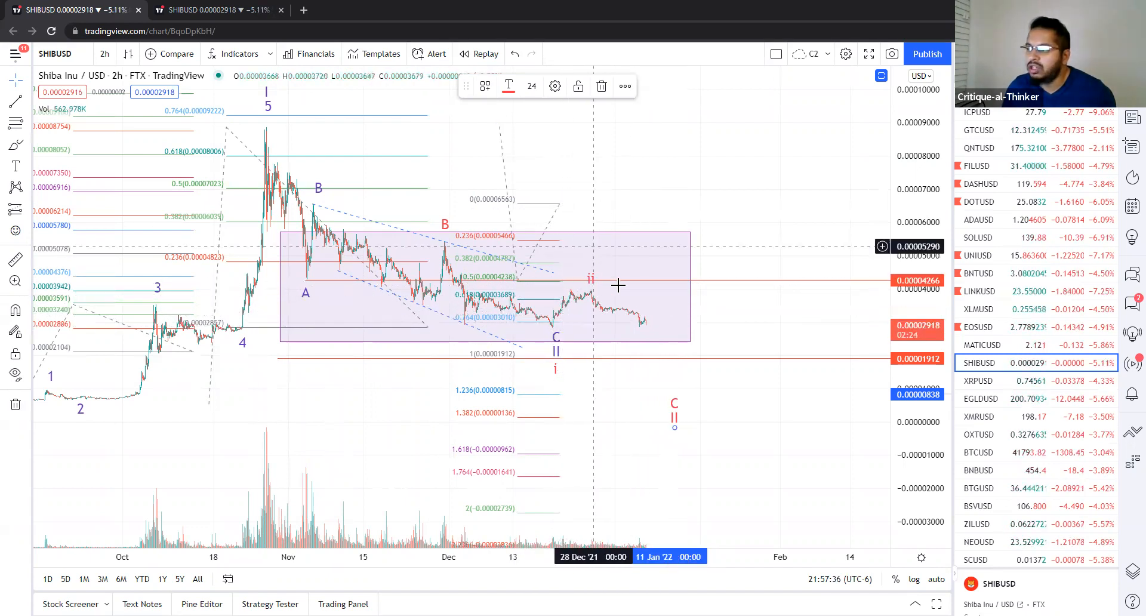
pyautogui.moveTo(673, 326)
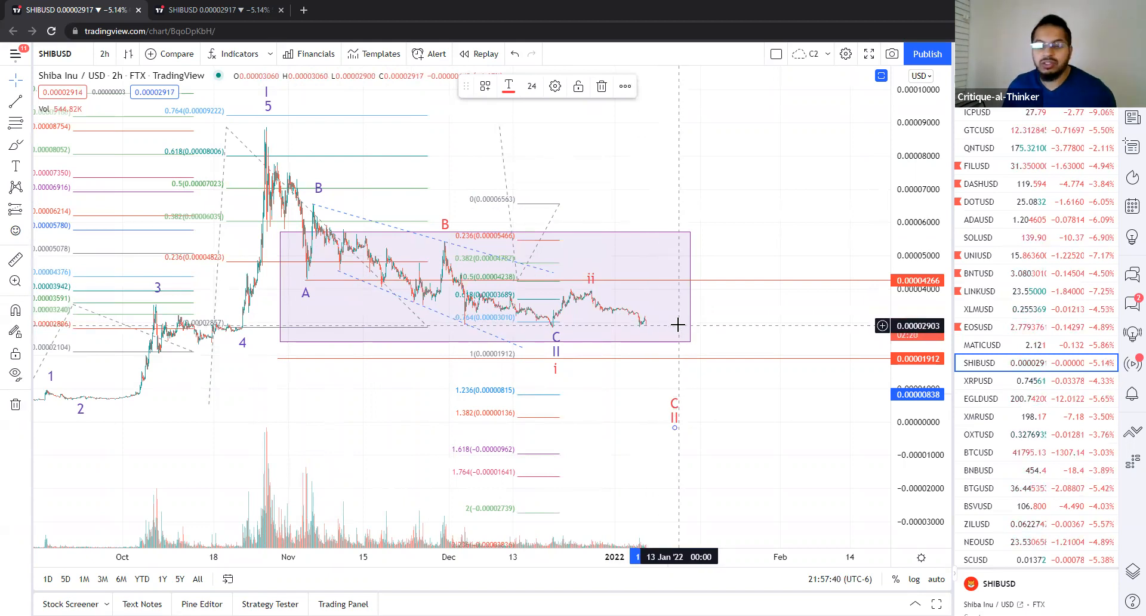
pyautogui.moveTo(551, 298)
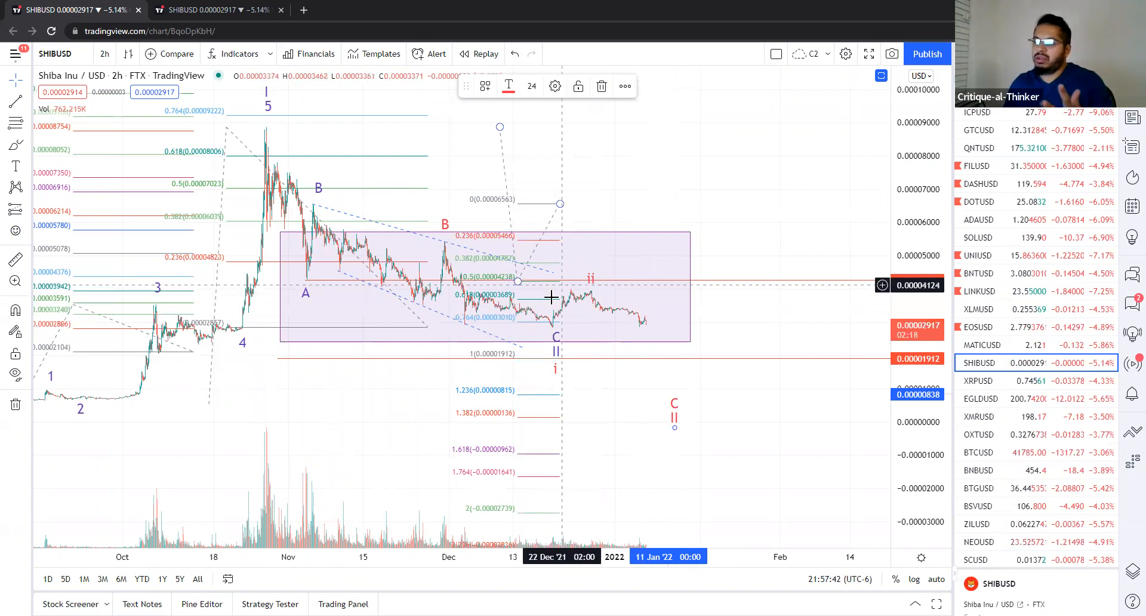
pyautogui.moveTo(739, 320)
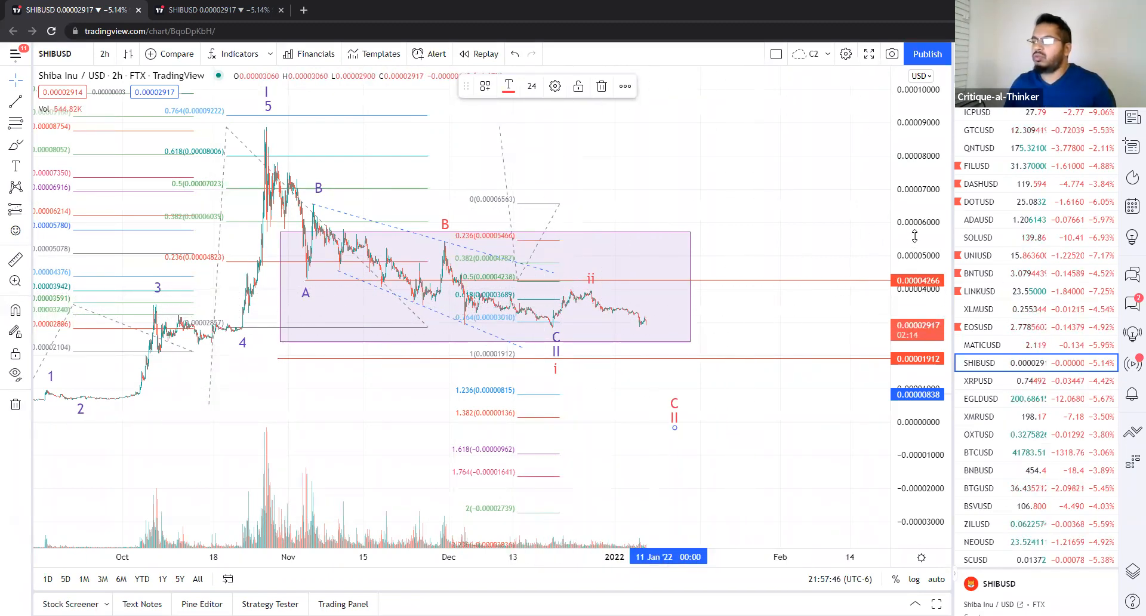
pyautogui.moveTo(577, 325)
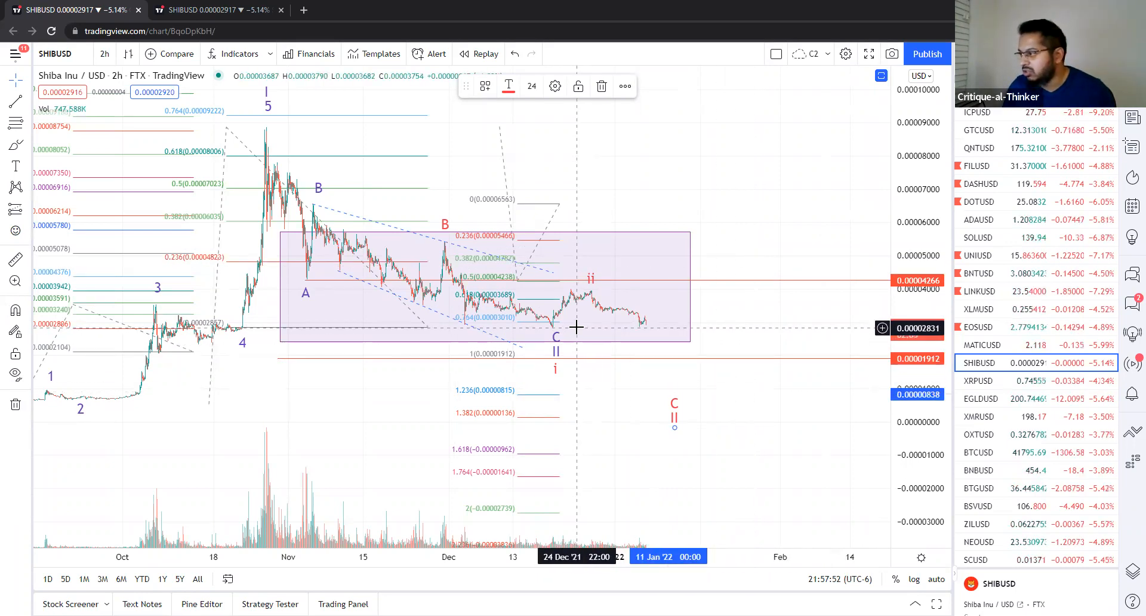
pyautogui.moveTo(783, 304)
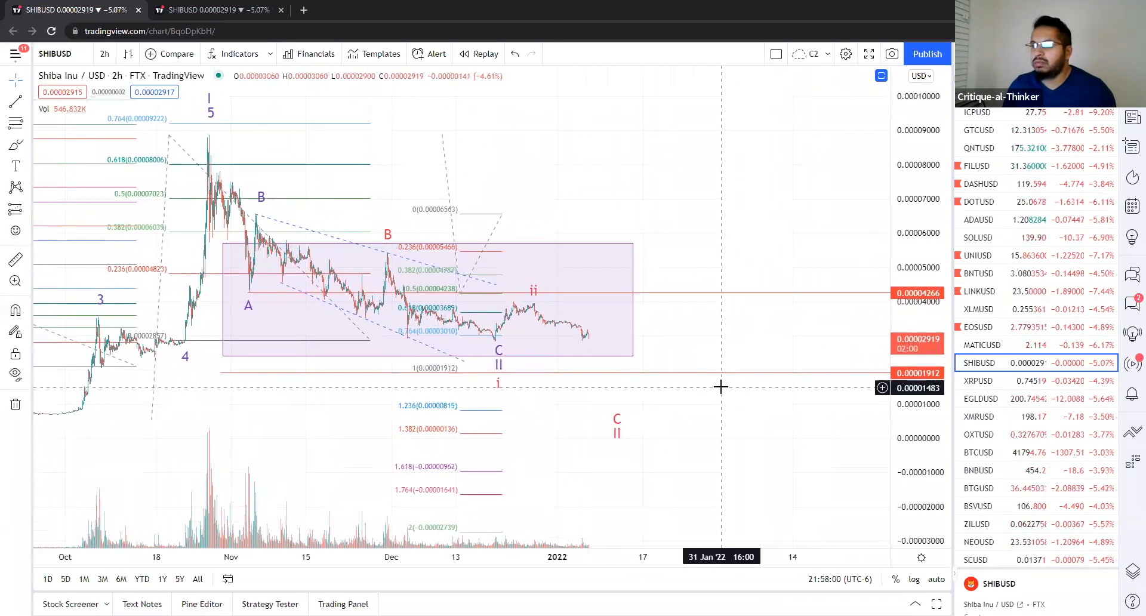
pyautogui.moveTo(667, 356)
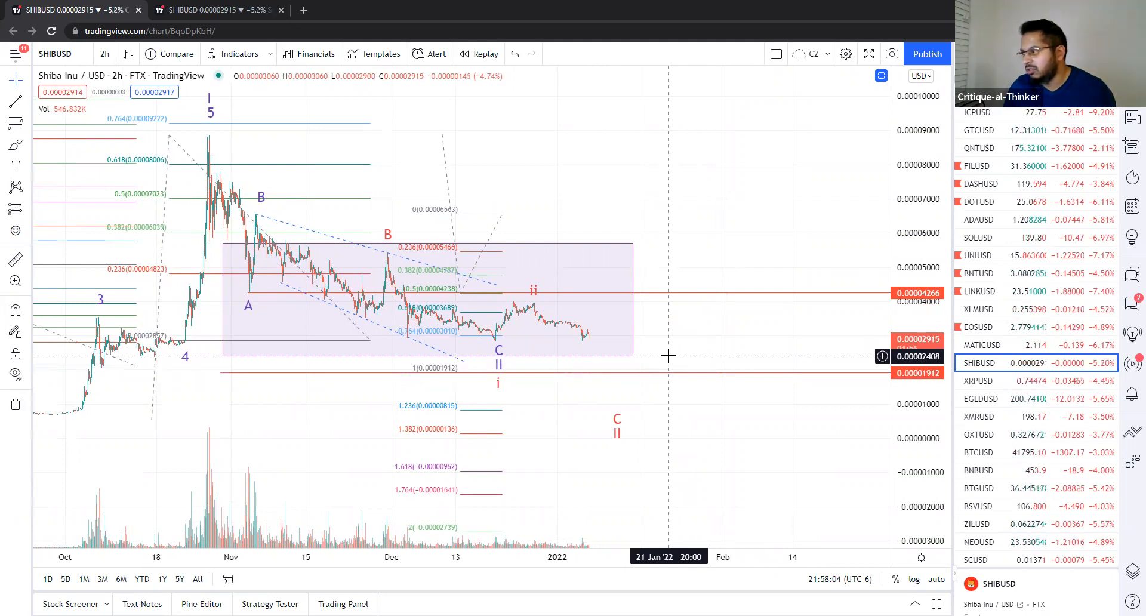
pyautogui.moveTo(666, 373)
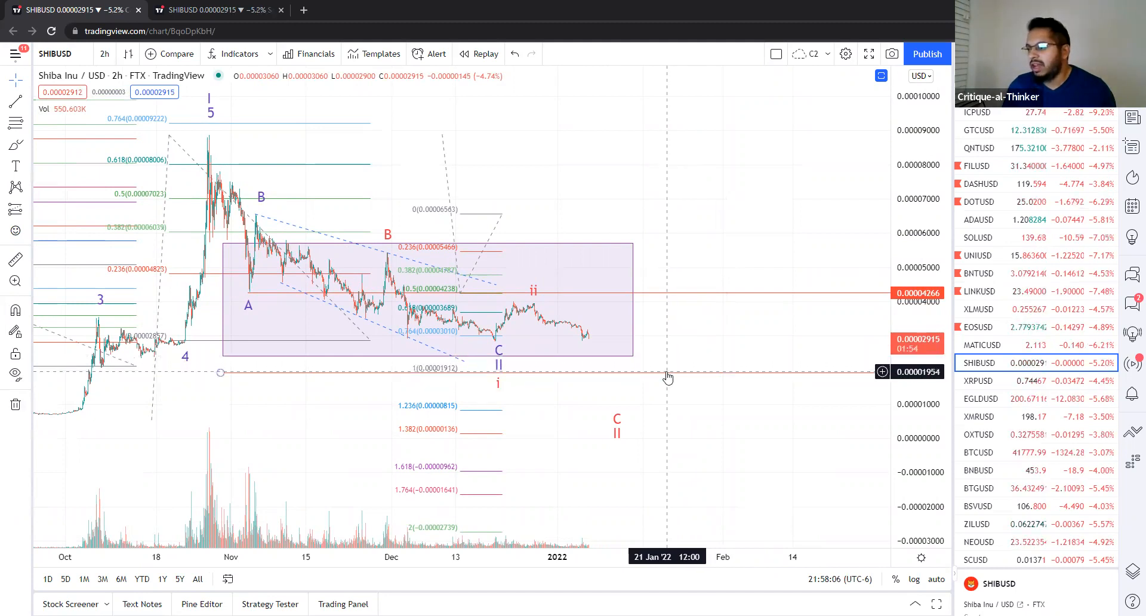
pyautogui.moveTo(260, 334)
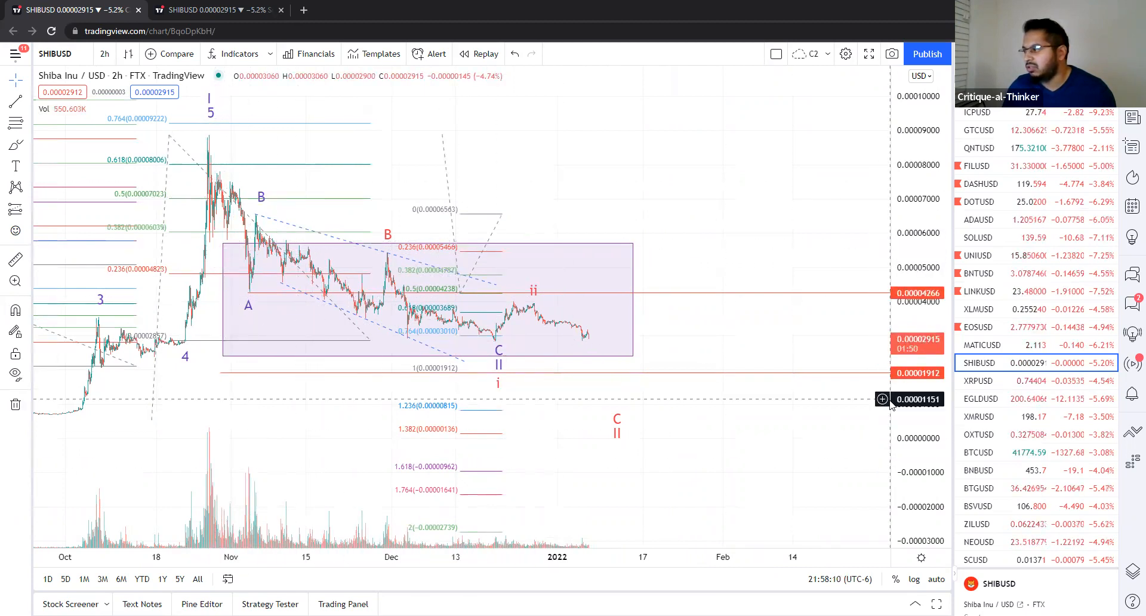
pyautogui.moveTo(703, 439)
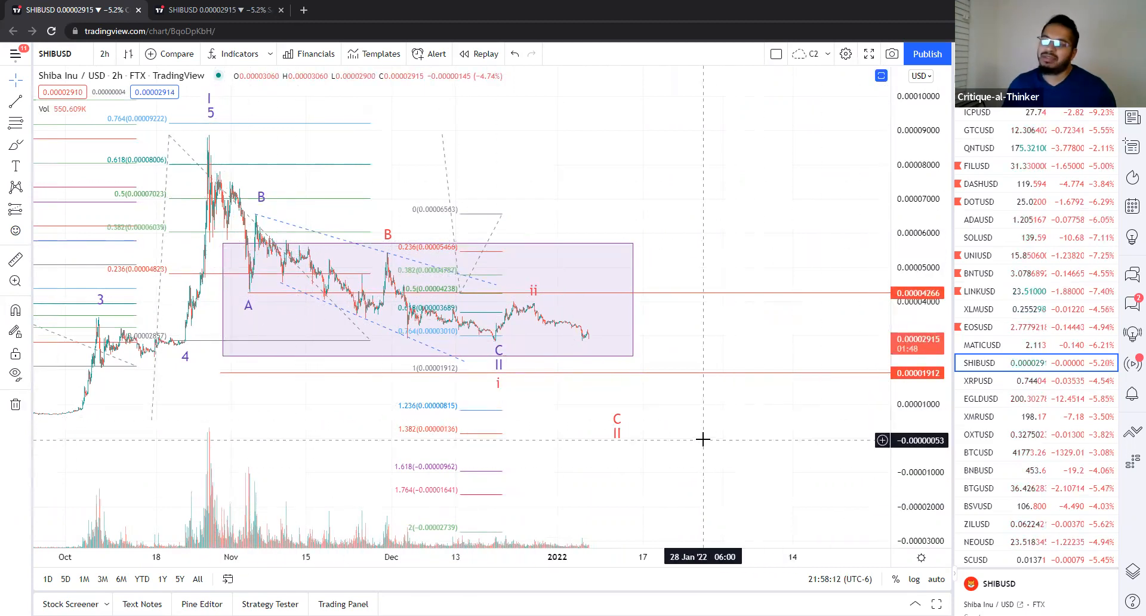
pyautogui.moveTo(699, 418)
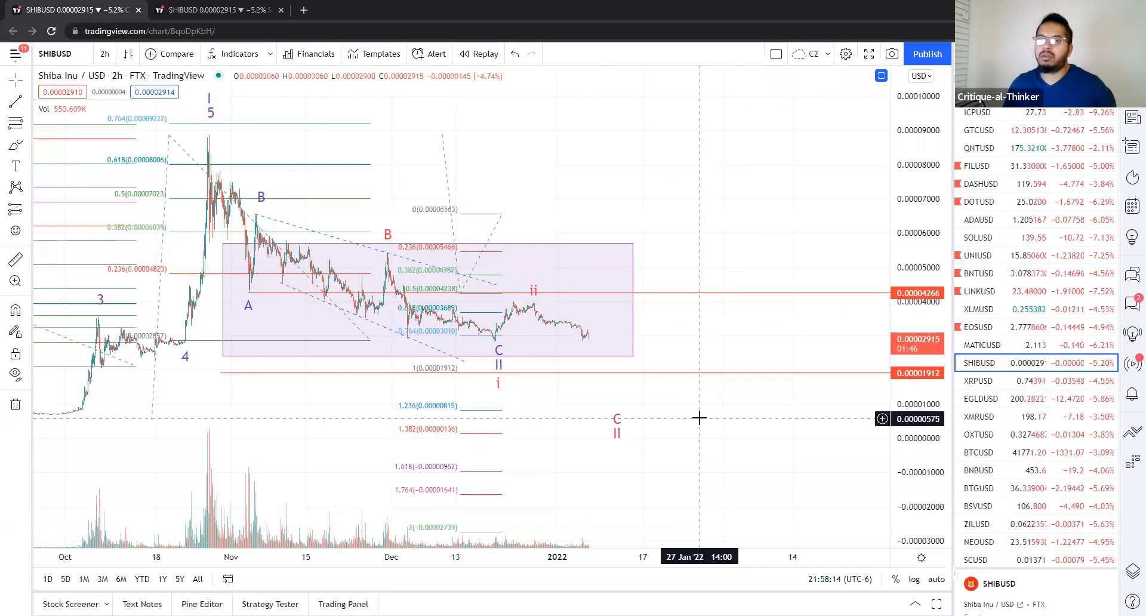
pyautogui.moveTo(624, 265)
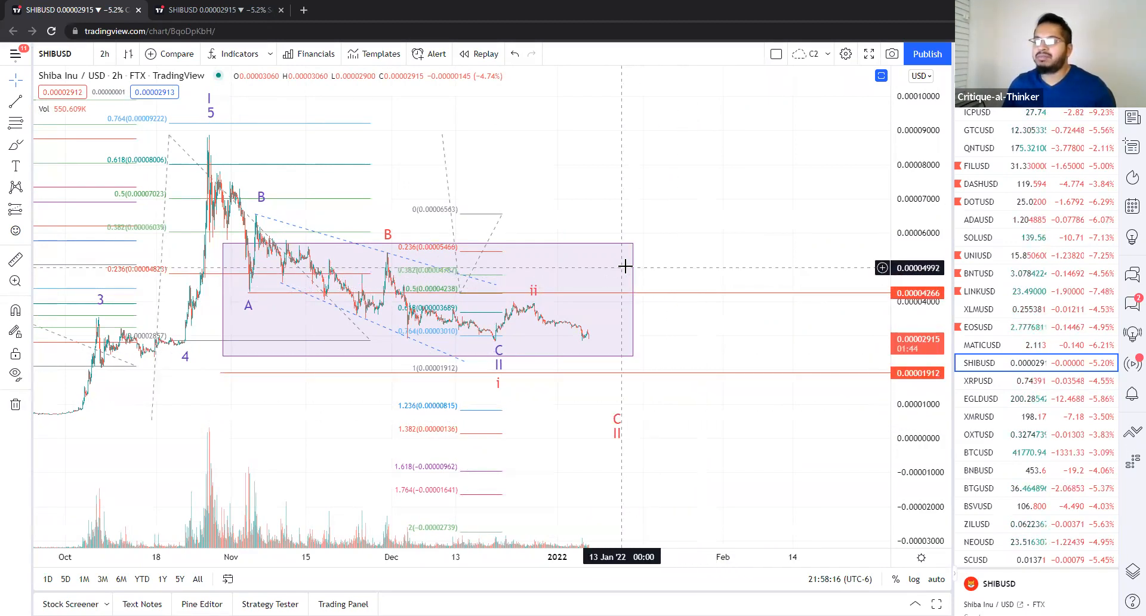
pyautogui.moveTo(620, 338)
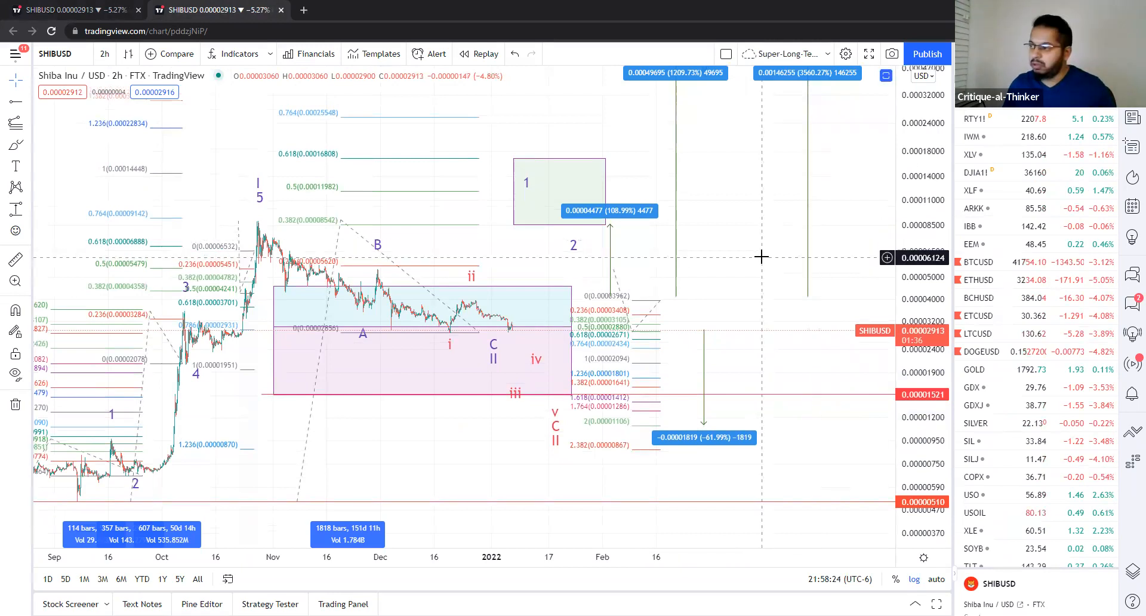
pyautogui.moveTo(528, 309)
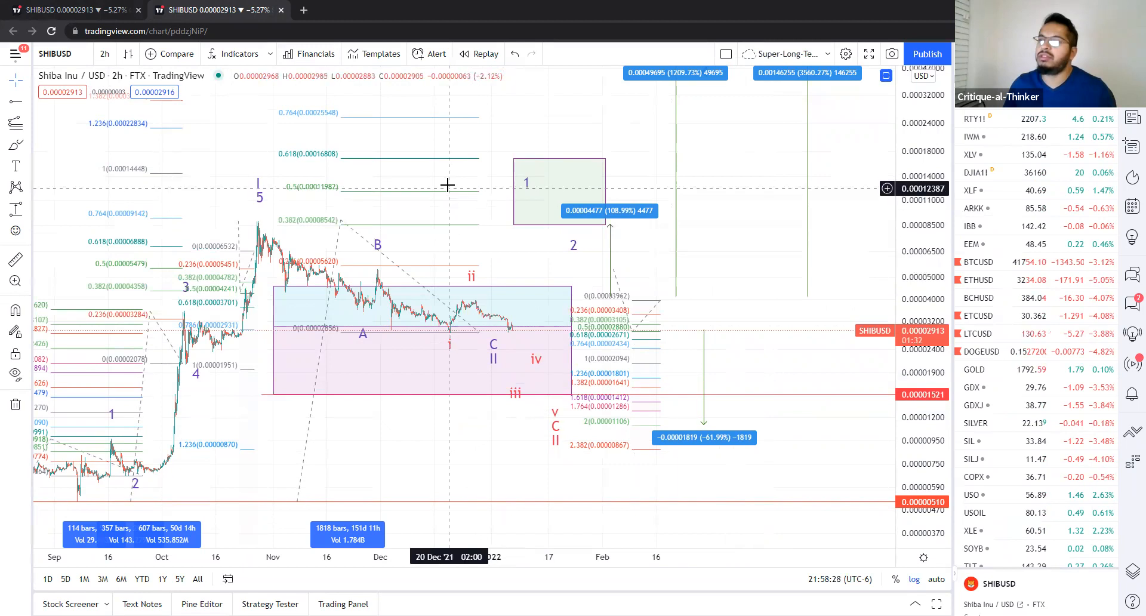
pyautogui.moveTo(451, 166)
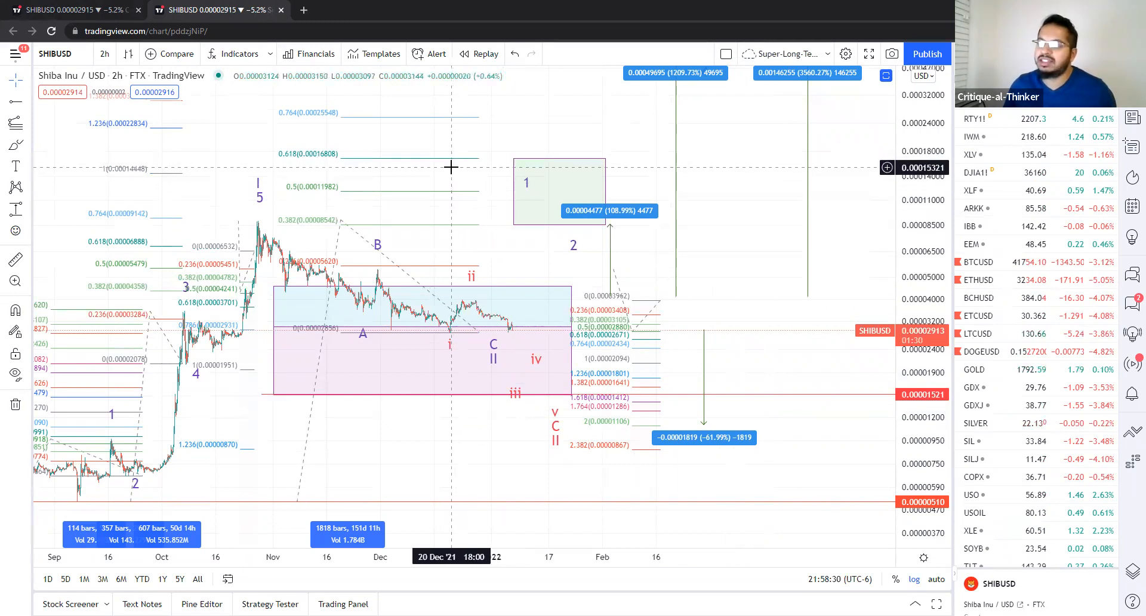
pyautogui.moveTo(502, 402)
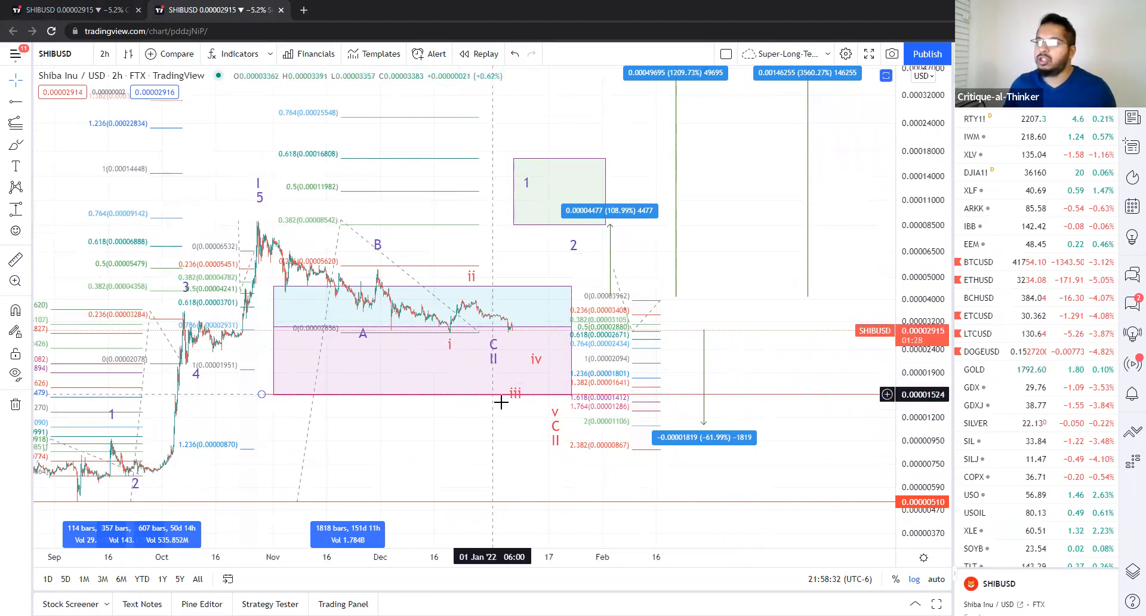
pyautogui.moveTo(494, 228)
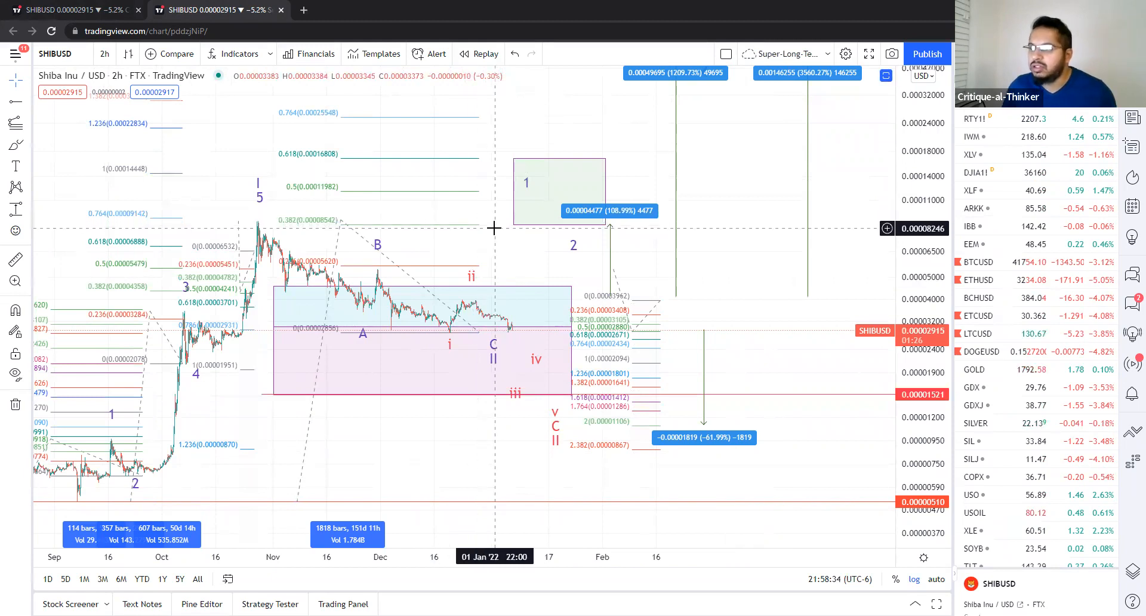
pyautogui.moveTo(395, 163)
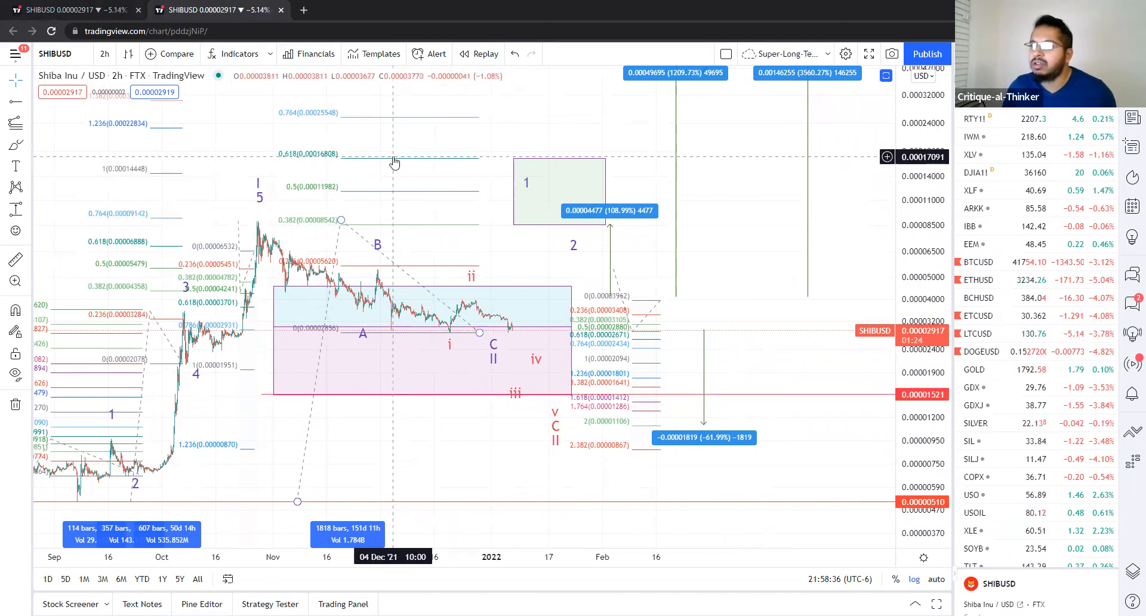
pyautogui.moveTo(568, 177)
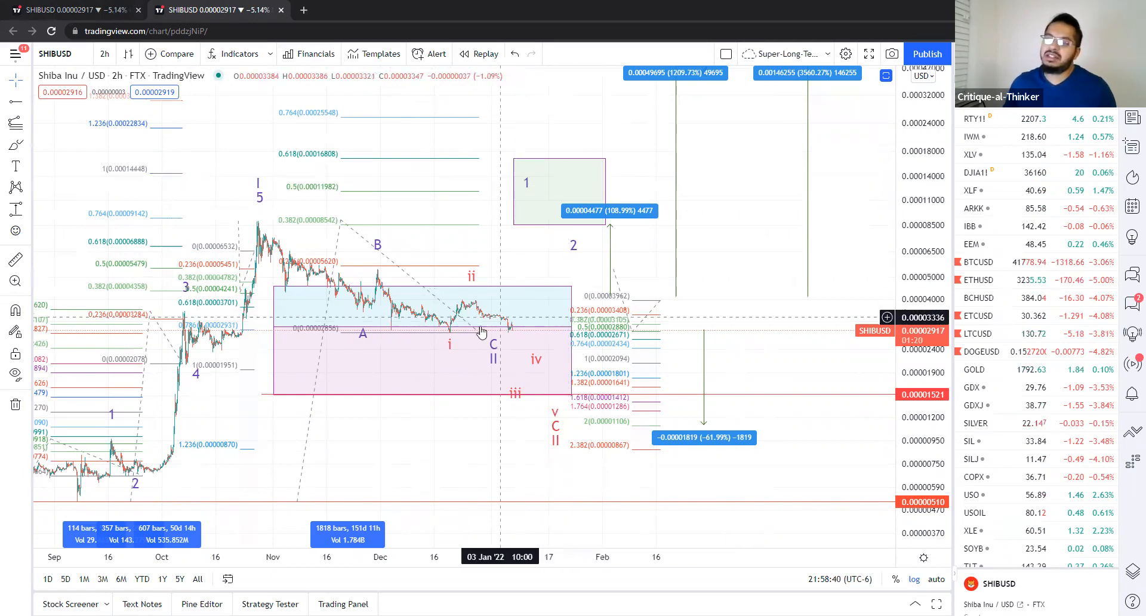
pyautogui.moveTo(228, 234)
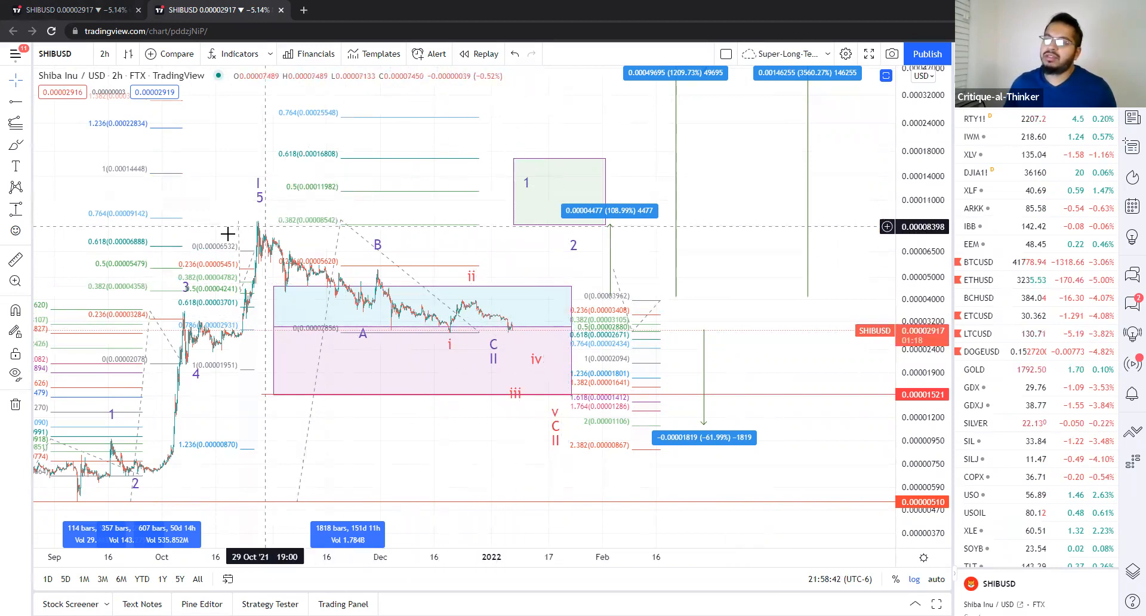
pyautogui.moveTo(294, 182)
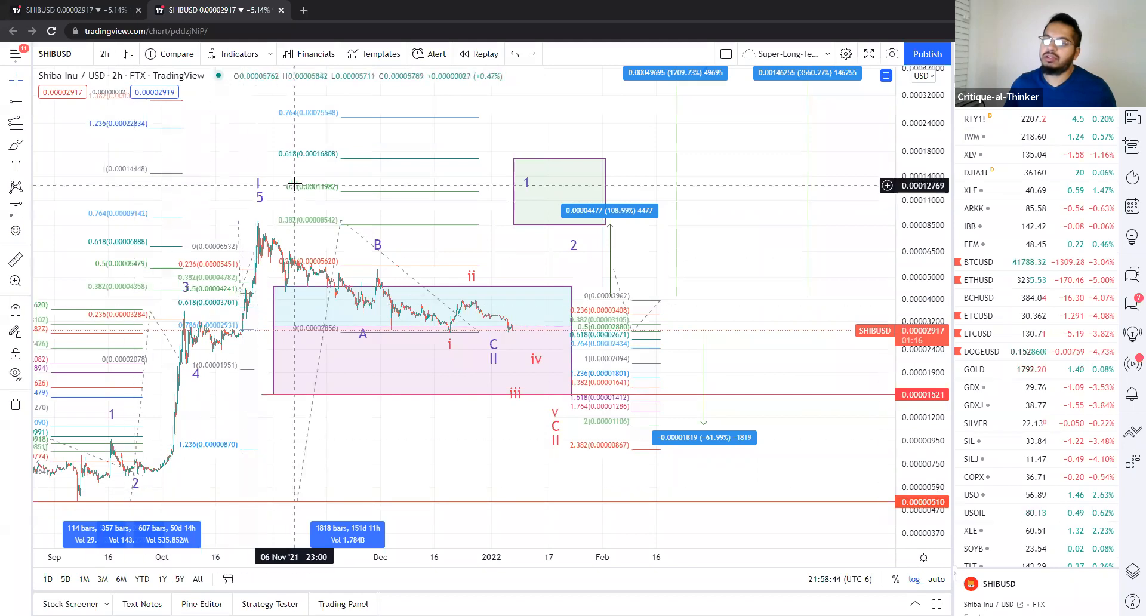
pyautogui.moveTo(583, 198)
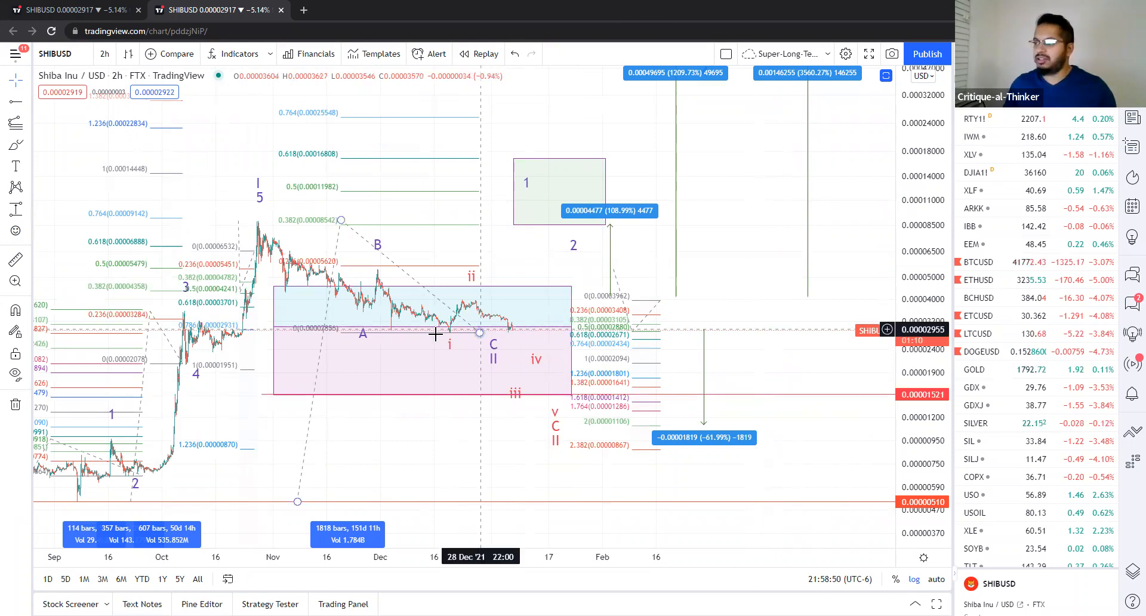
pyautogui.moveTo(495, 300)
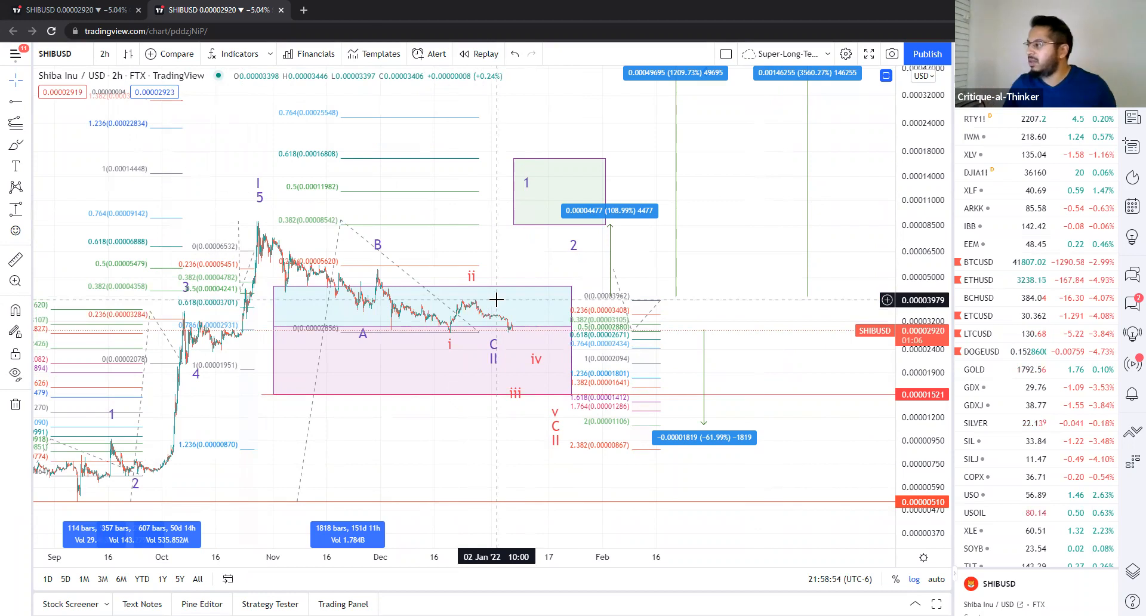
pyautogui.moveTo(1037, 255)
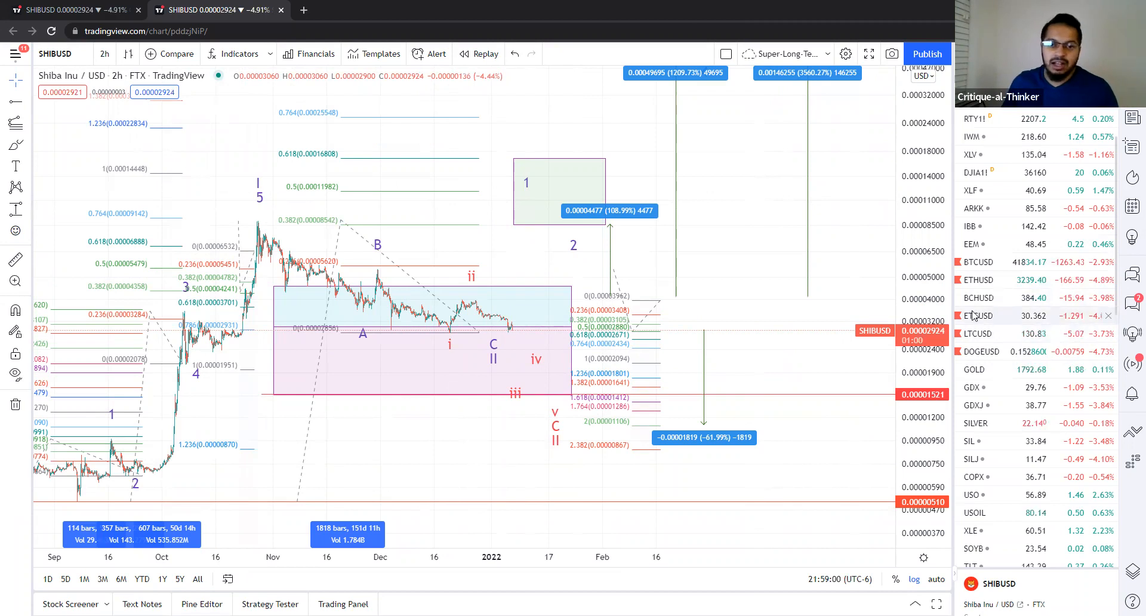
pyautogui.moveTo(716, 245)
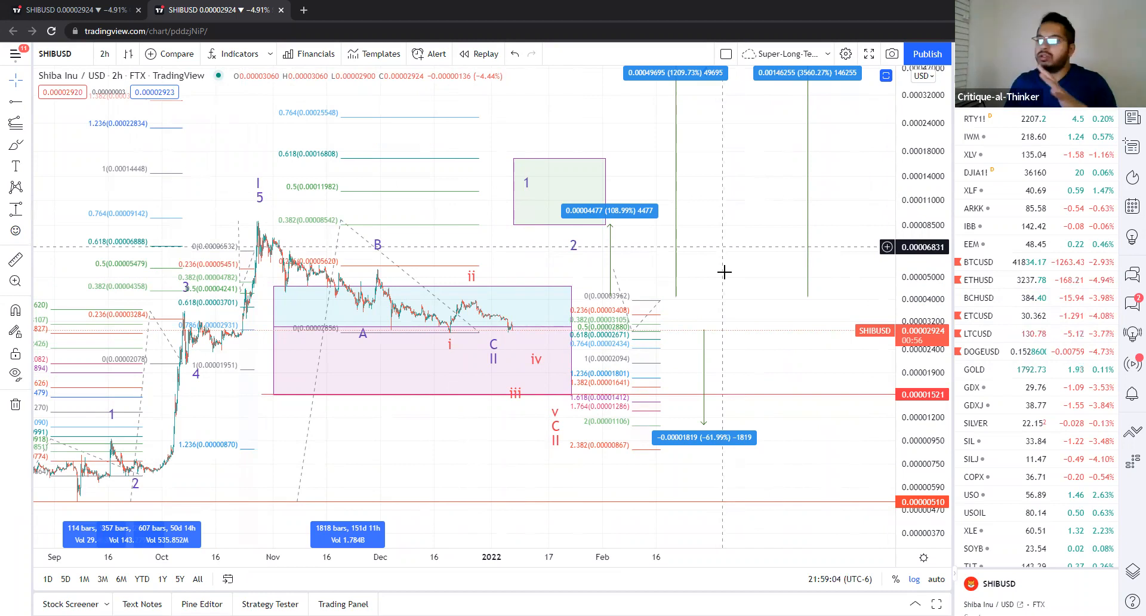
pyautogui.moveTo(379, 340)
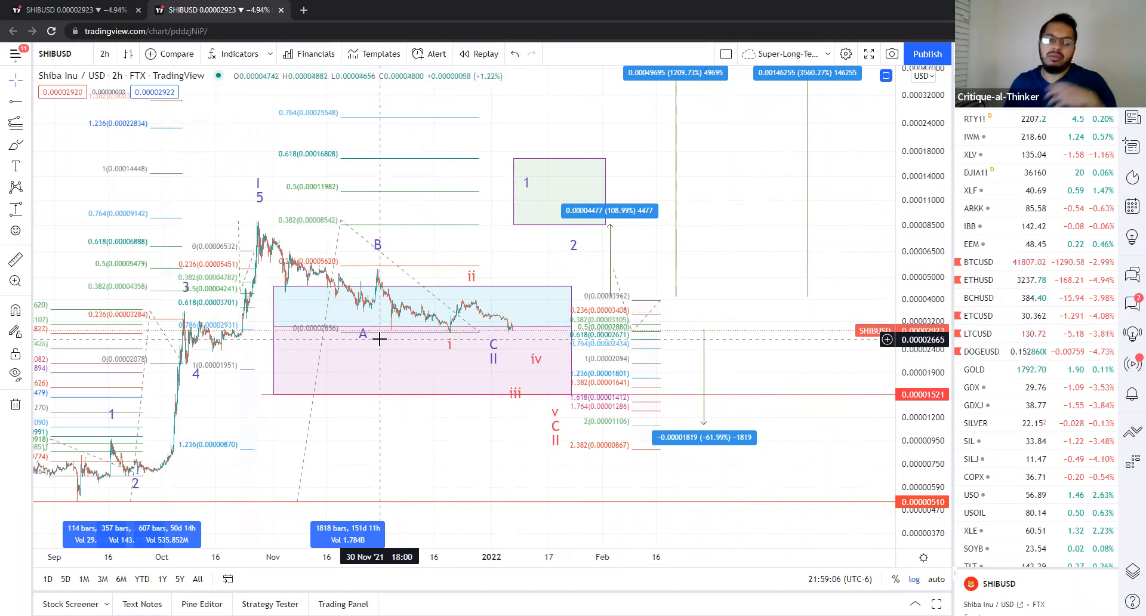
pyautogui.moveTo(366, 343)
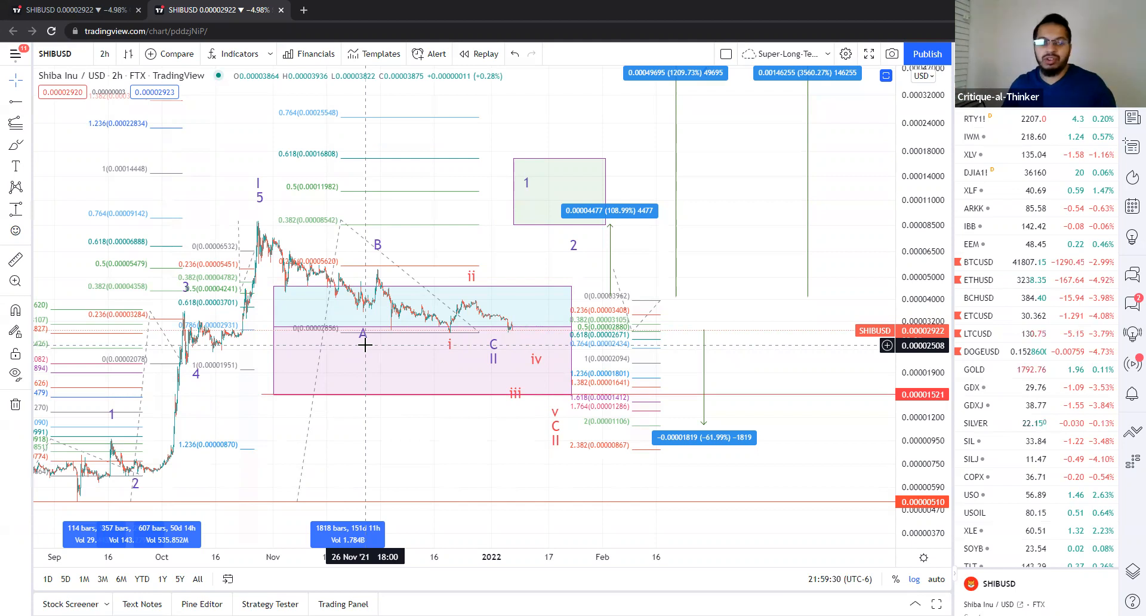
pyautogui.moveTo(535, 323)
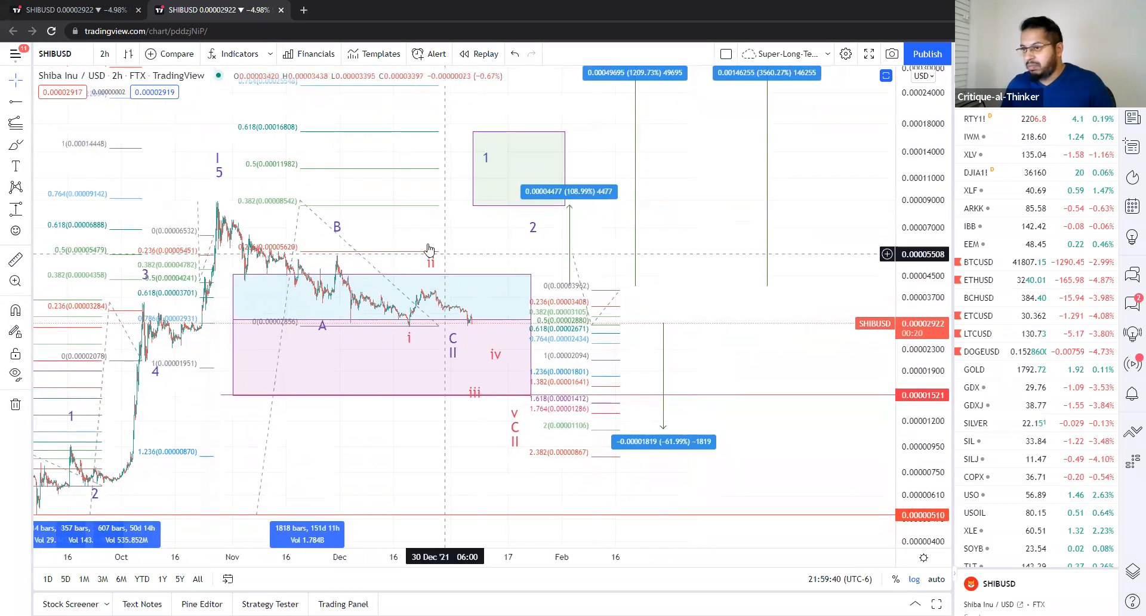
pyautogui.moveTo(434, 261)
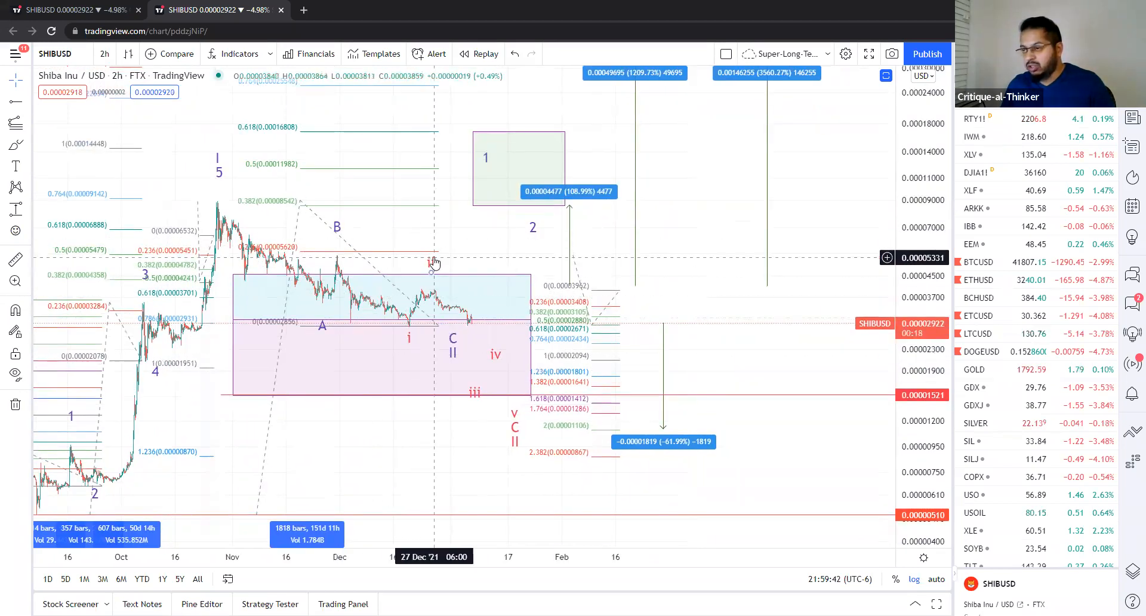
pyautogui.moveTo(358, 236)
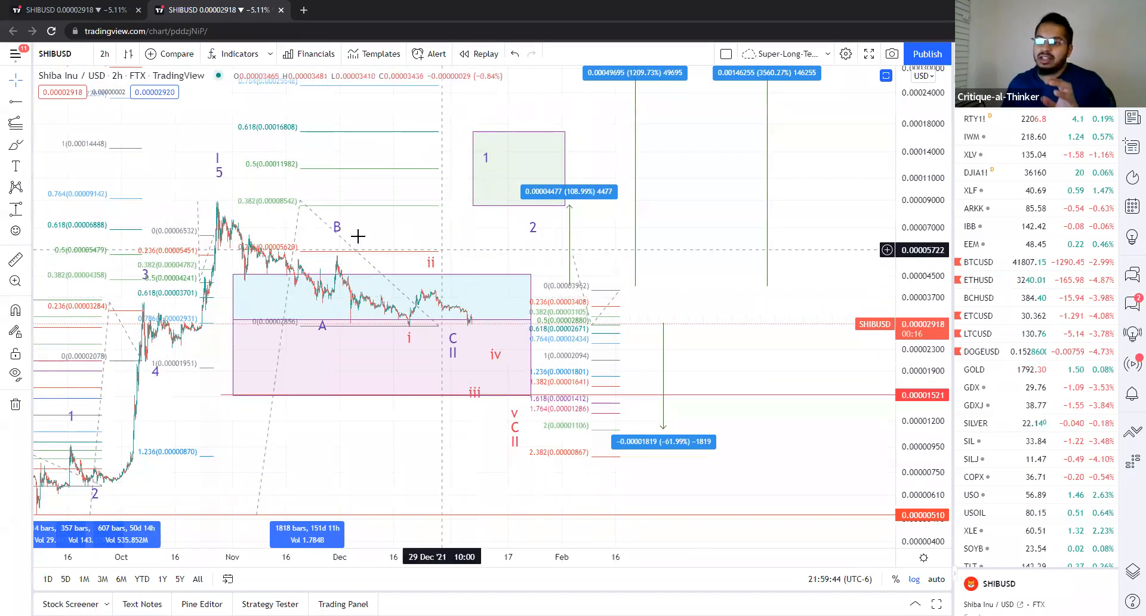
pyautogui.moveTo(216, 198)
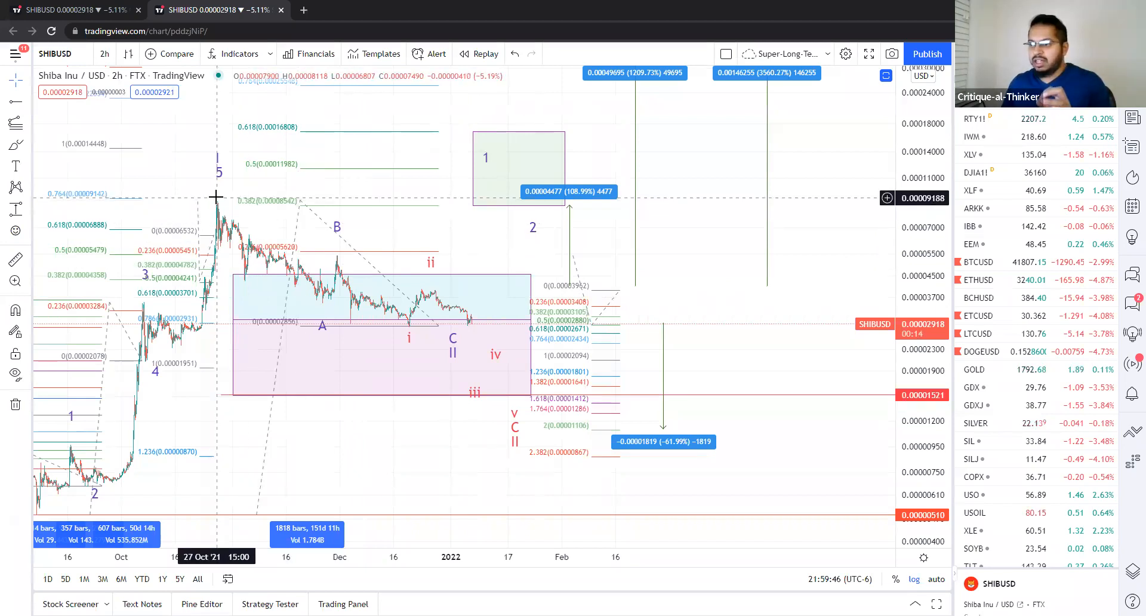
pyautogui.moveTo(316, 340)
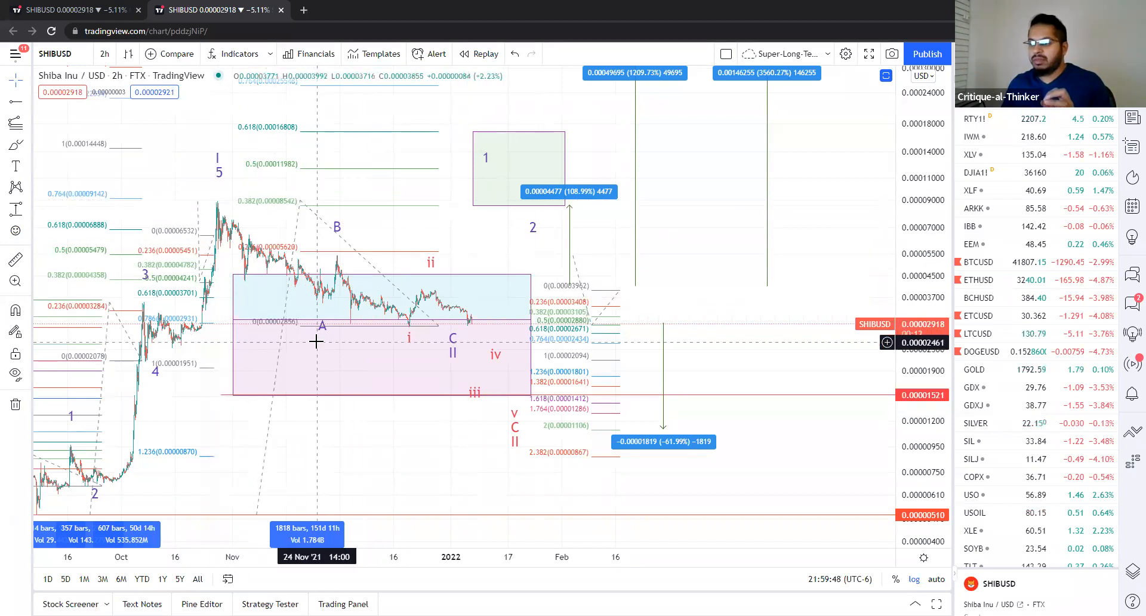
pyautogui.moveTo(344, 231)
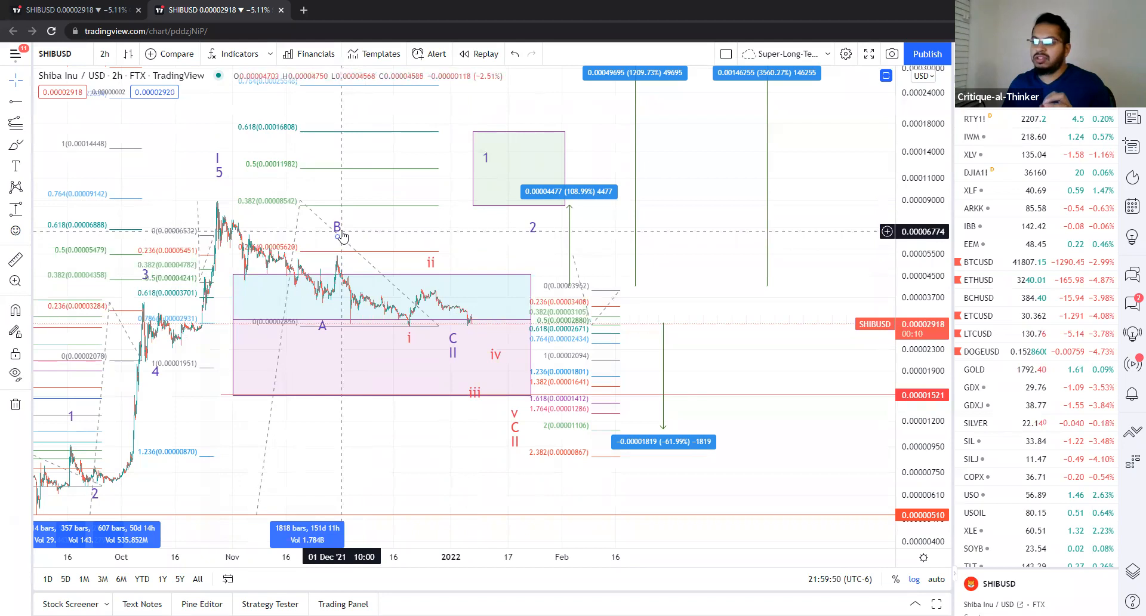
pyautogui.moveTo(358, 311)
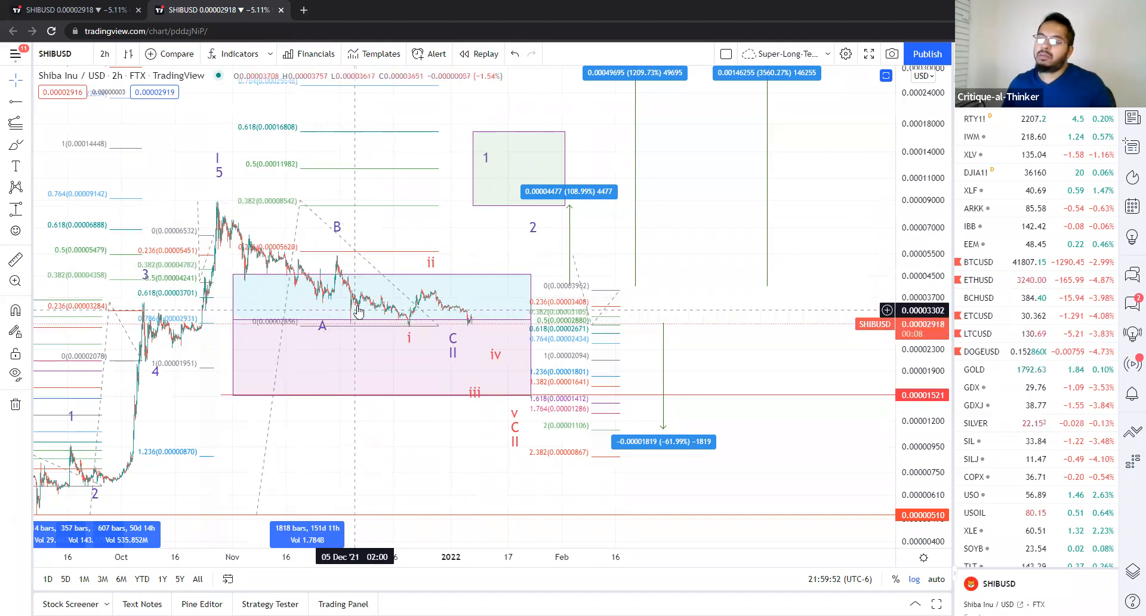
pyautogui.moveTo(411, 341)
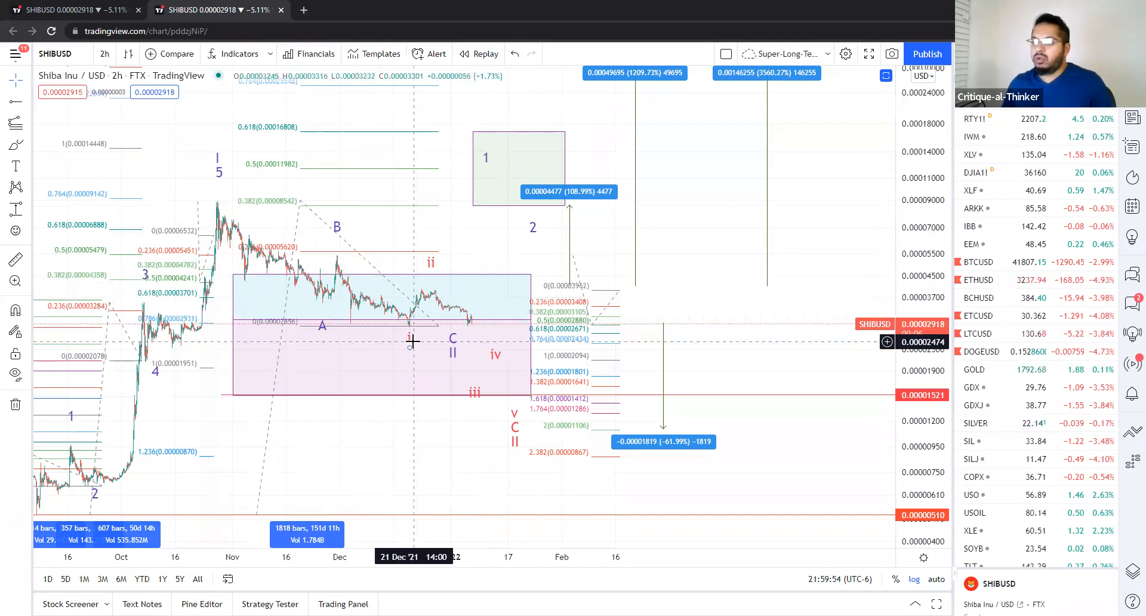
pyautogui.moveTo(515, 407)
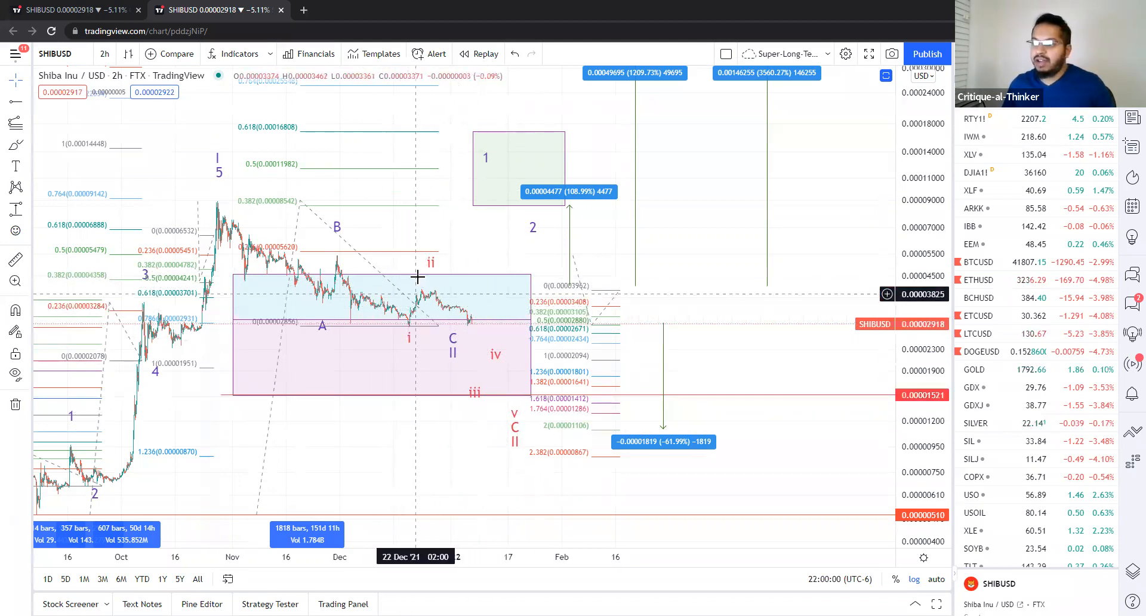
pyautogui.moveTo(430, 263)
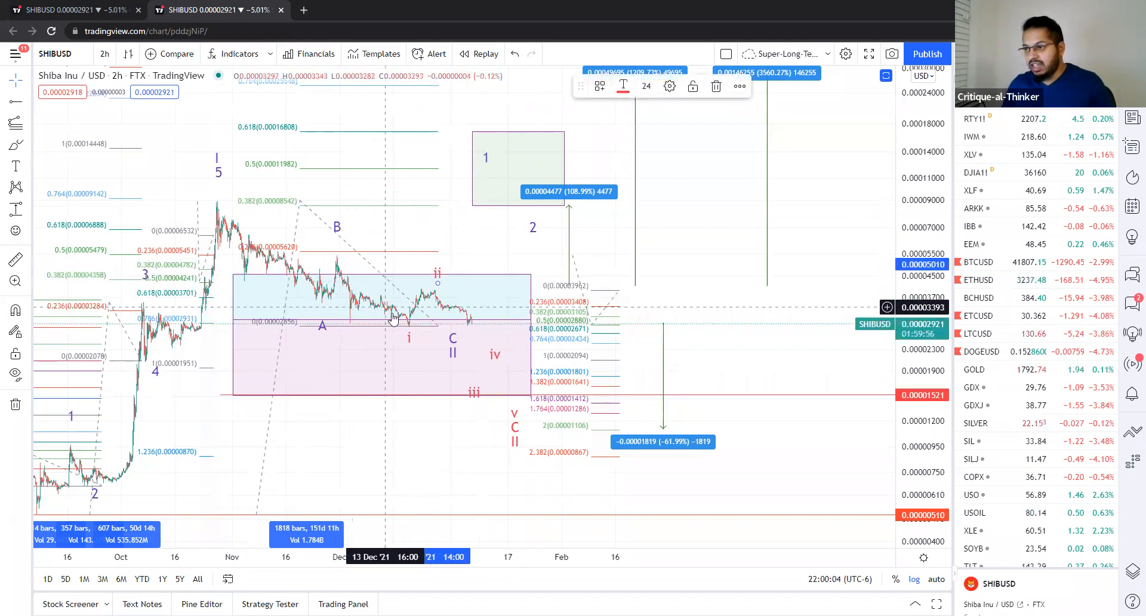
pyautogui.moveTo(344, 261)
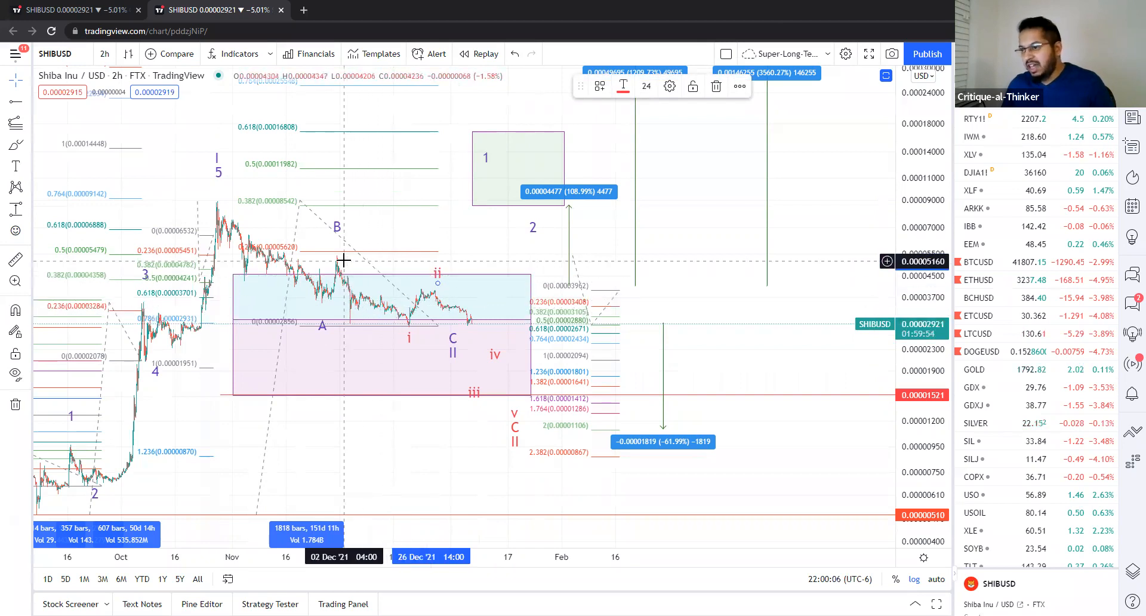
pyautogui.moveTo(344, 304)
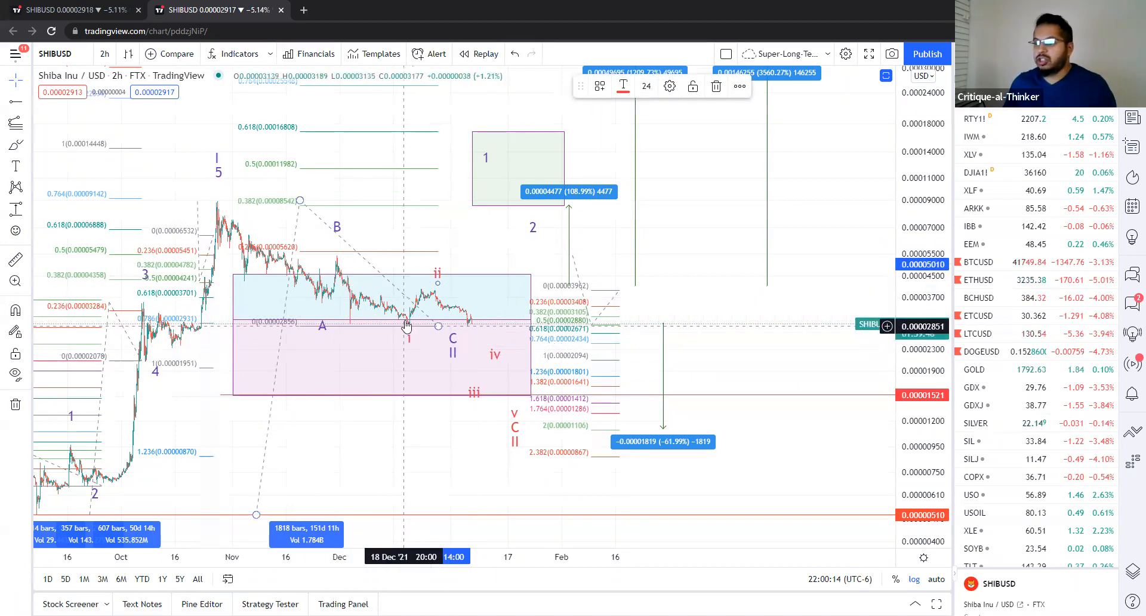
pyautogui.moveTo(442, 285)
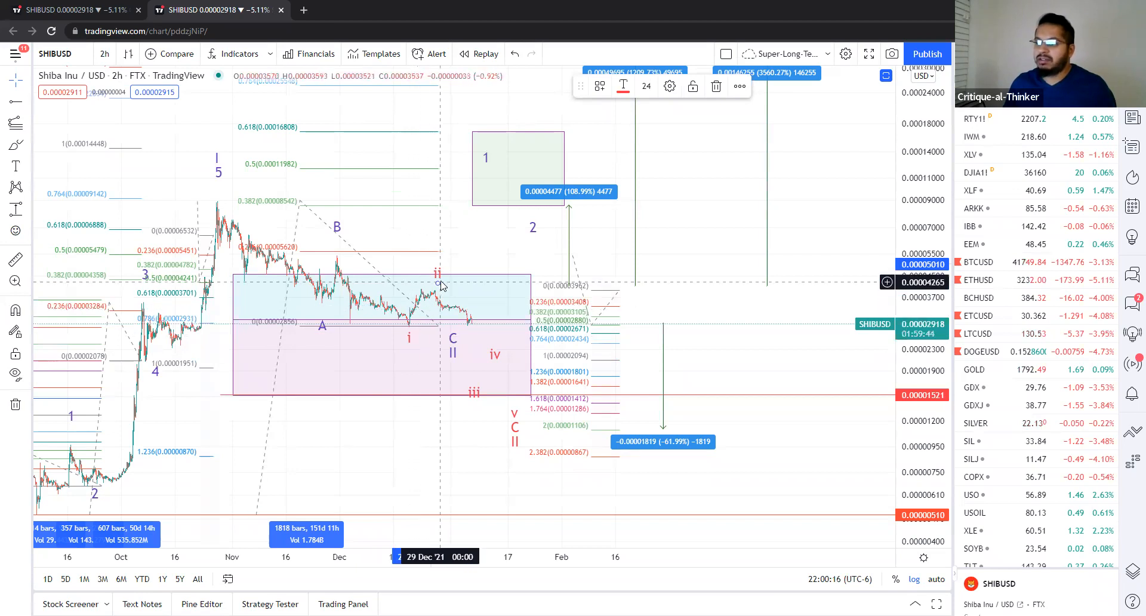
pyautogui.moveTo(437, 298)
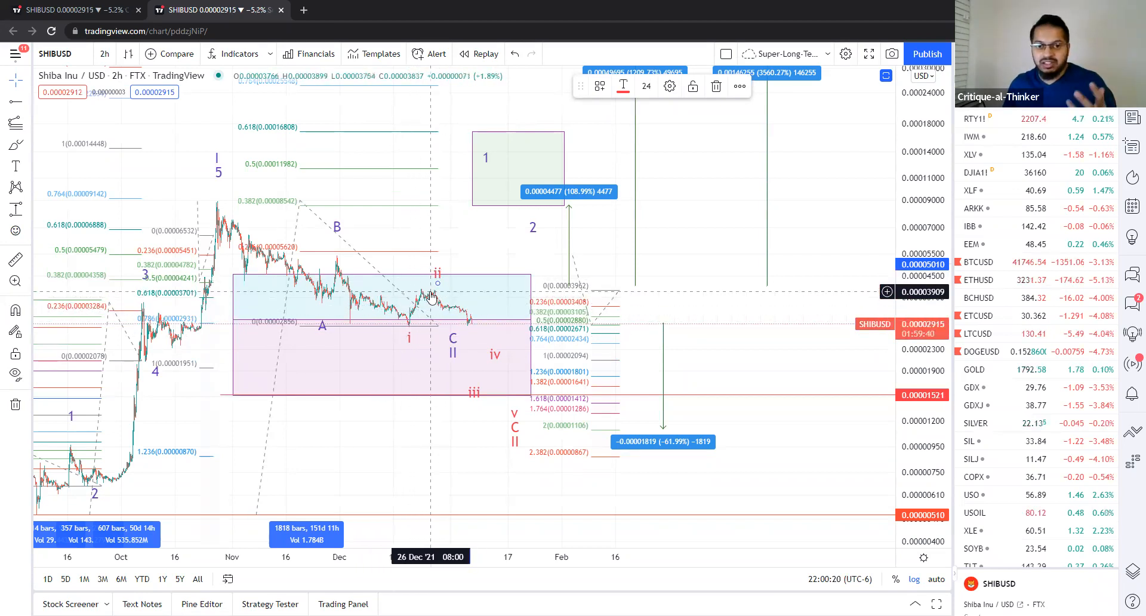
pyautogui.moveTo(436, 303)
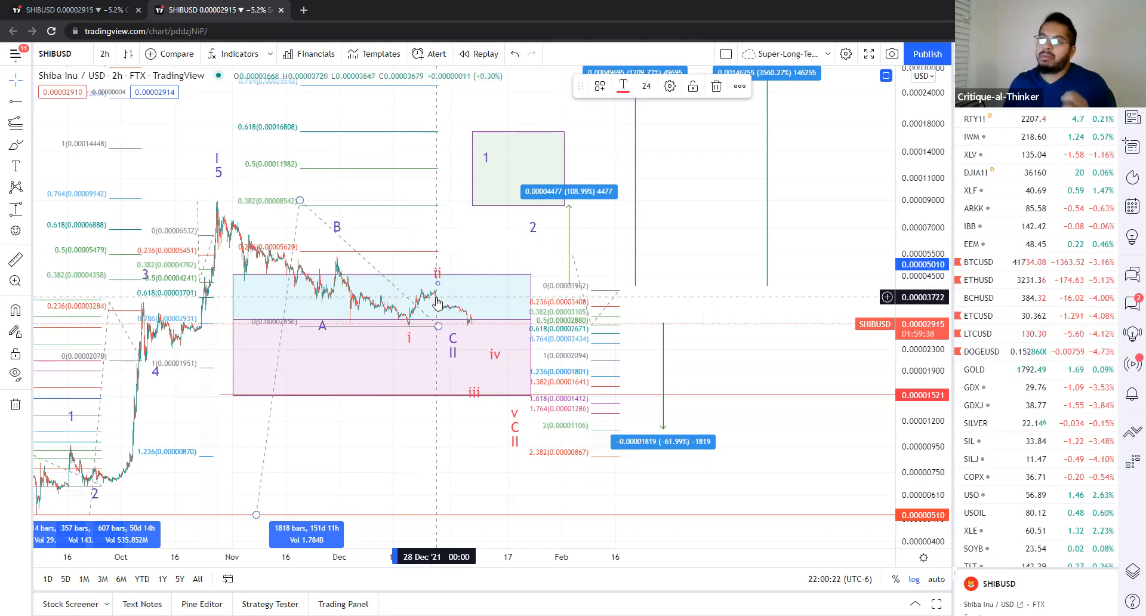
pyautogui.moveTo(433, 299)
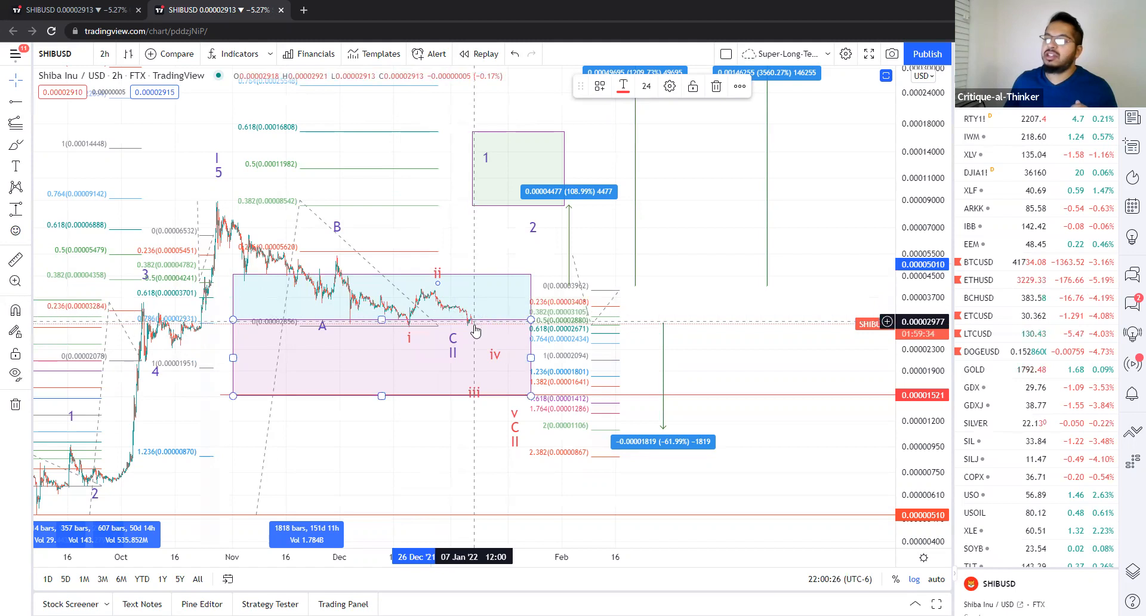
pyautogui.moveTo(475, 401)
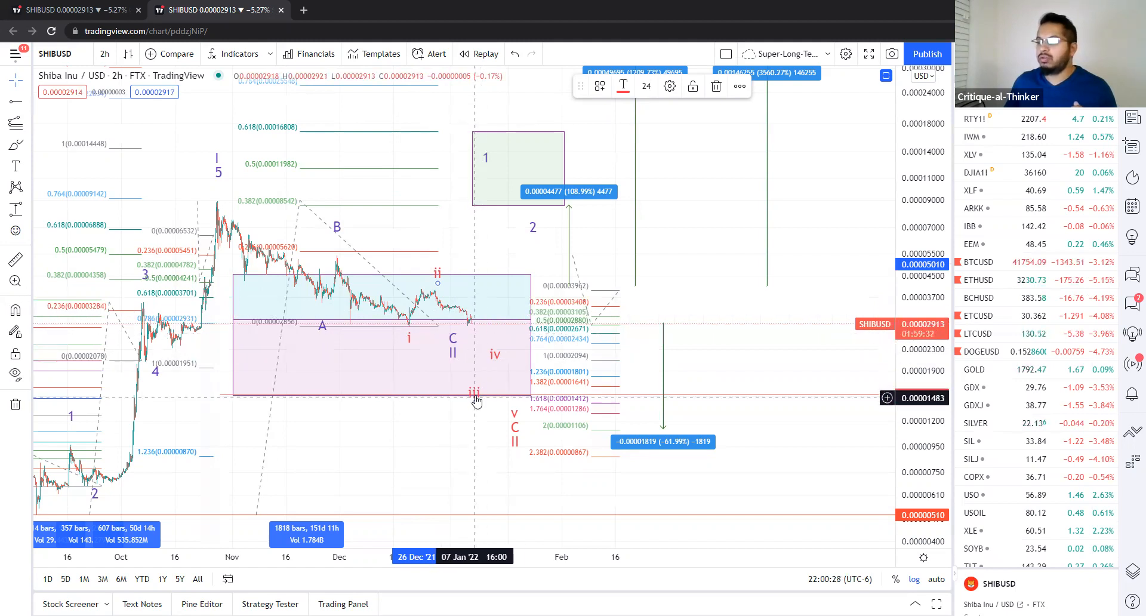
pyautogui.moveTo(493, 367)
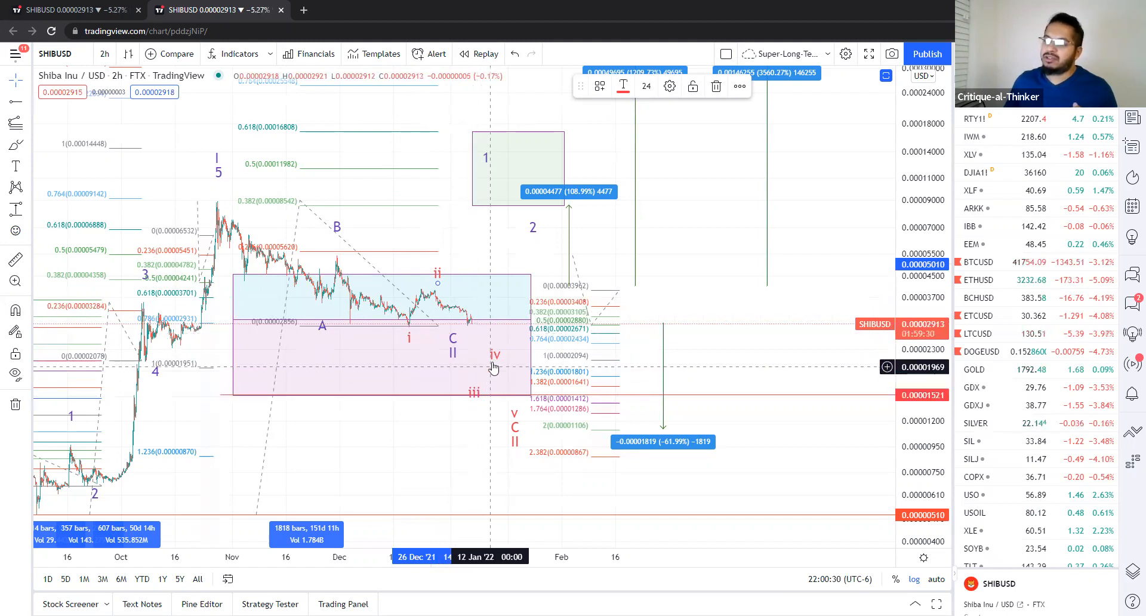
pyautogui.moveTo(515, 422)
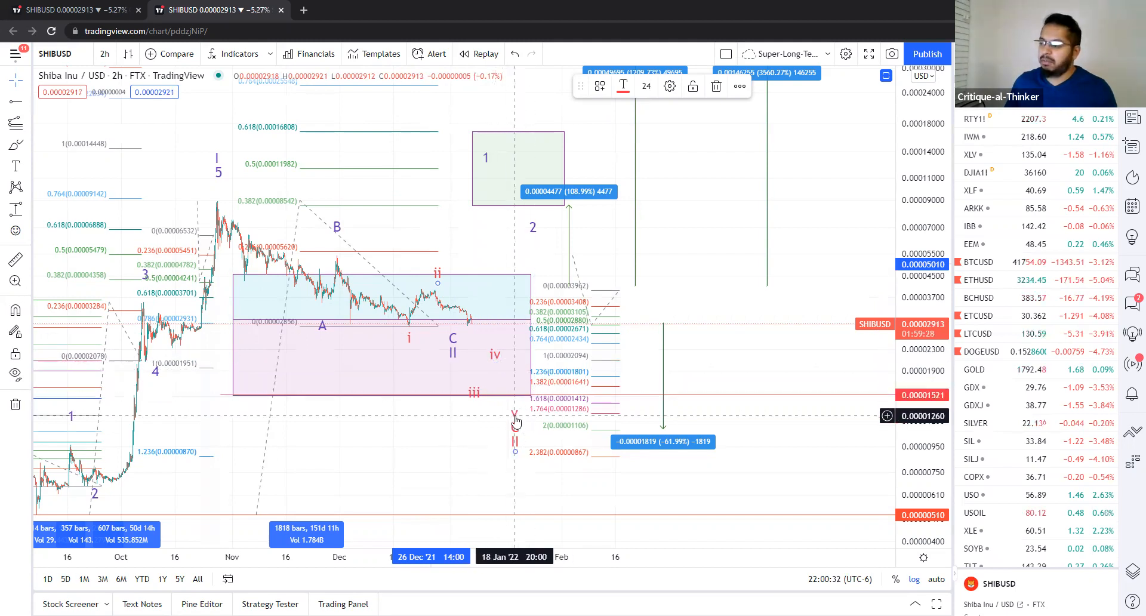
pyautogui.moveTo(753, 355)
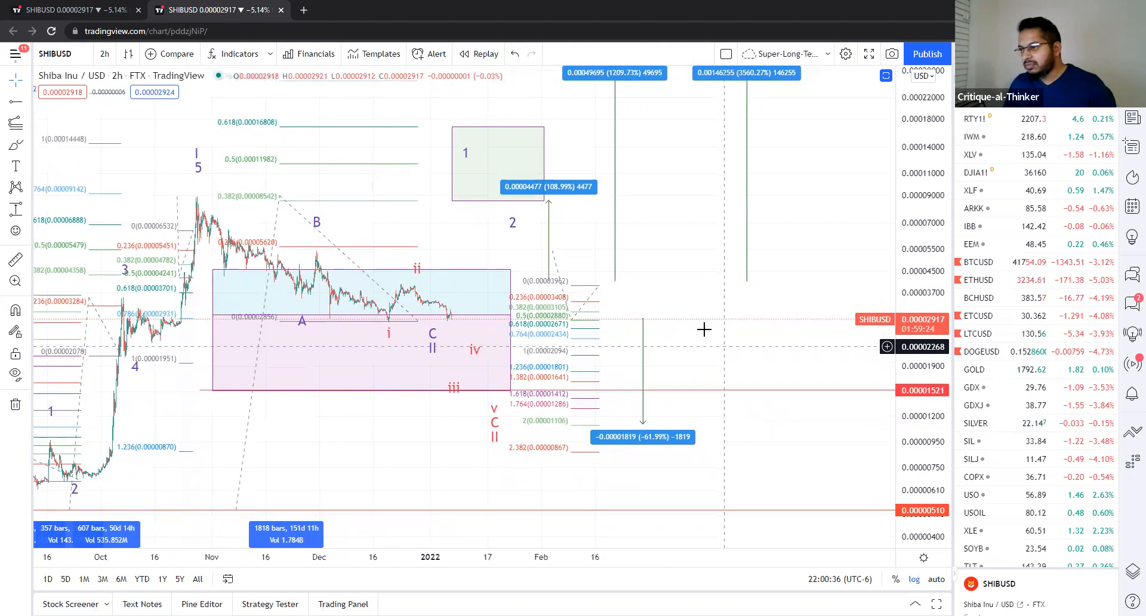
pyautogui.moveTo(406, 292)
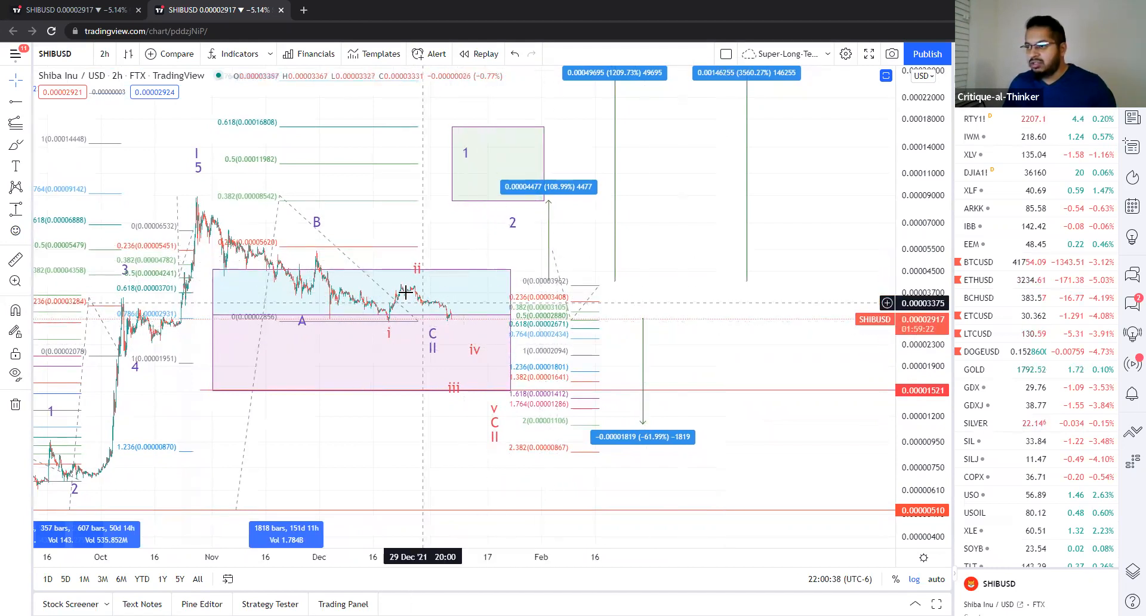
pyautogui.moveTo(583, 307)
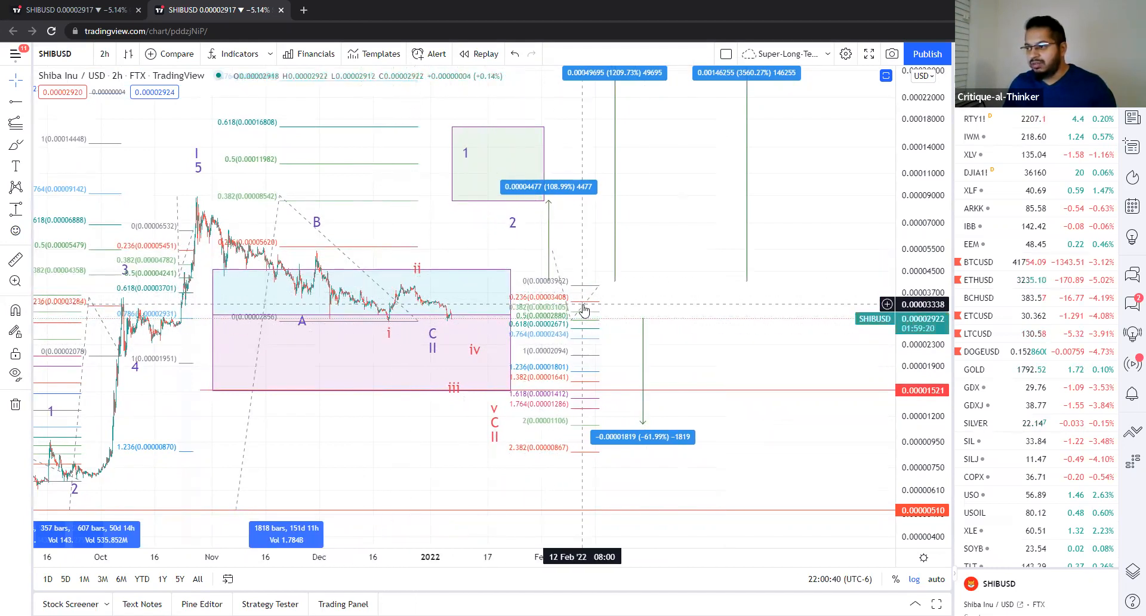
pyautogui.moveTo(628, 384)
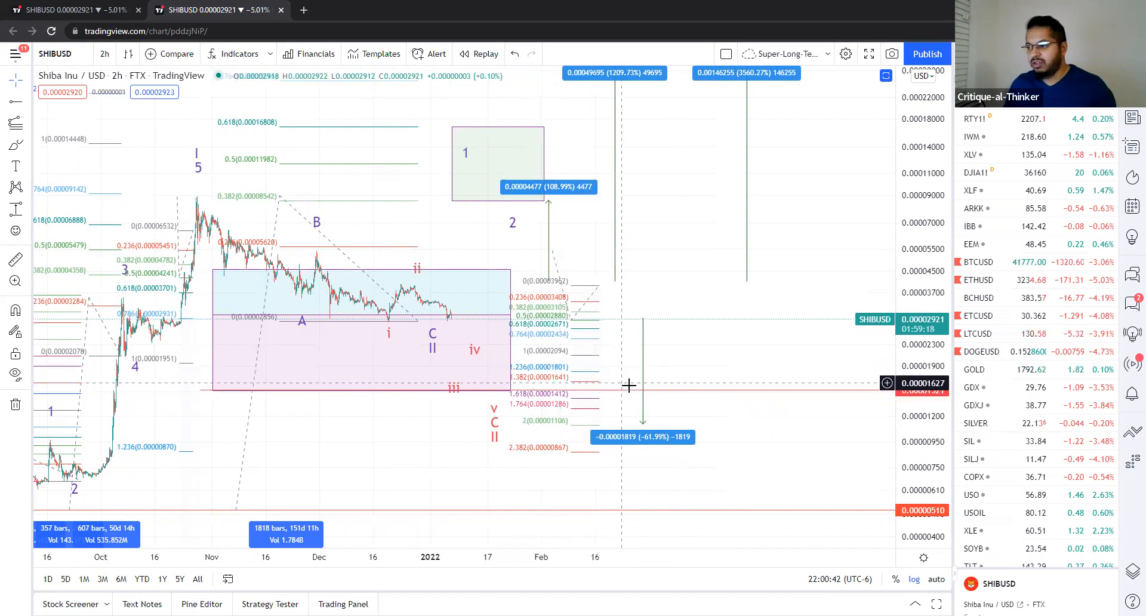
pyautogui.moveTo(590, 422)
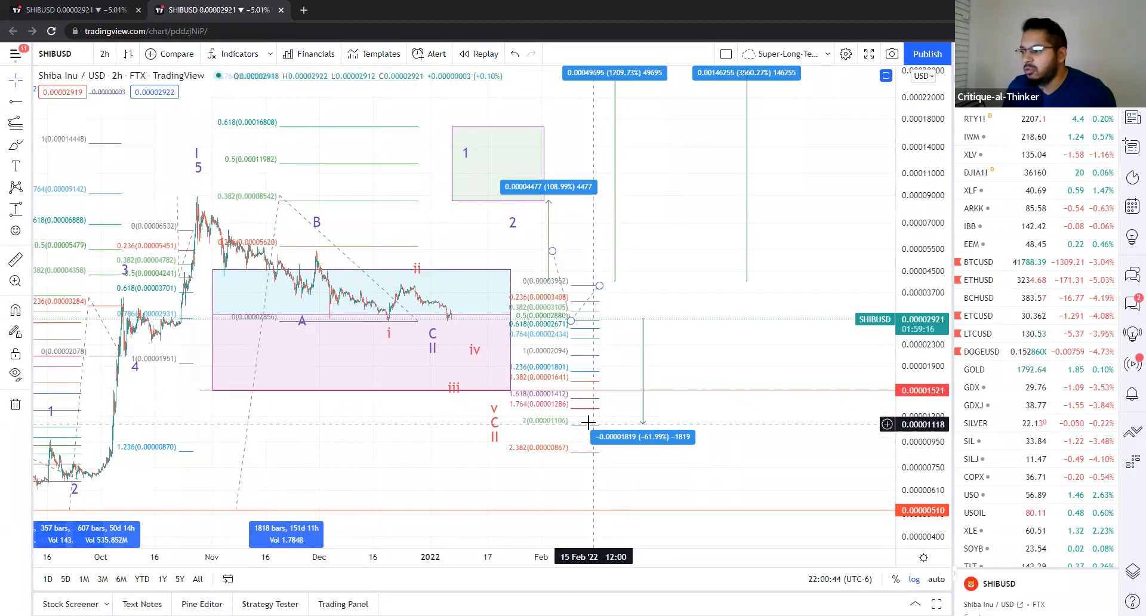
pyautogui.moveTo(466, 422)
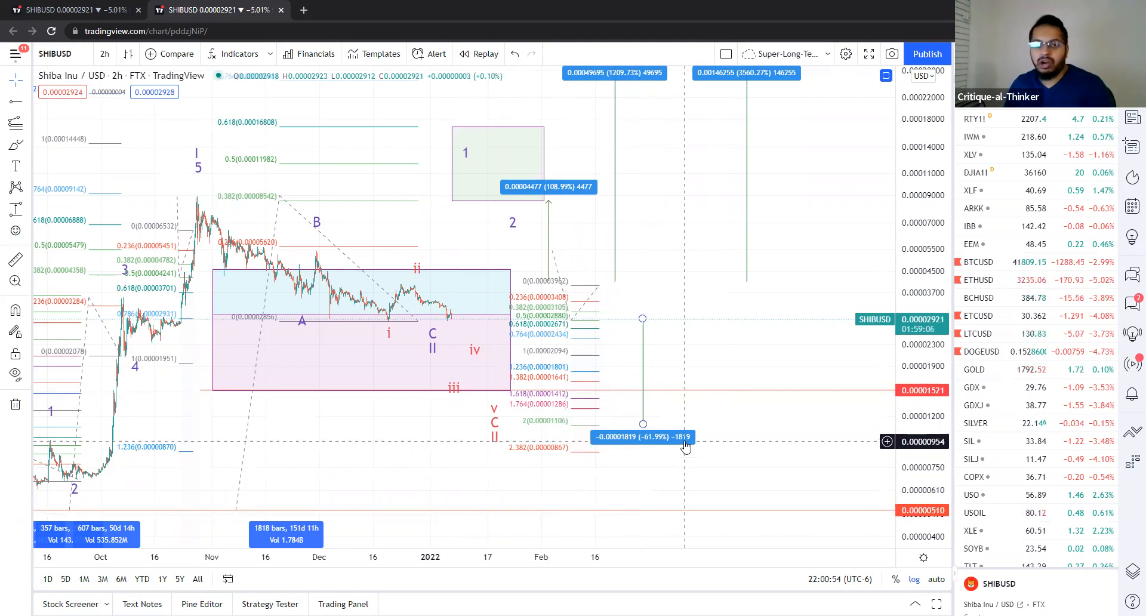
pyautogui.moveTo(691, 326)
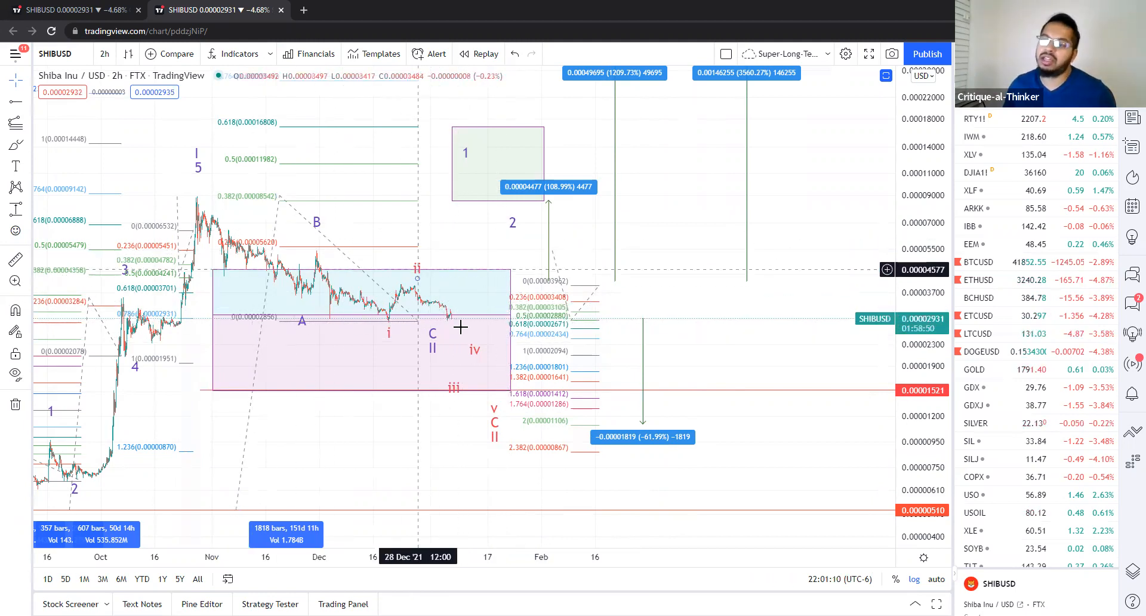
pyautogui.moveTo(380, 250)
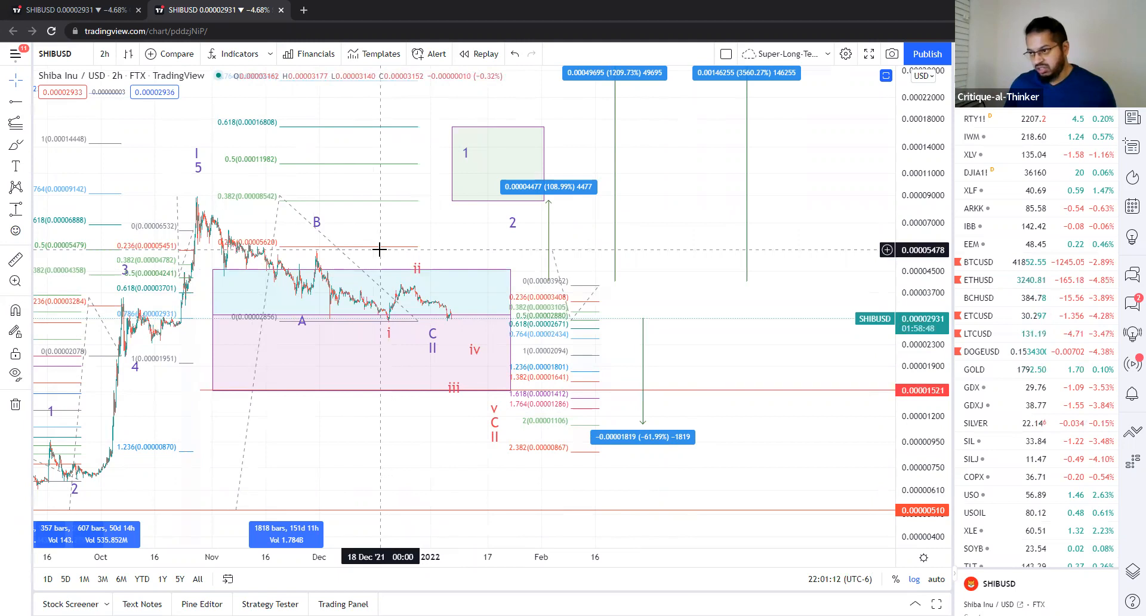
pyautogui.moveTo(473, 392)
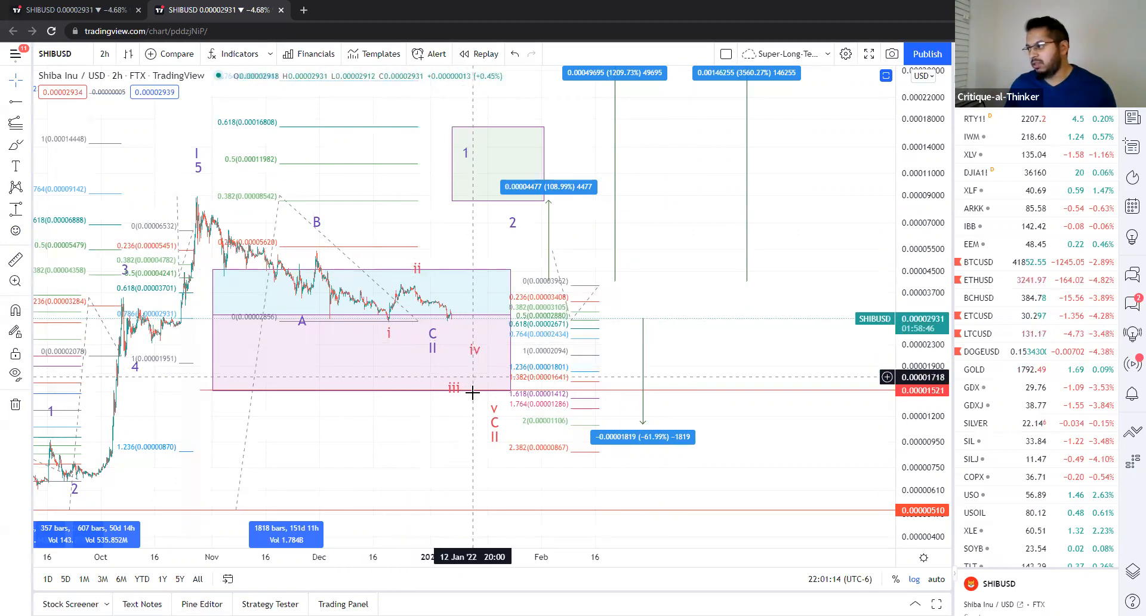
pyautogui.moveTo(472, 405)
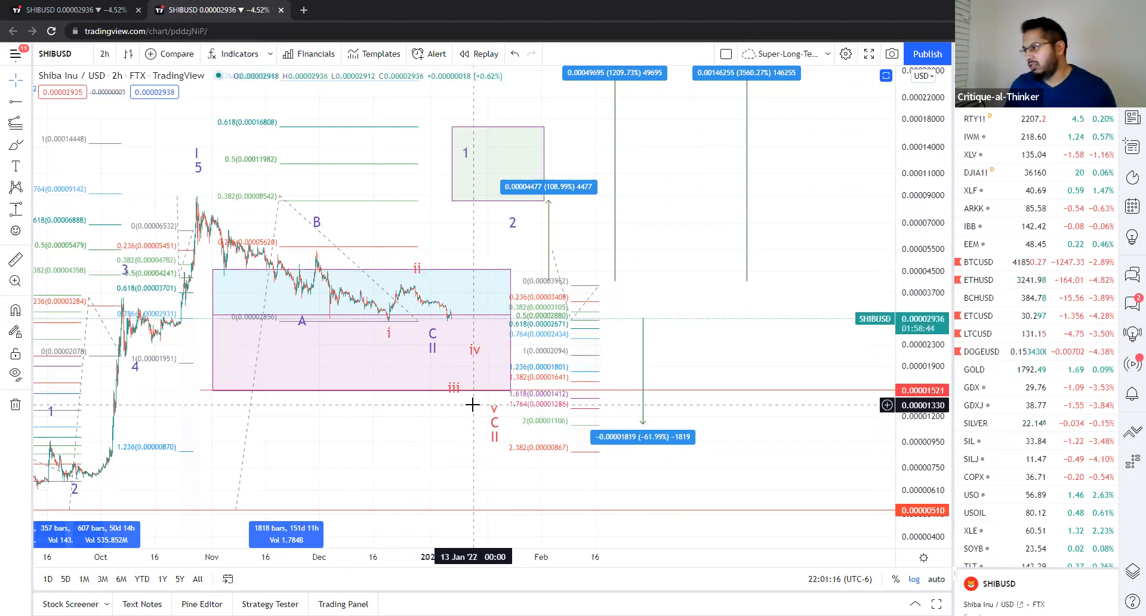
pyautogui.moveTo(488, 378)
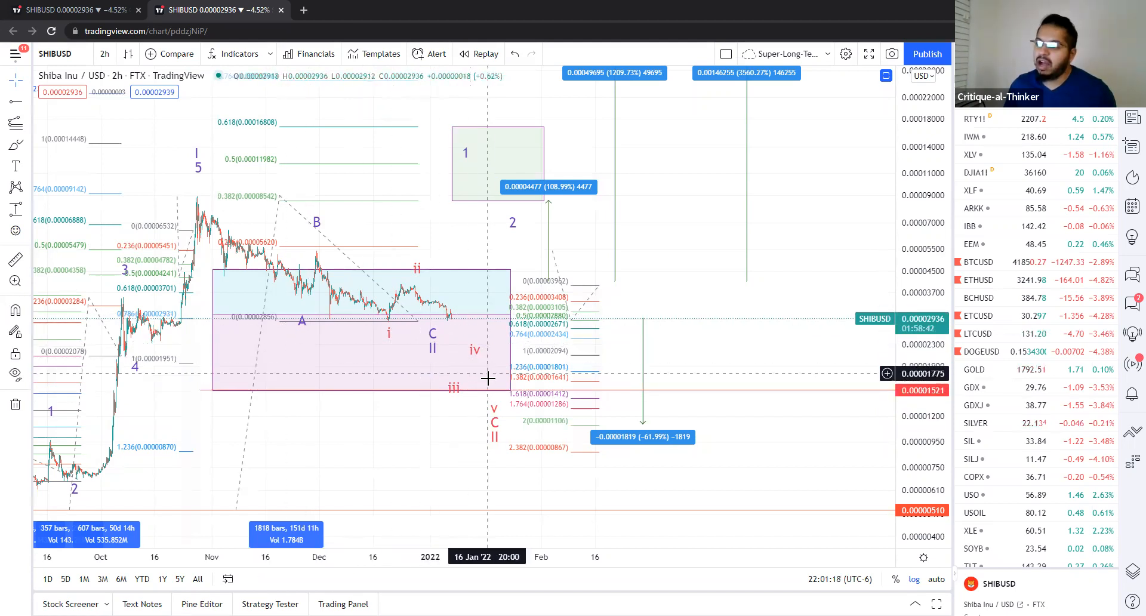
pyautogui.moveTo(452, 361)
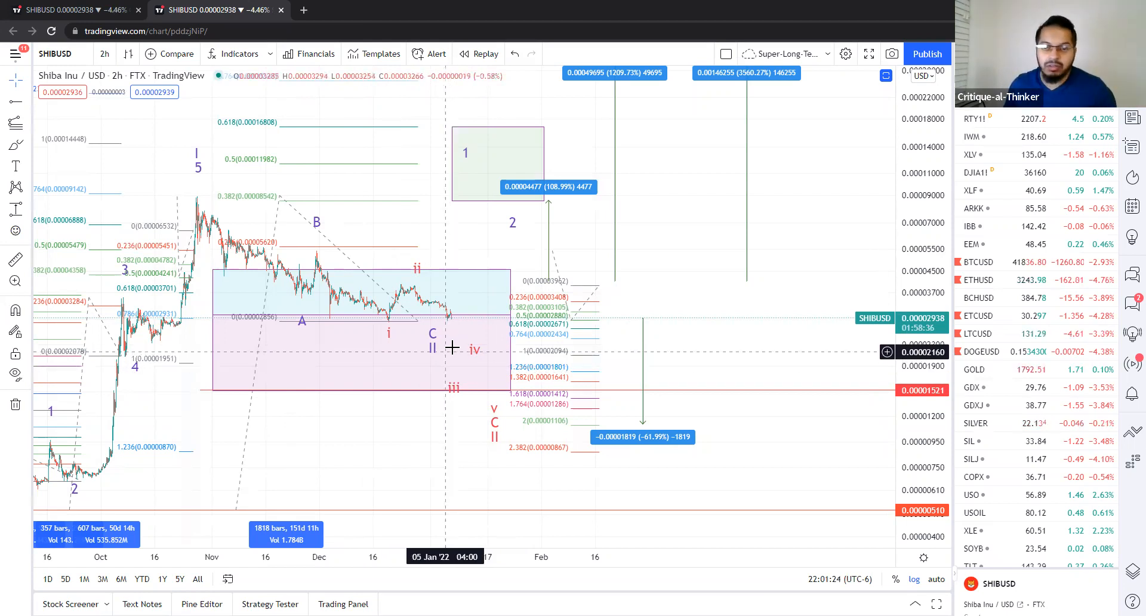
pyautogui.moveTo(673, 211)
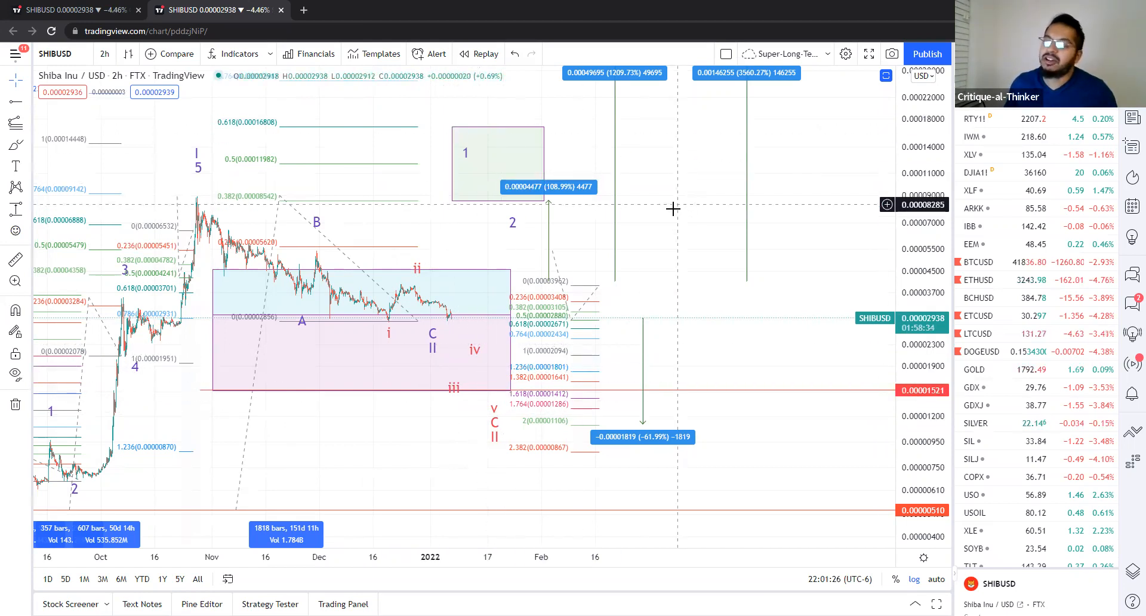
pyautogui.moveTo(665, 219)
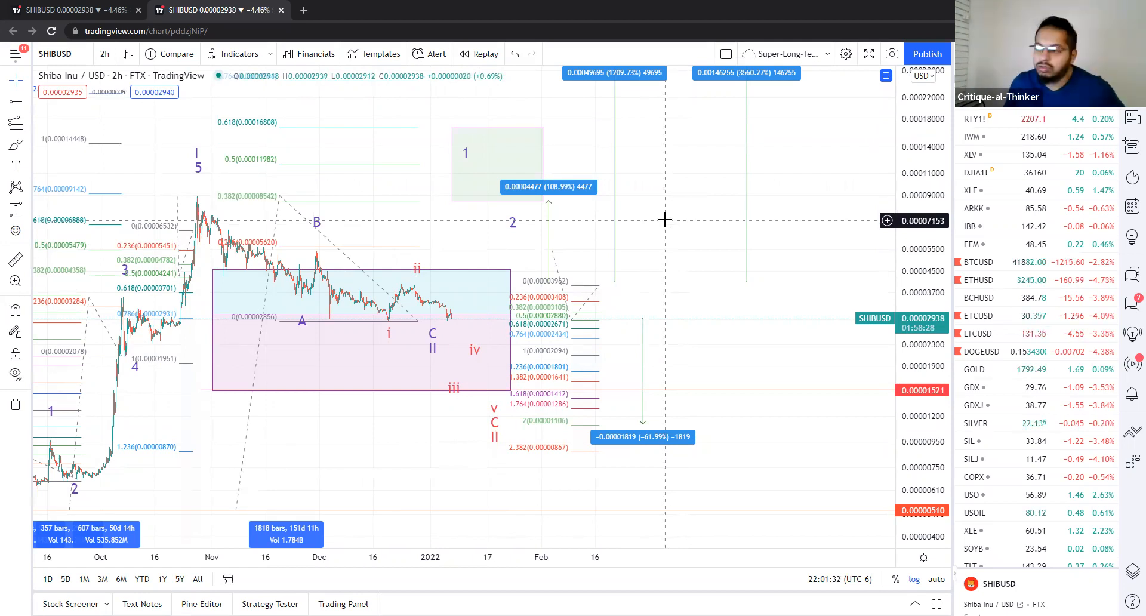
pyautogui.moveTo(735, 195)
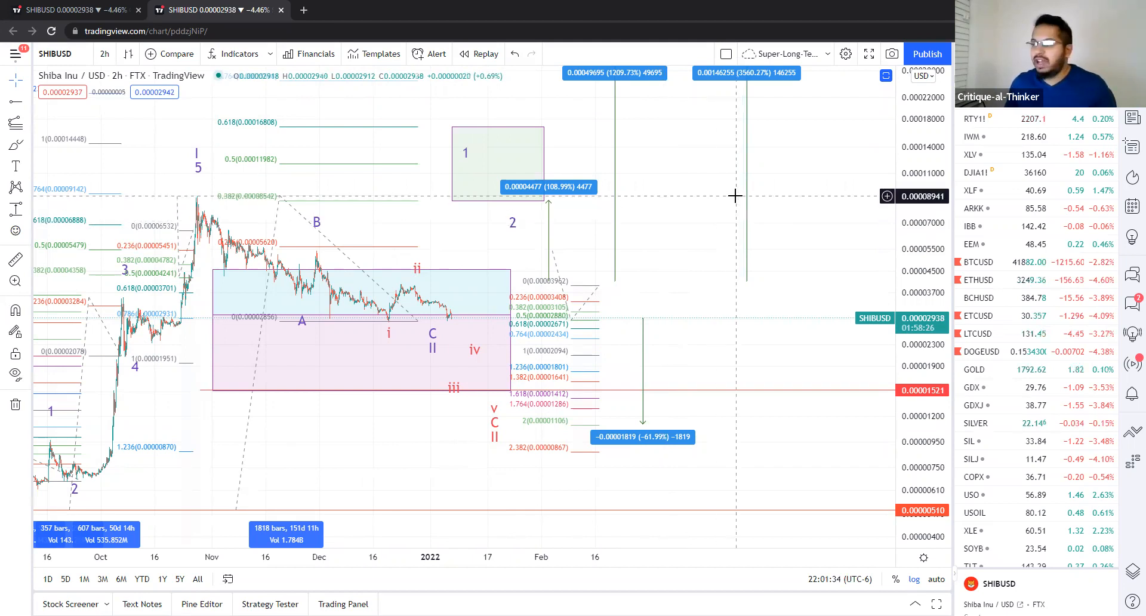
pyautogui.moveTo(672, 333)
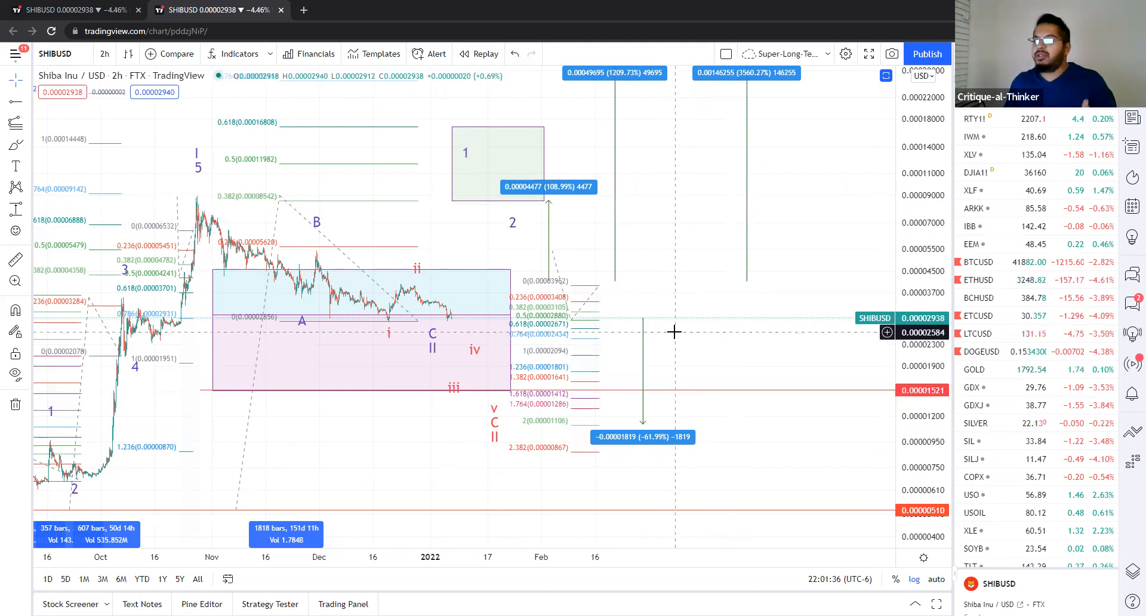
pyautogui.moveTo(684, 356)
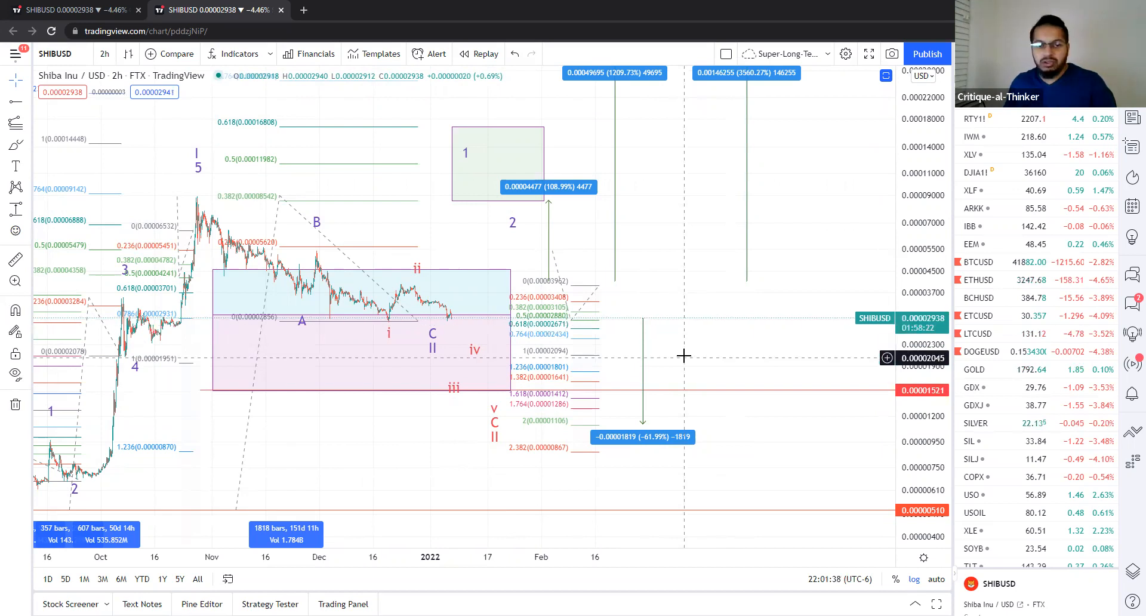
pyautogui.moveTo(1046, 276)
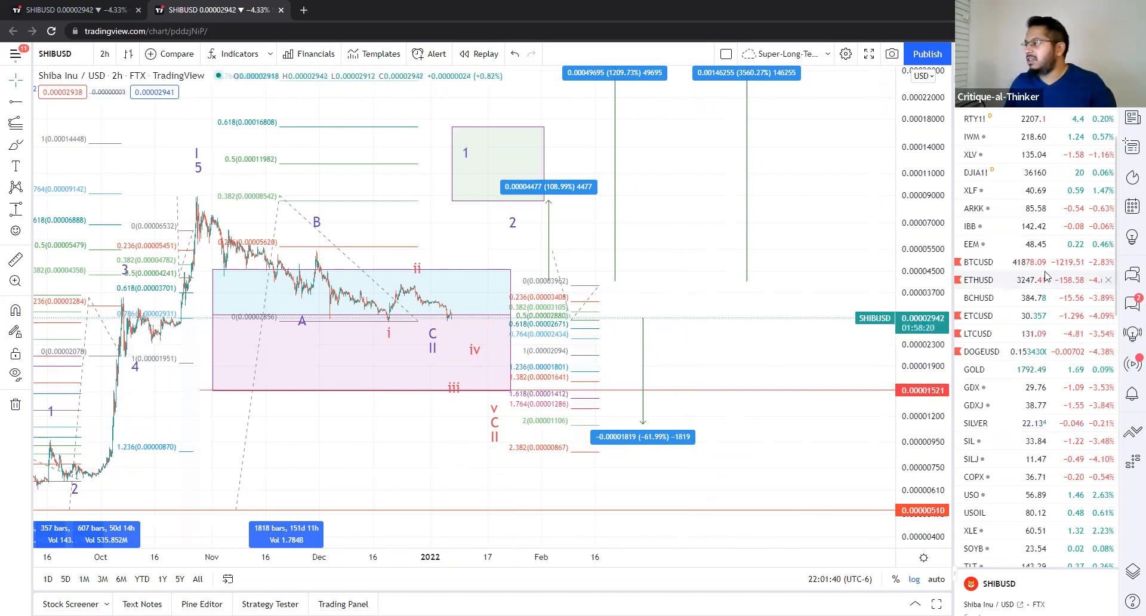
pyautogui.moveTo(1030, 297)
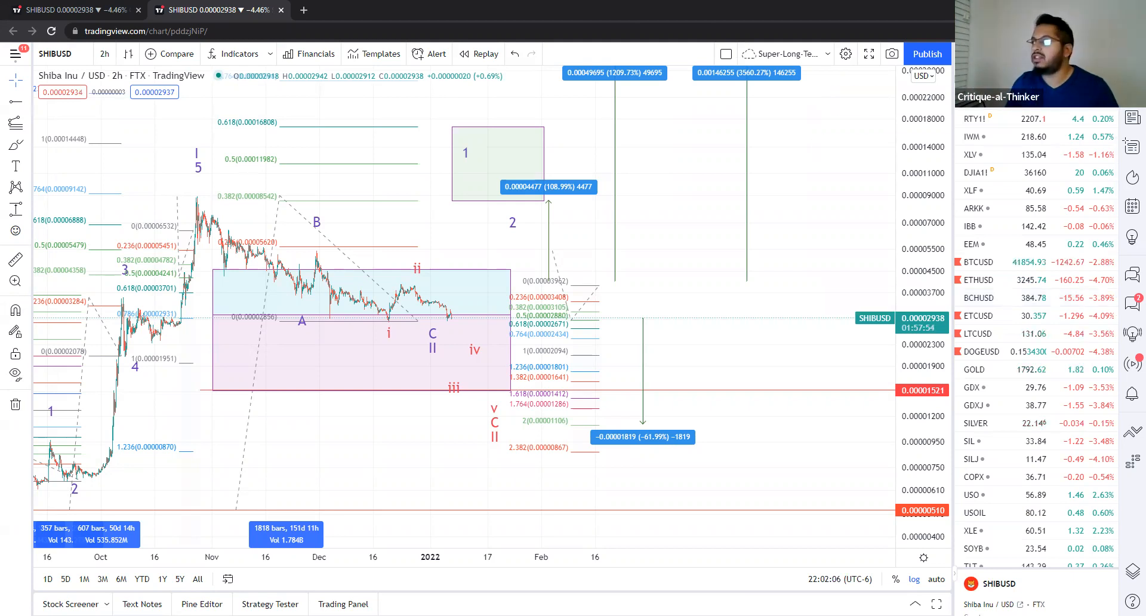
# - Select BTCUSD from the watchlist to open its 2-hour chart
pyautogui.click(977, 262)
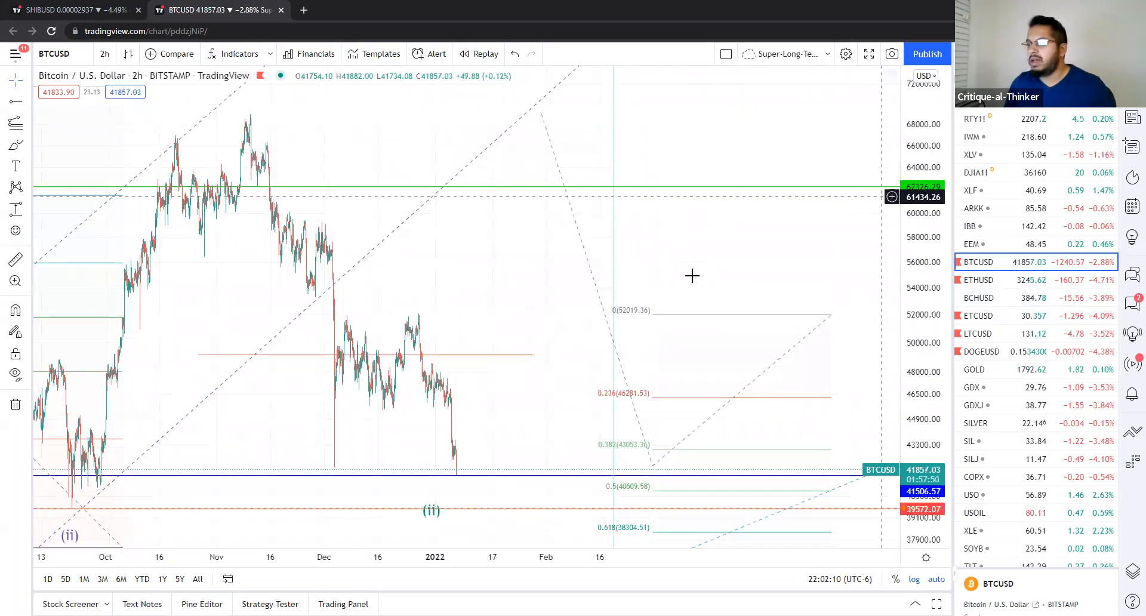
pyautogui.moveTo(320, 461)
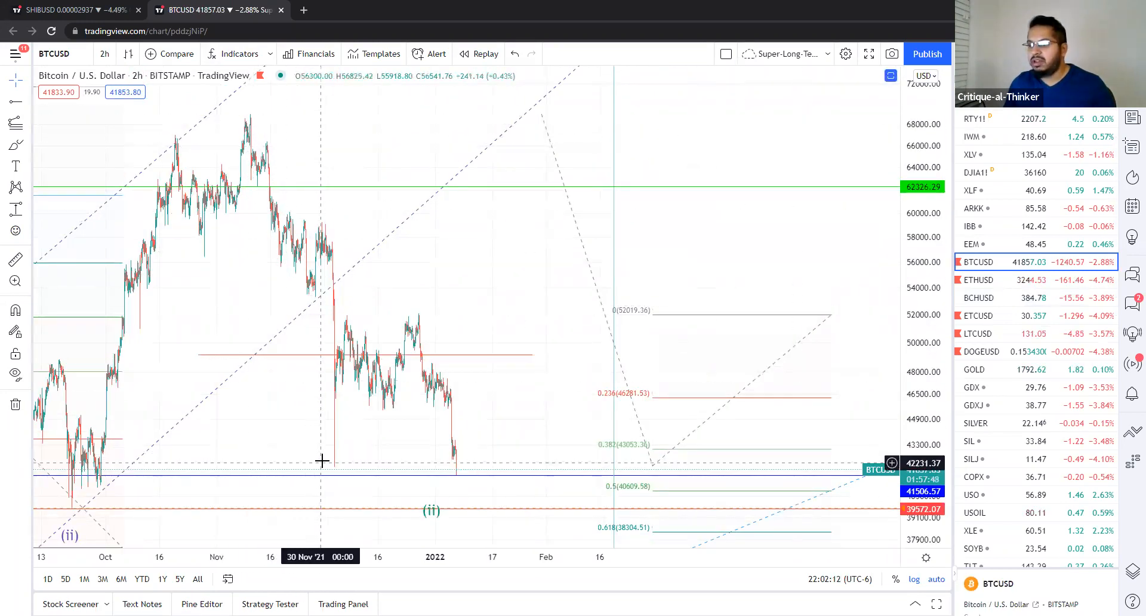
pyautogui.moveTo(252, 146)
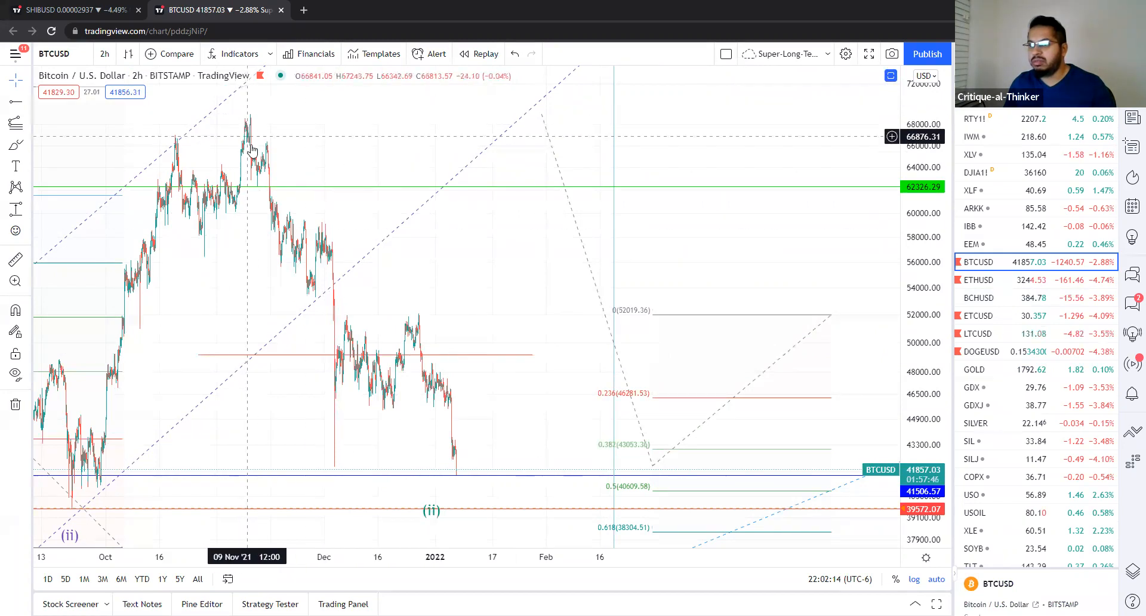
pyautogui.moveTo(400, 326)
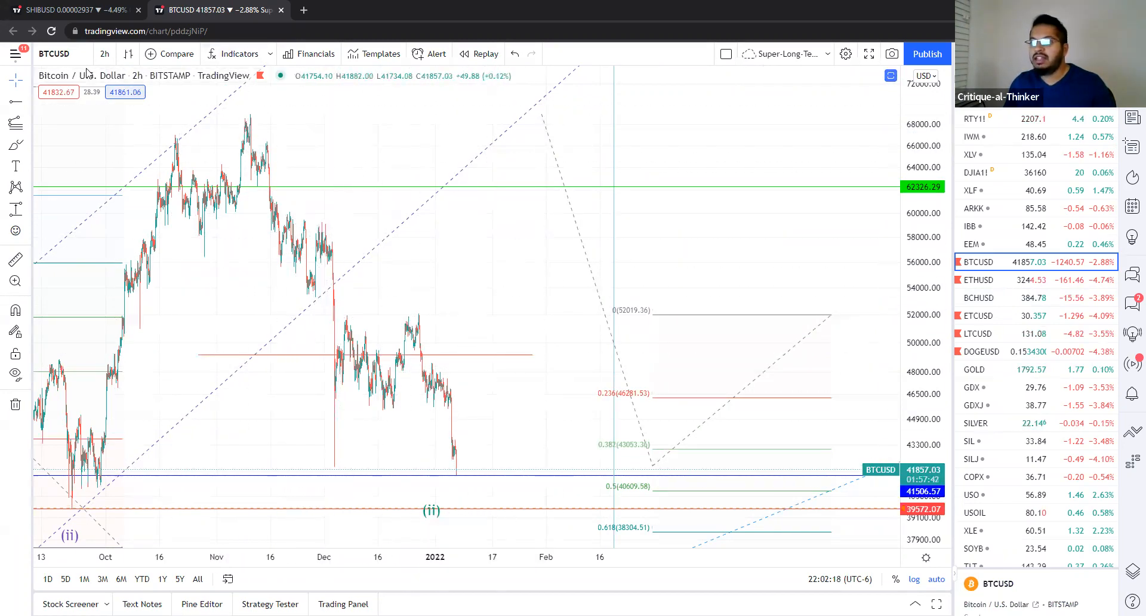
# - Change the BTCUSD chart interval from 2 hours to 4 hours
pyautogui.click(104, 53)
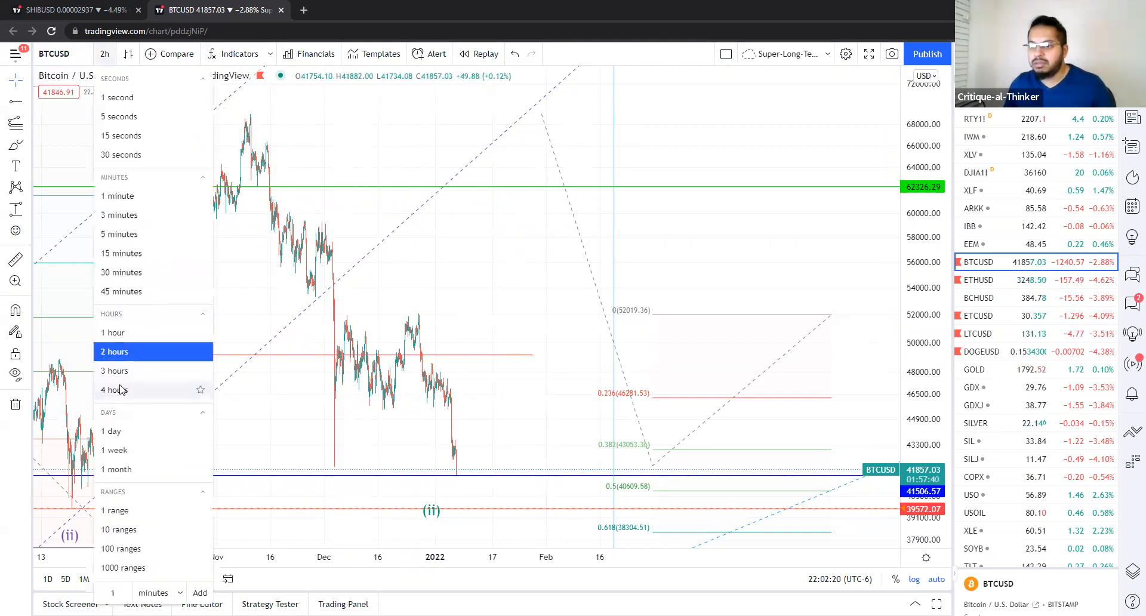
pyautogui.click(114, 389)
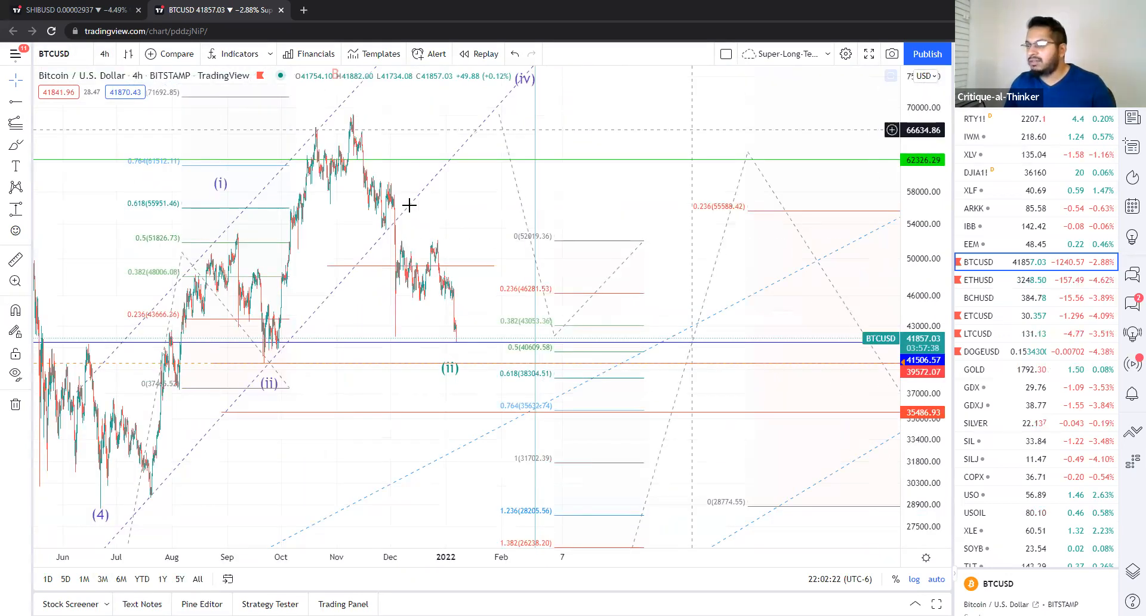
pyautogui.moveTo(449, 343)
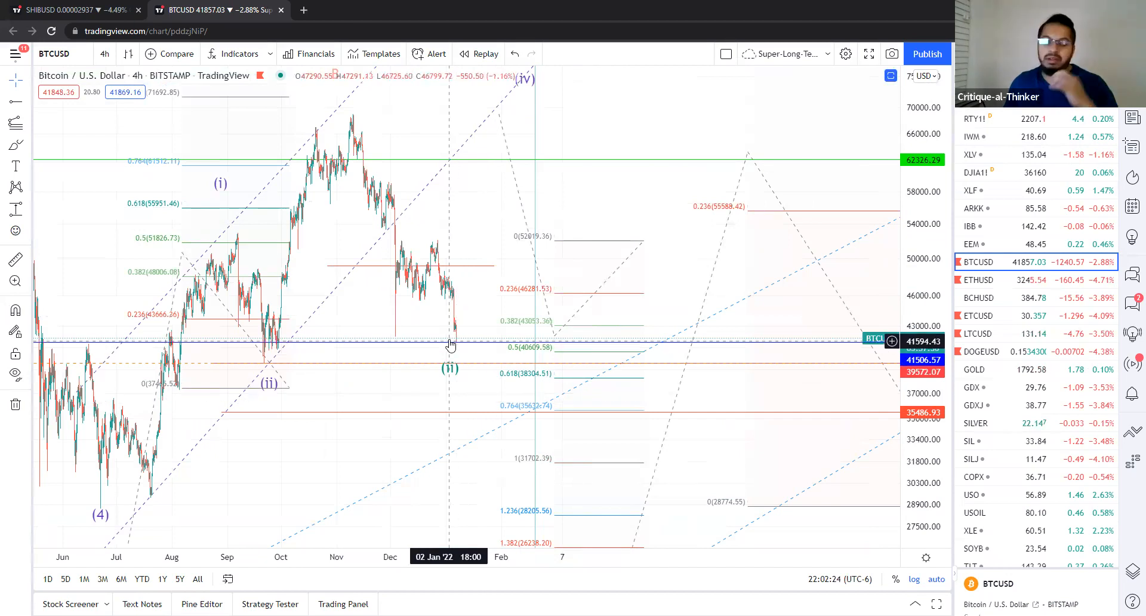
pyautogui.moveTo(537, 210)
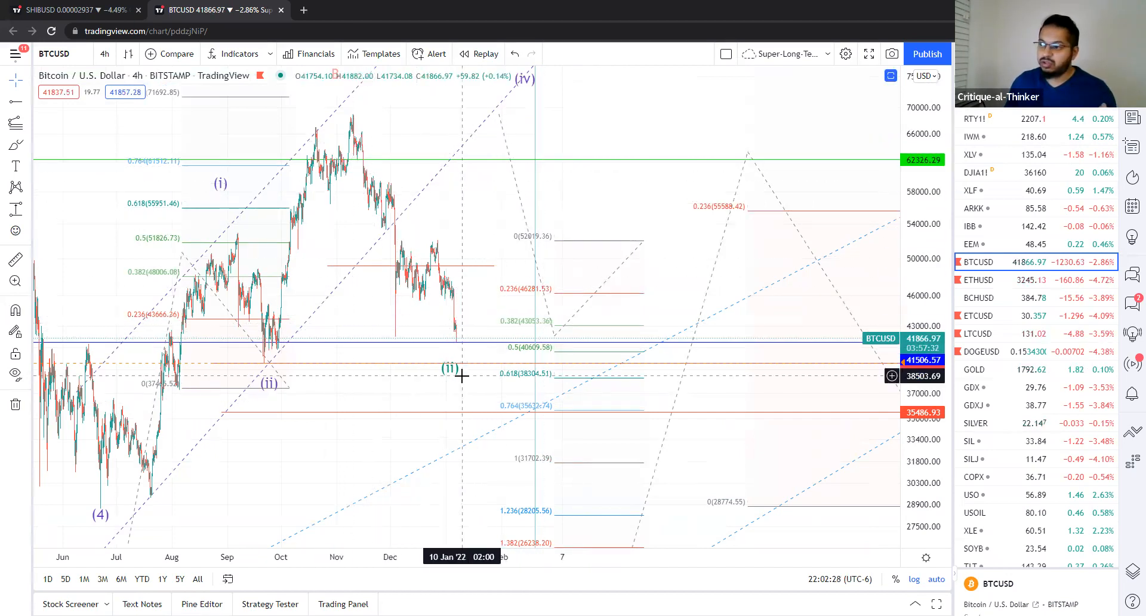
pyautogui.moveTo(550, 223)
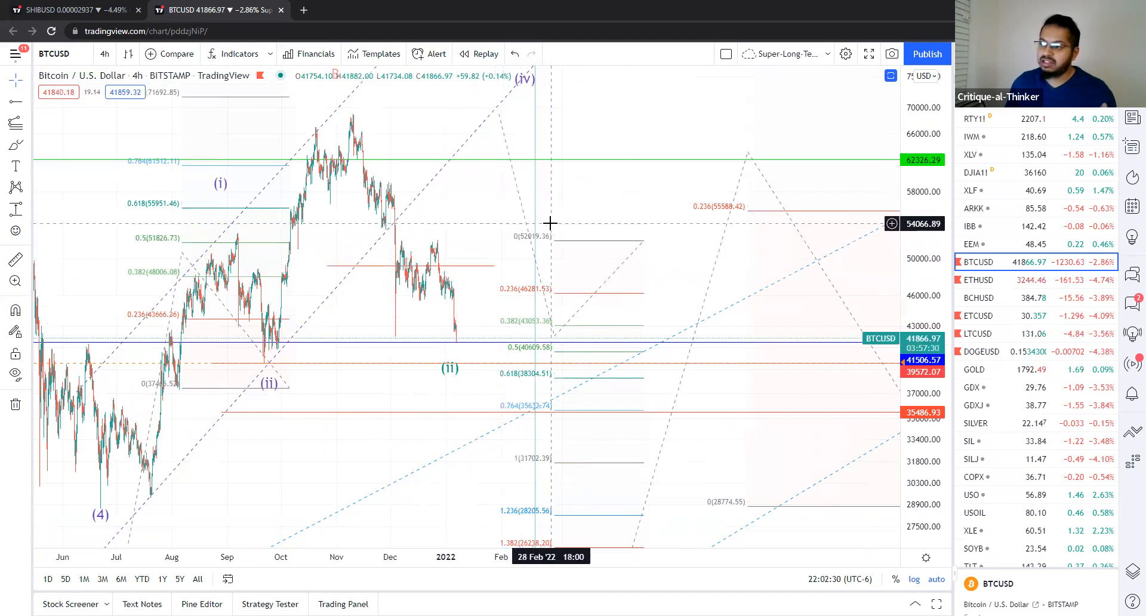
pyautogui.moveTo(525, 219)
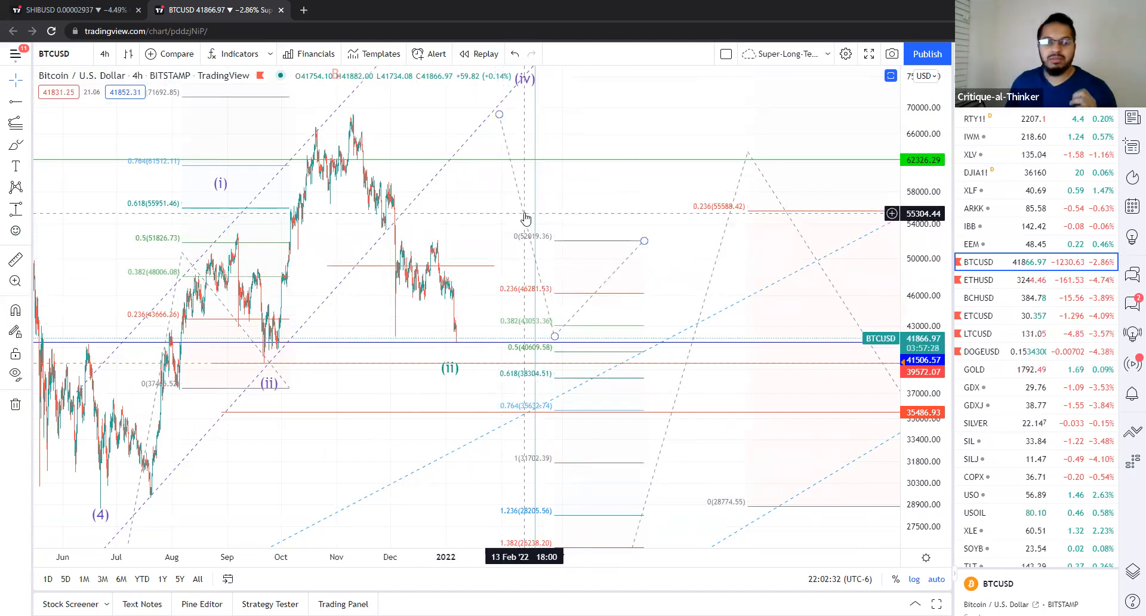
pyautogui.moveTo(502, 231)
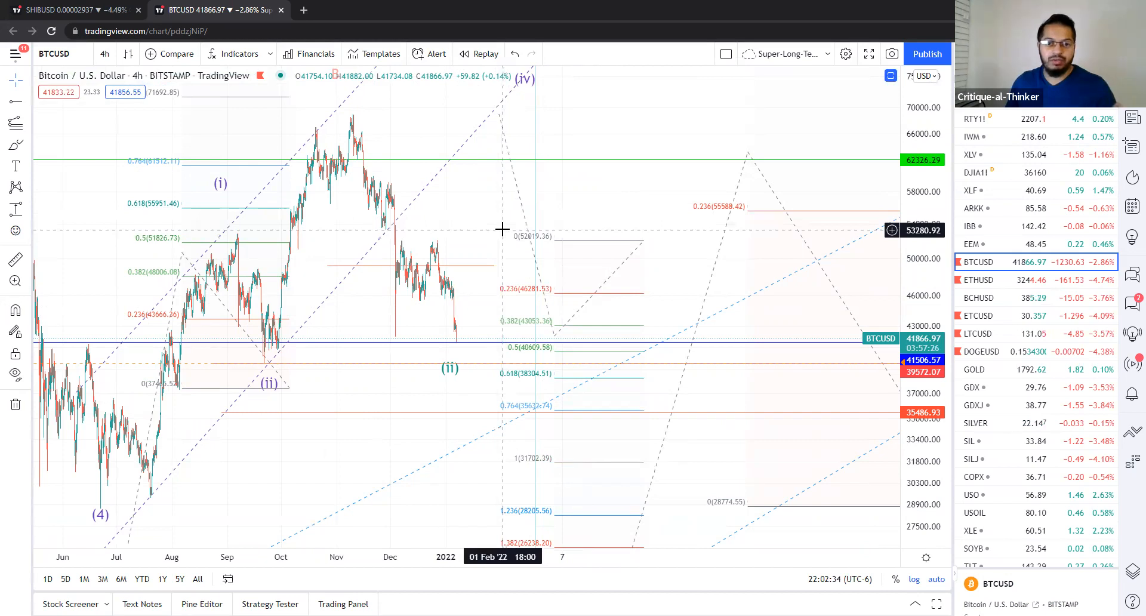
pyautogui.moveTo(509, 241)
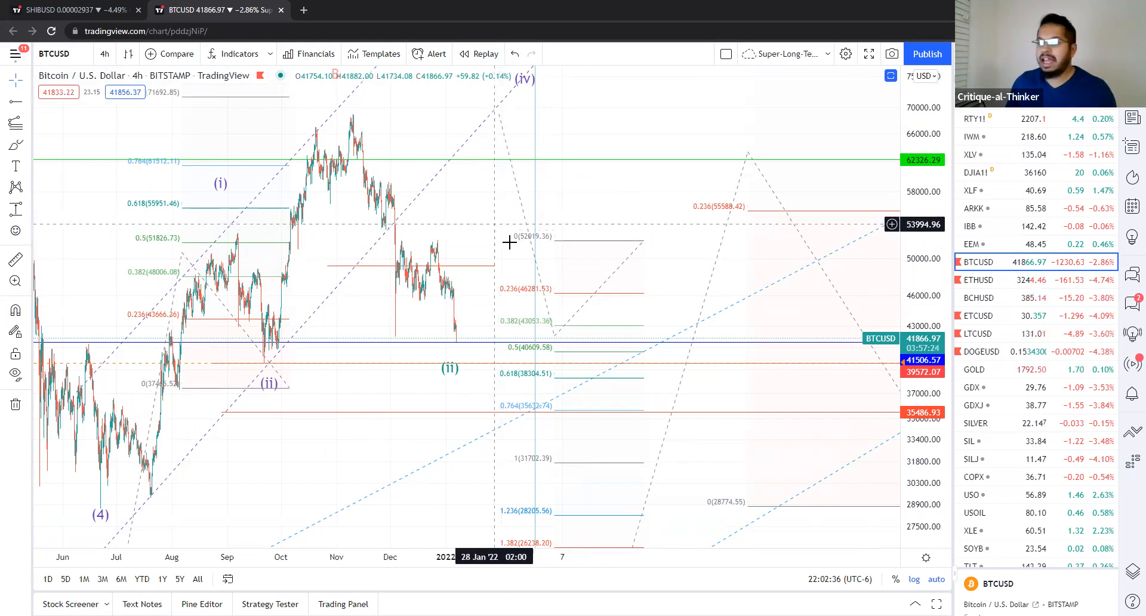
pyautogui.moveTo(517, 244)
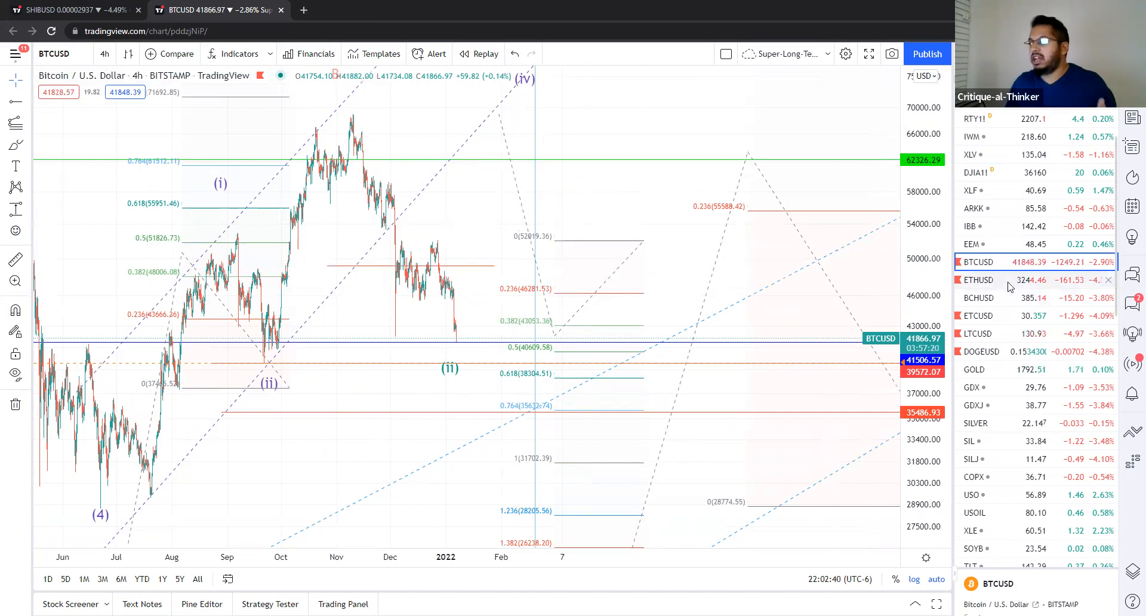
# - Select ETHUSD from the watchlist to open its Kraken 4-hour chart
pyautogui.click(977, 279)
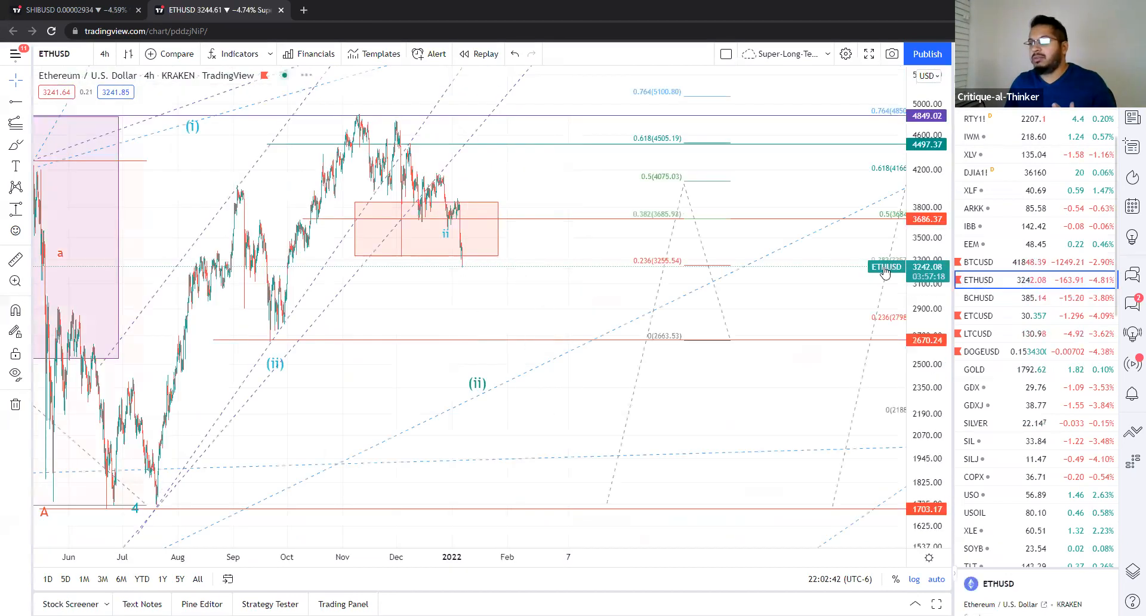
pyautogui.moveTo(399, 320)
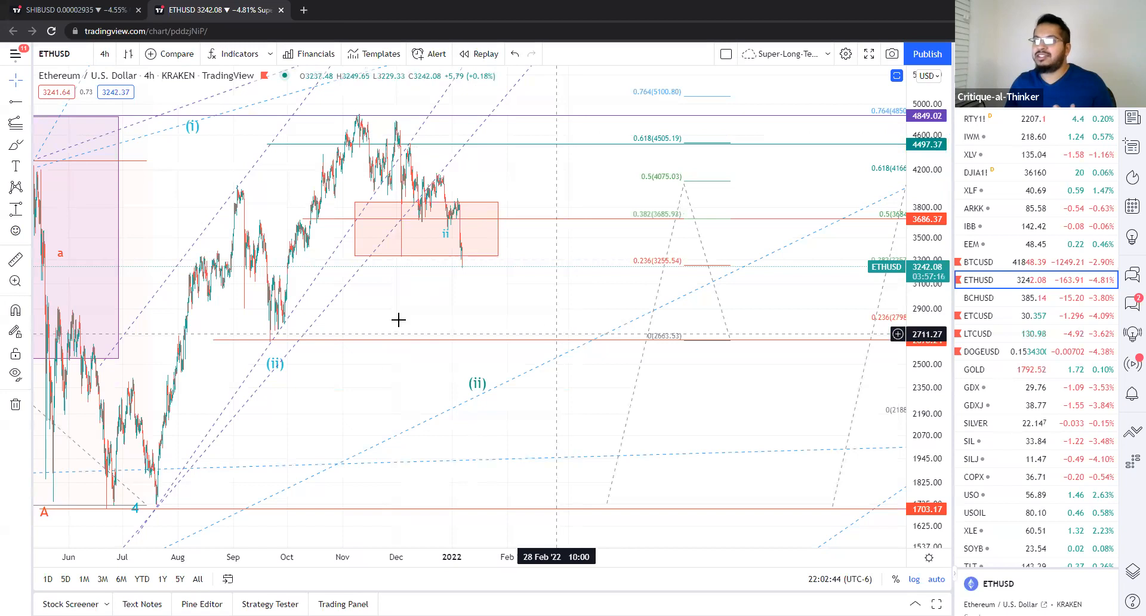
pyautogui.moveTo(483, 300)
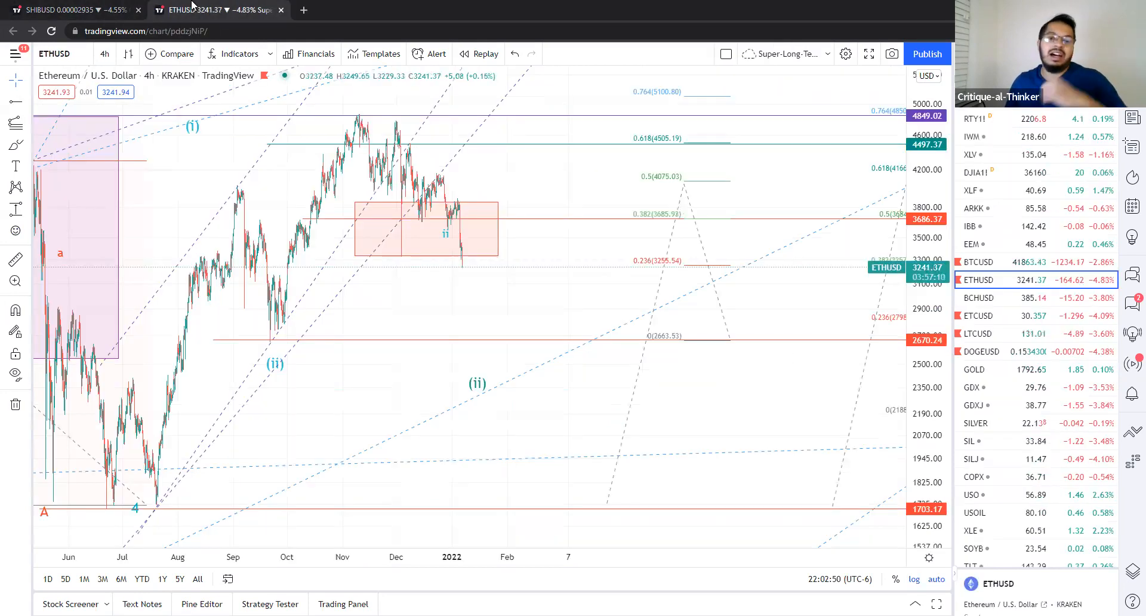
pyautogui.moveTo(564, 234)
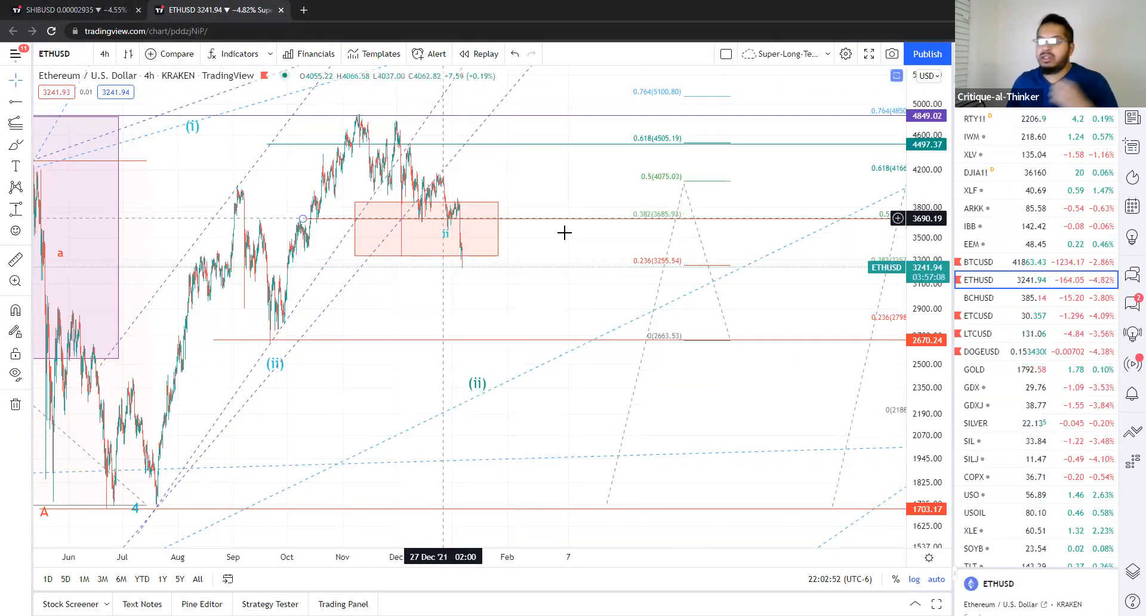
pyautogui.moveTo(619, 242)
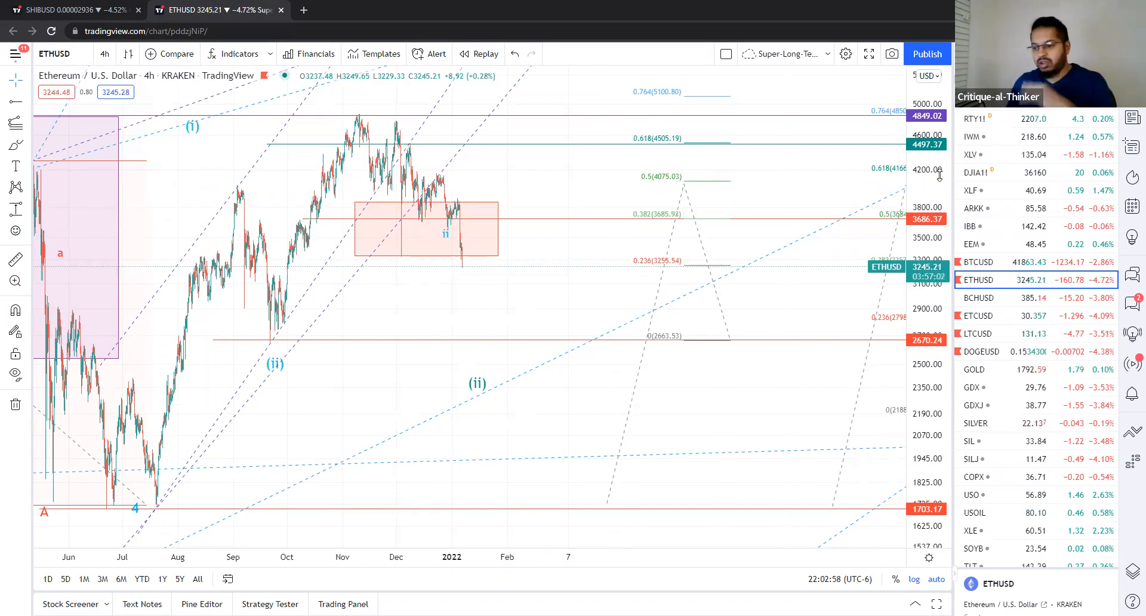
# - Return to the first browser tab's SHIBUSD 2-hour chart layout
pyautogui.click(66, 10)
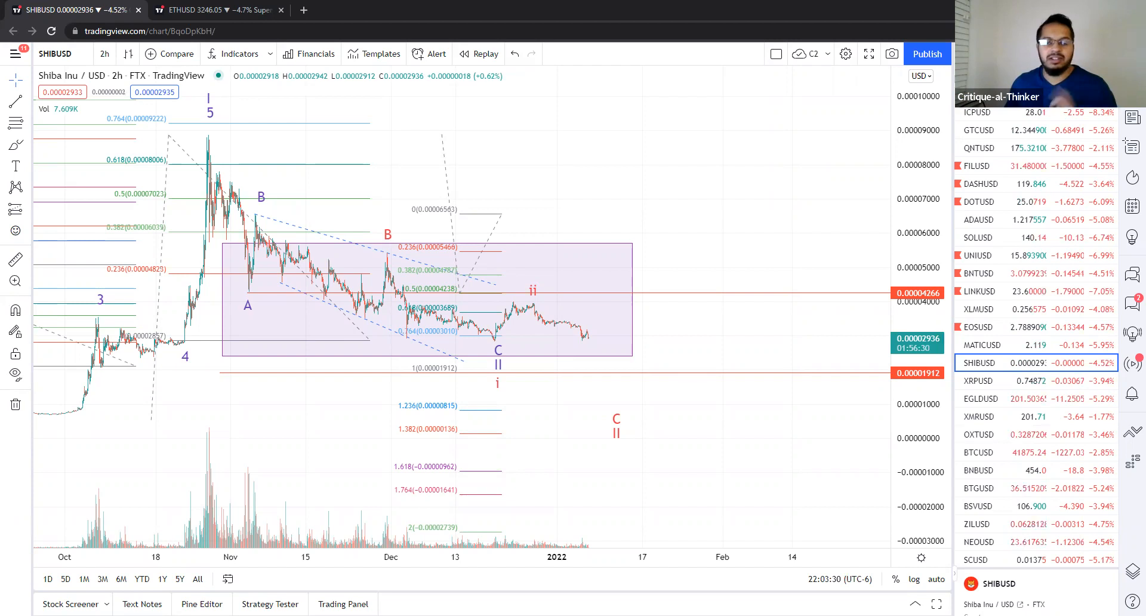
pyautogui.moveTo(471, 64)
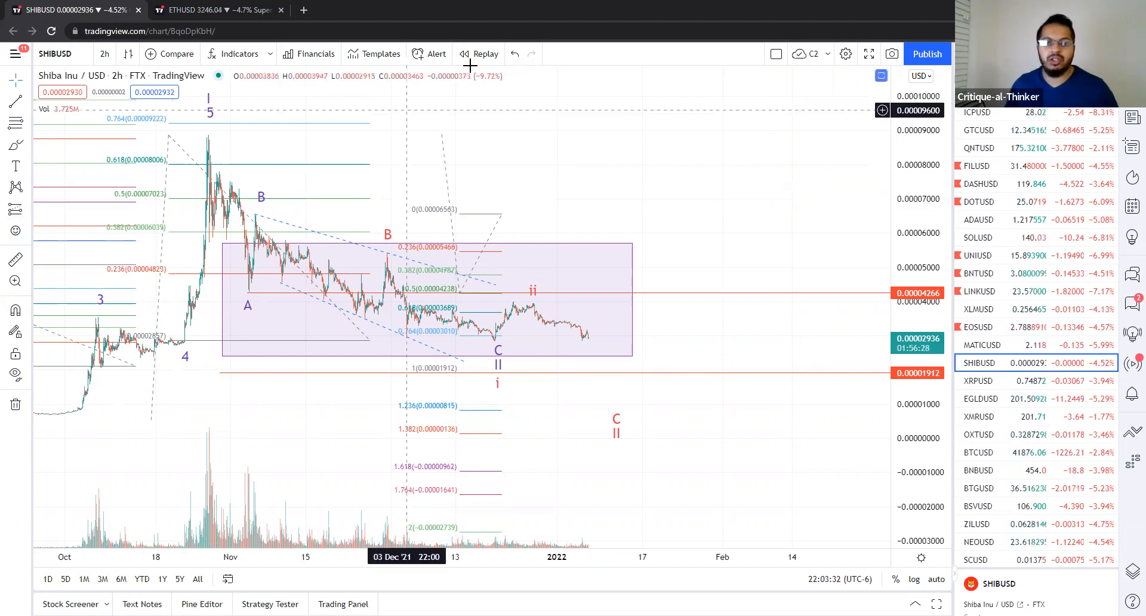